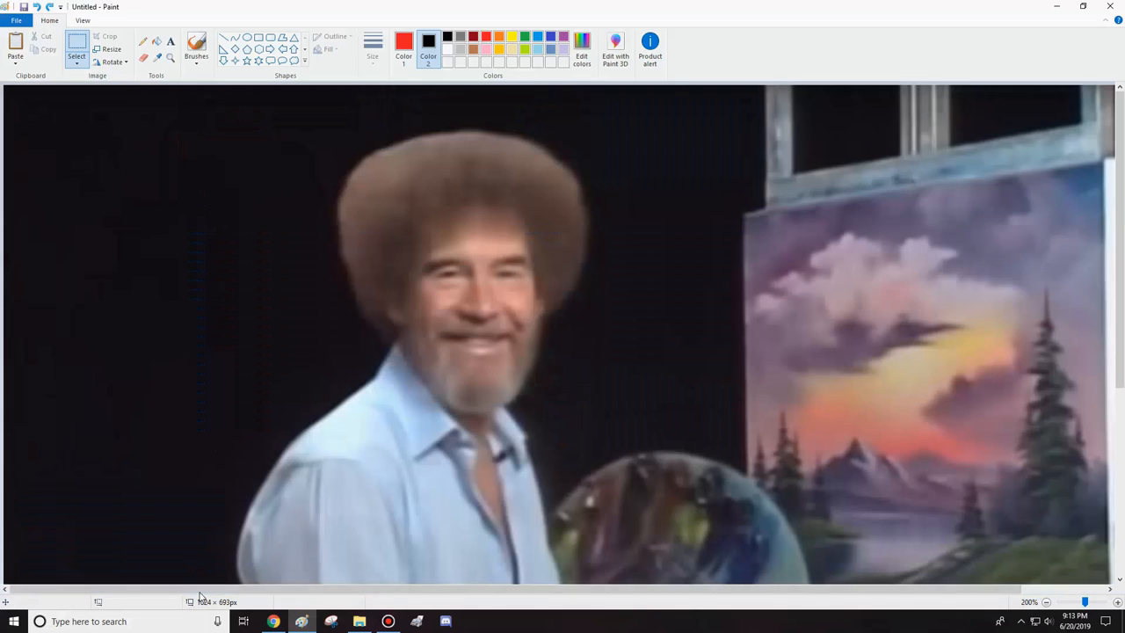
Step: Place the pasted face, shrunk, on the right side of the easel painting
{"action": "scroll", "scroll_direction": "down", "scroll_amount": 3}
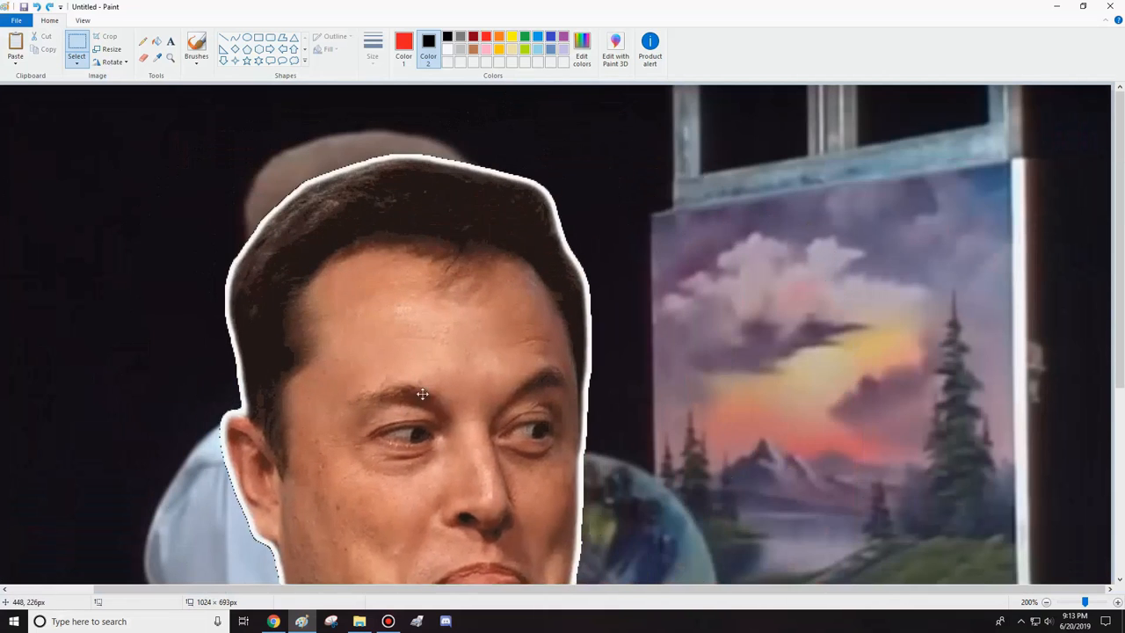
{"action": "left_click_drag", "start_coordinate": [422, 396], "coordinate": [264, 510]}
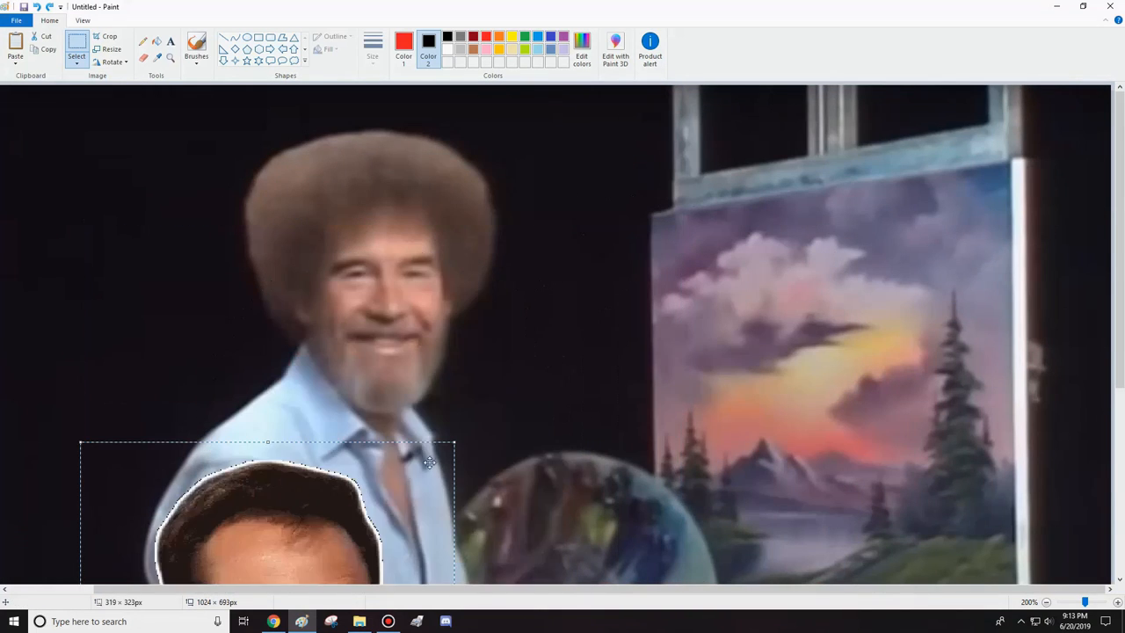
{"action": "left_click_drag", "start_coordinate": [264, 510], "coordinate": [747, 343]}
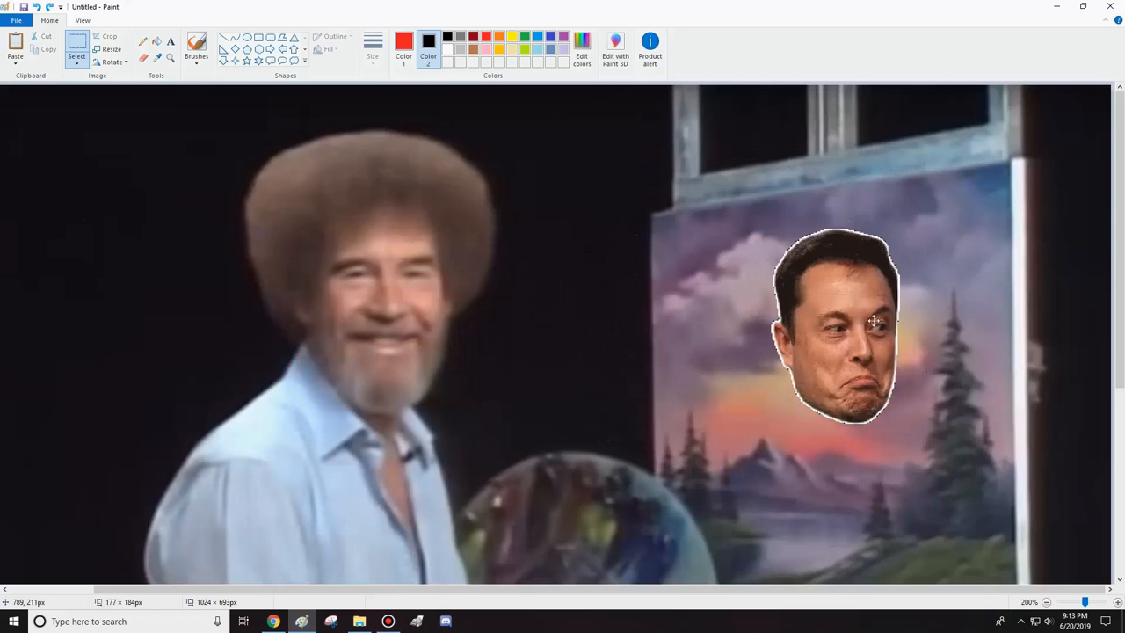
{"action": "left_click_drag", "start_coordinate": [833, 325], "coordinate": [930, 296]}
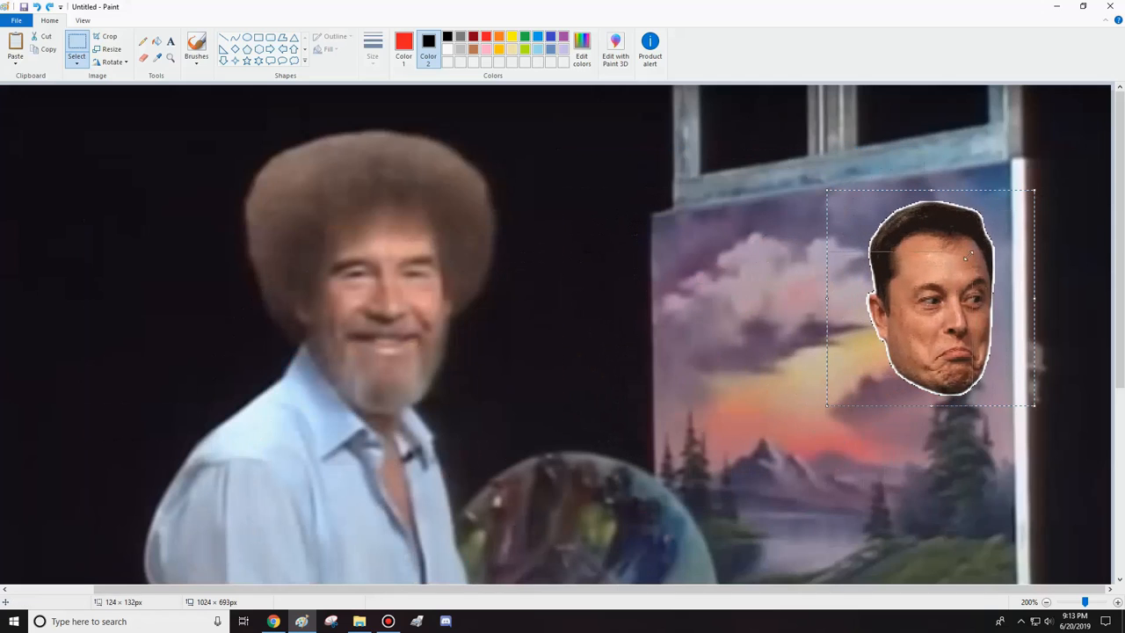
Step: Paste a second copy of the face, shrink it smaller and set it lower on the painting
{"action": "right_click", "coordinate": [946, 299]}
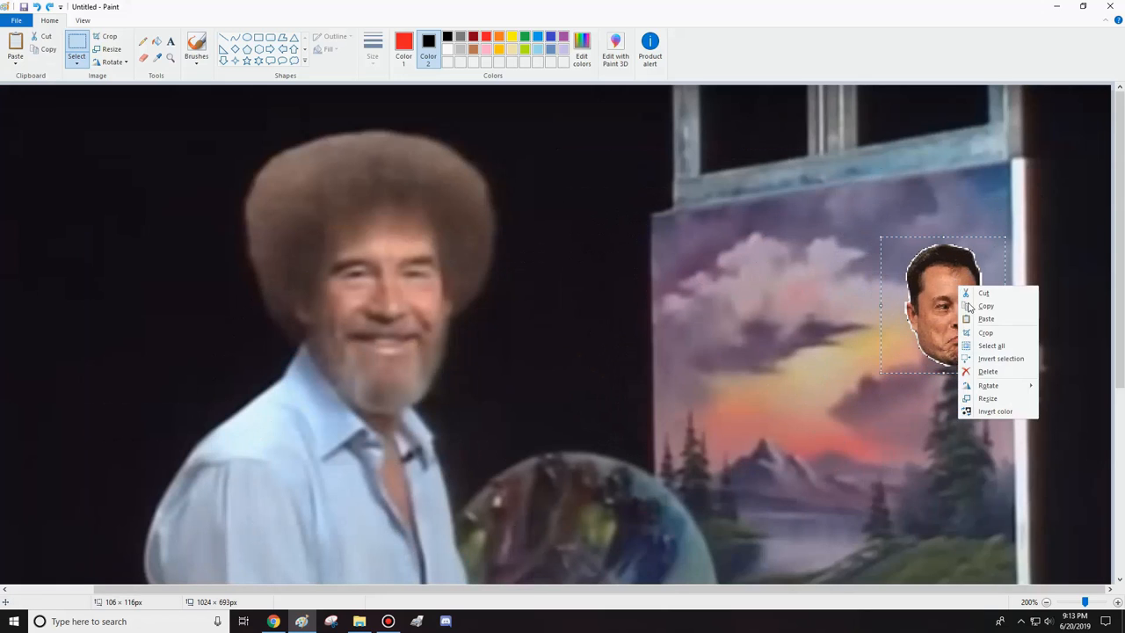
{"action": "left_click", "coordinate": [986, 319]}
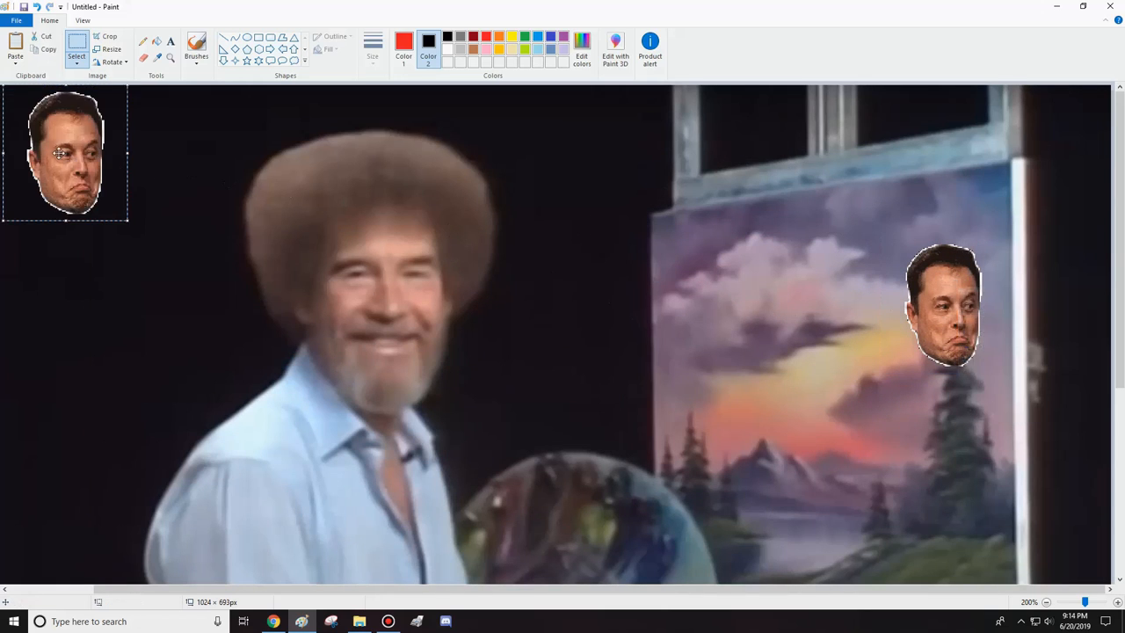
{"action": "left_click_drag", "start_coordinate": [63, 152], "coordinate": [700, 383]}
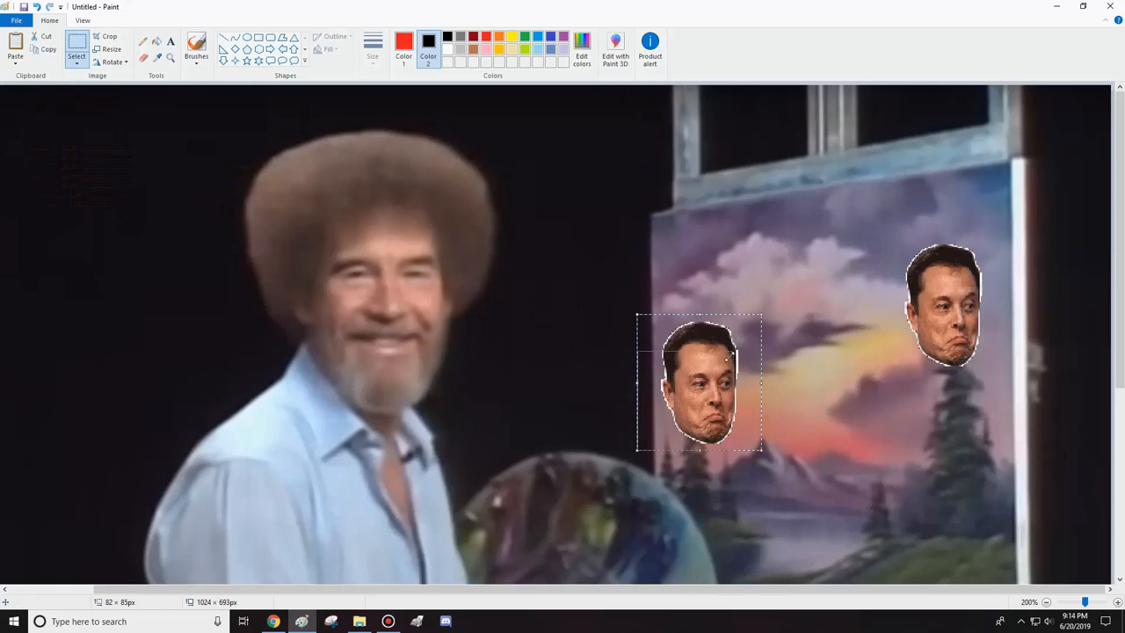
{"action": "left_click_drag", "start_coordinate": [700, 384], "coordinate": [870, 475]}
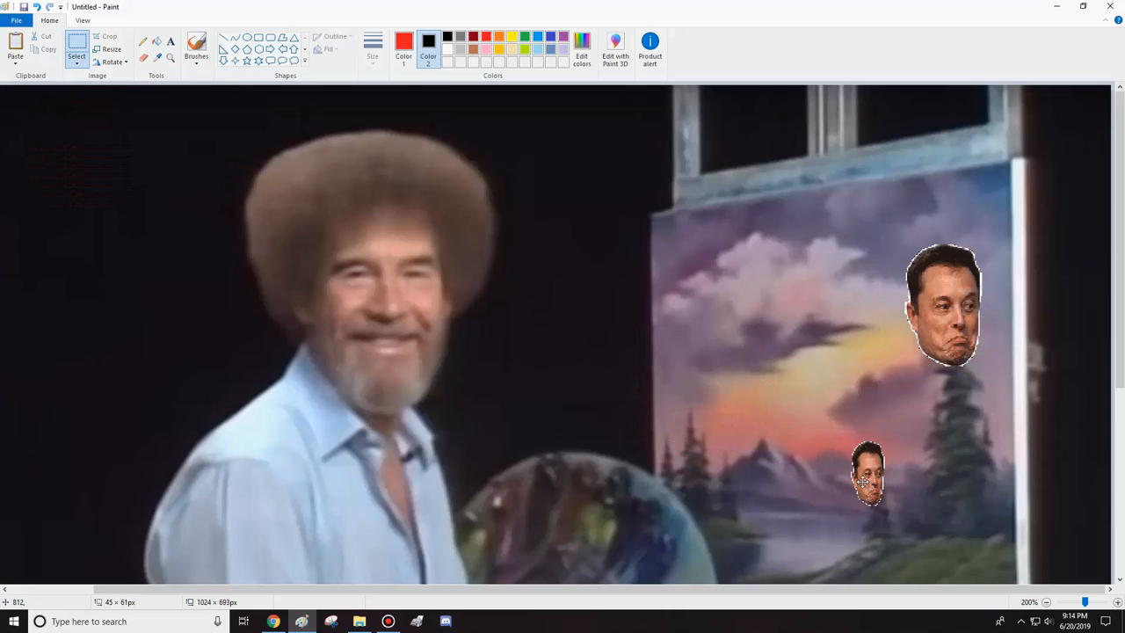
{"action": "left_click", "coordinate": [870, 474]}
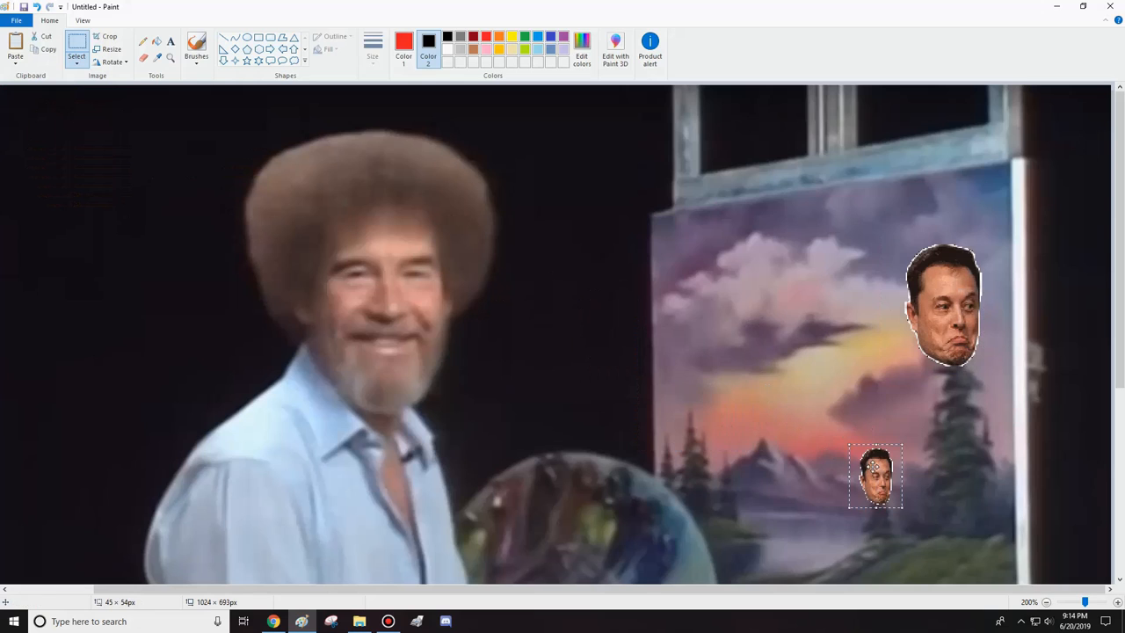
Step: Add another small face copy and turn the second pasted figure upside down
{"action": "left_click_drag", "start_coordinate": [875, 474], "coordinate": [689, 405]}
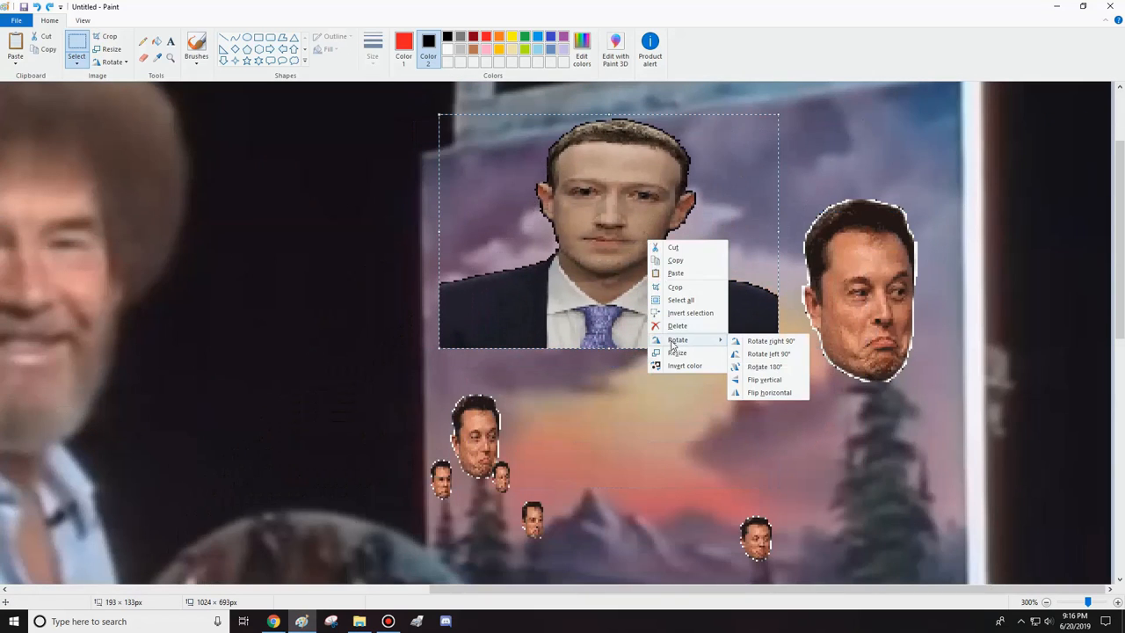
{"action": "mouse_move", "coordinate": [767, 394]}
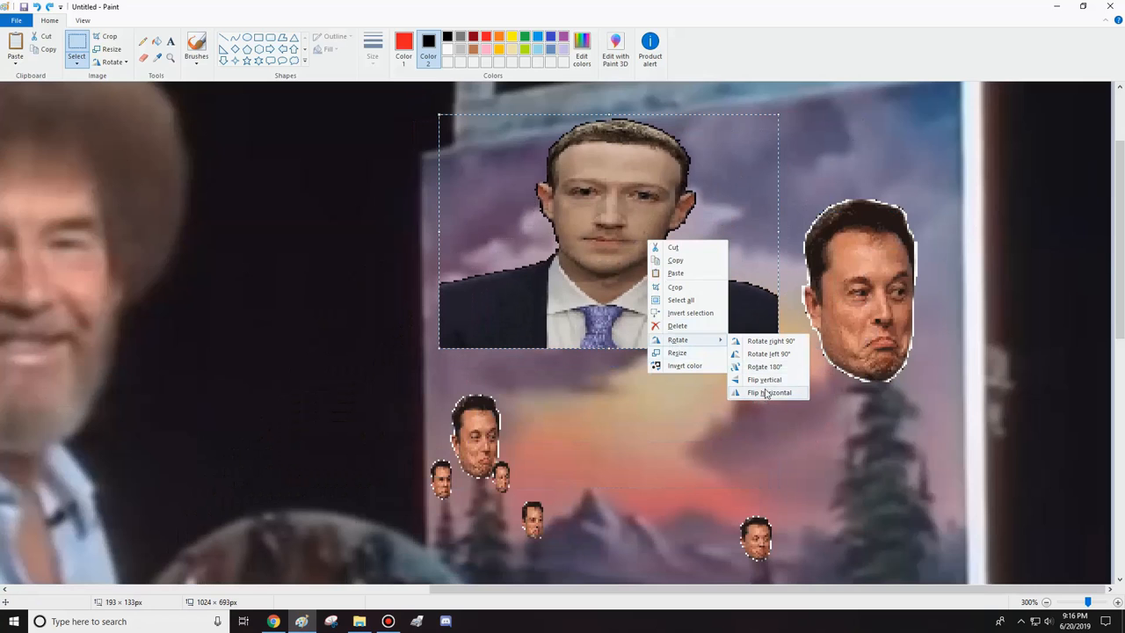
{"action": "left_click", "coordinate": [763, 379]}
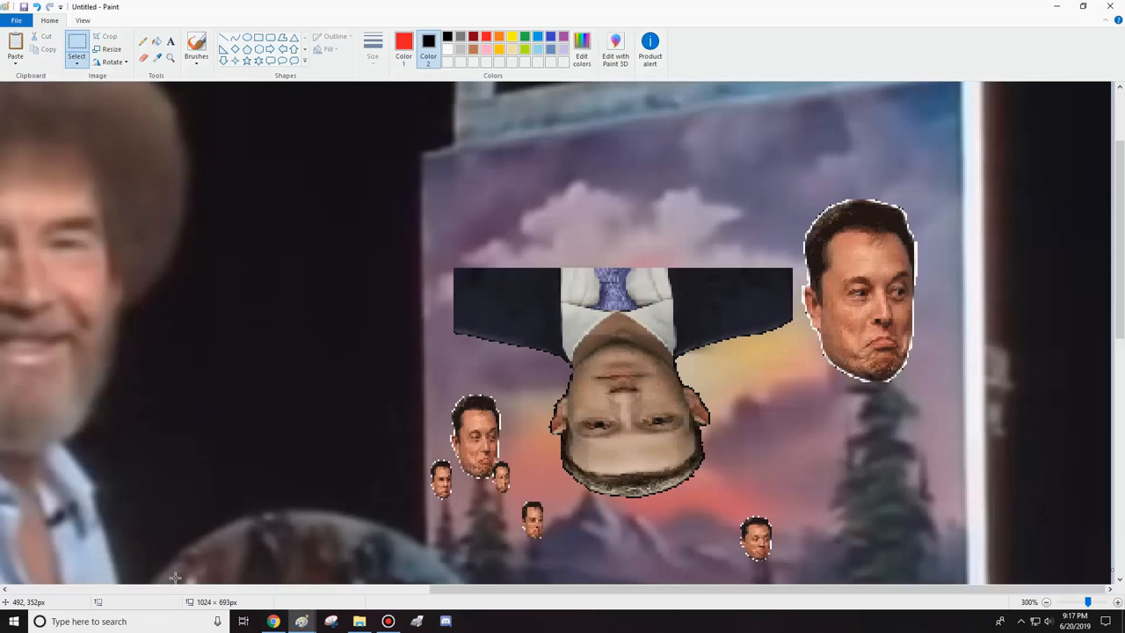
{"action": "right_click", "coordinate": [66, 150]}
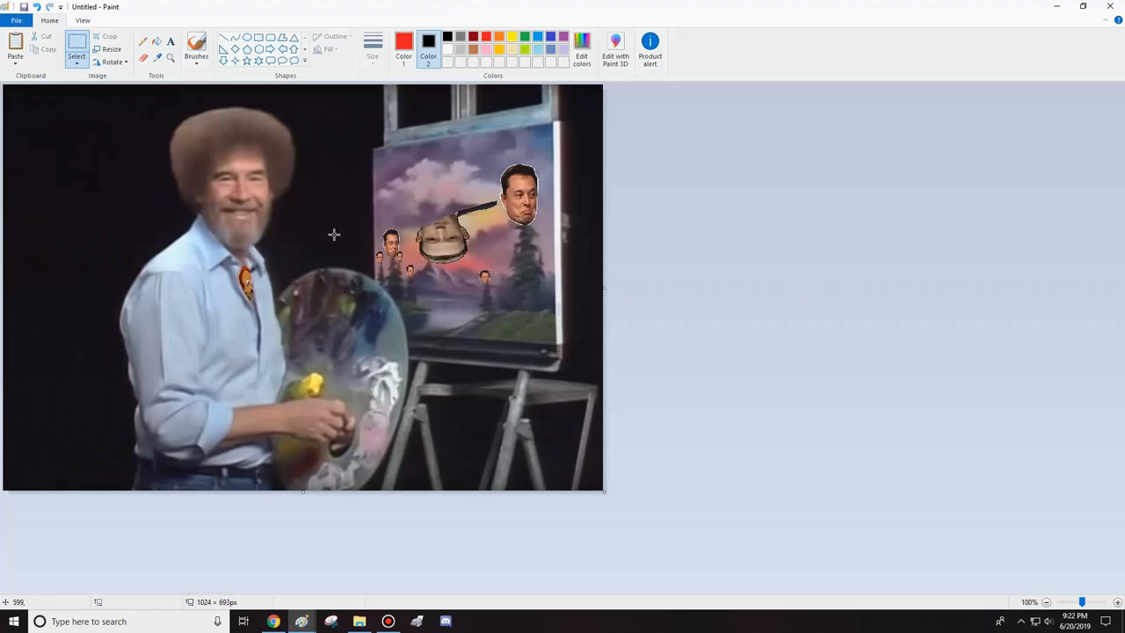
{"action": "mouse_move", "coordinate": [447, 313]}
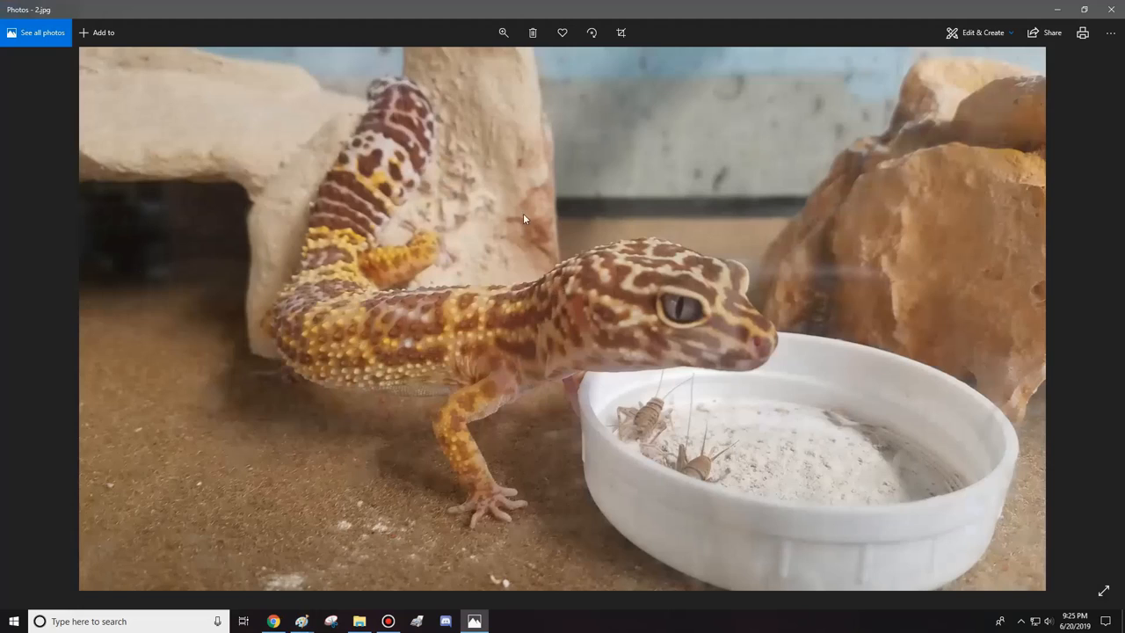
Step: Bring up the copy options on the leopard gecko photo in Photos
{"action": "right_click", "coordinate": [524, 218]}
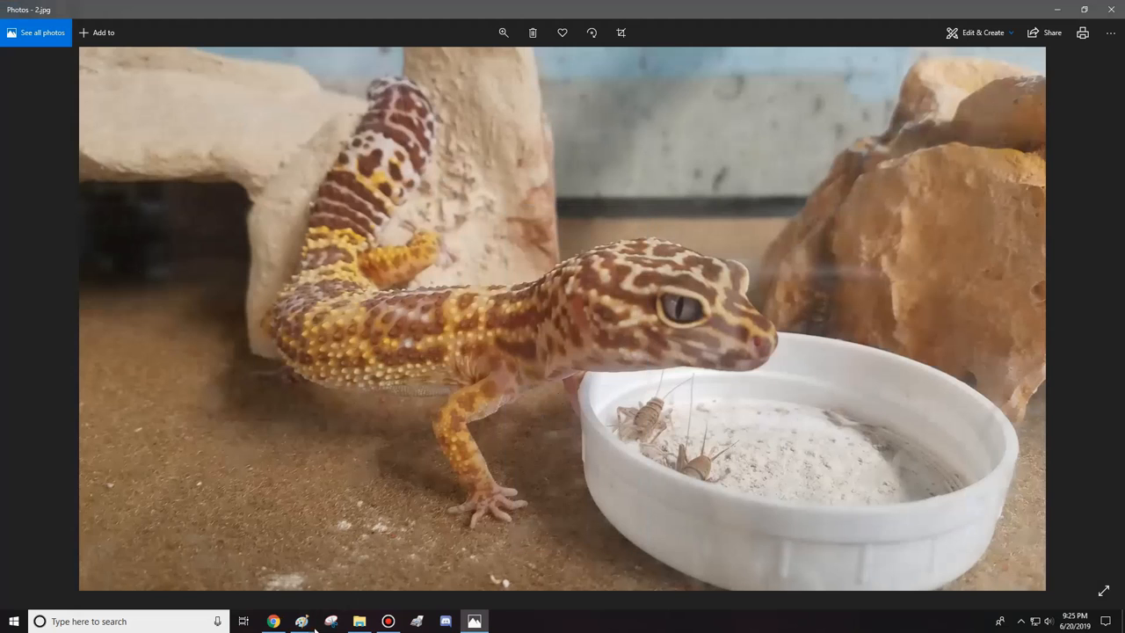
Step: Copy the gecko photo and paste it into a new blank Paint canvas
{"action": "left_click", "coordinate": [302, 622]}
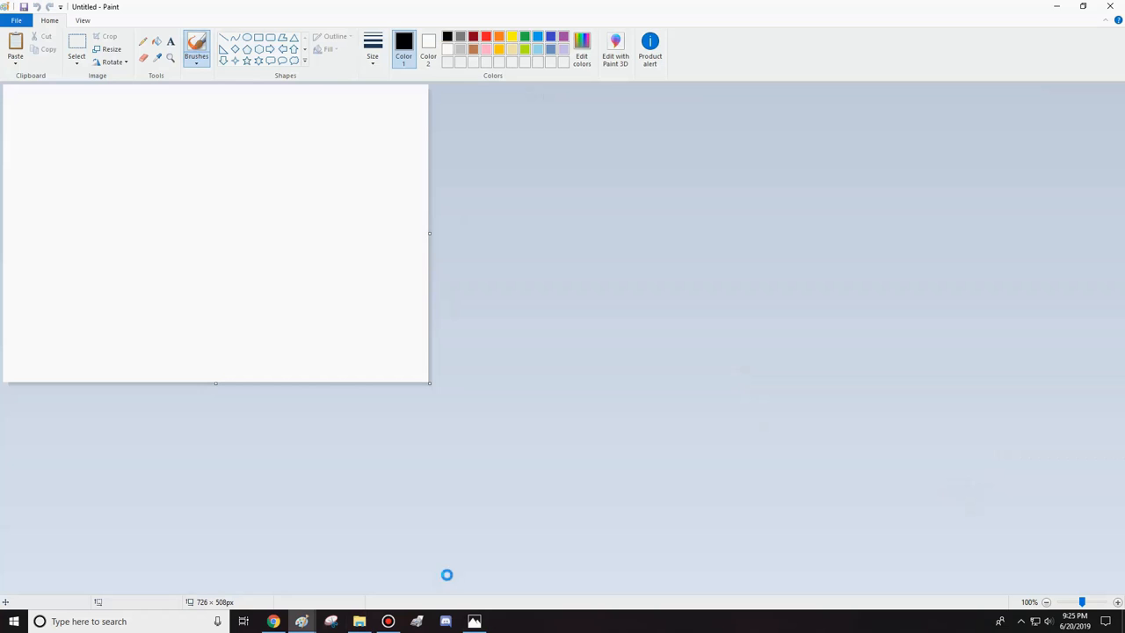
{"action": "left_click", "coordinate": [14, 50]}
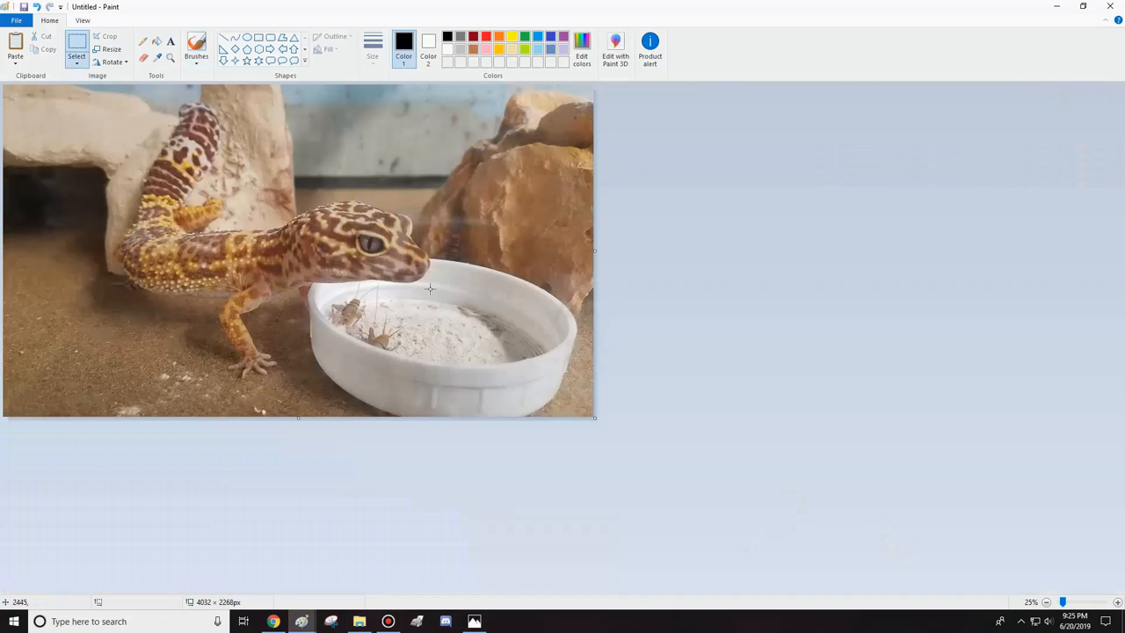
{"action": "mouse_move", "coordinate": [222, 249]}
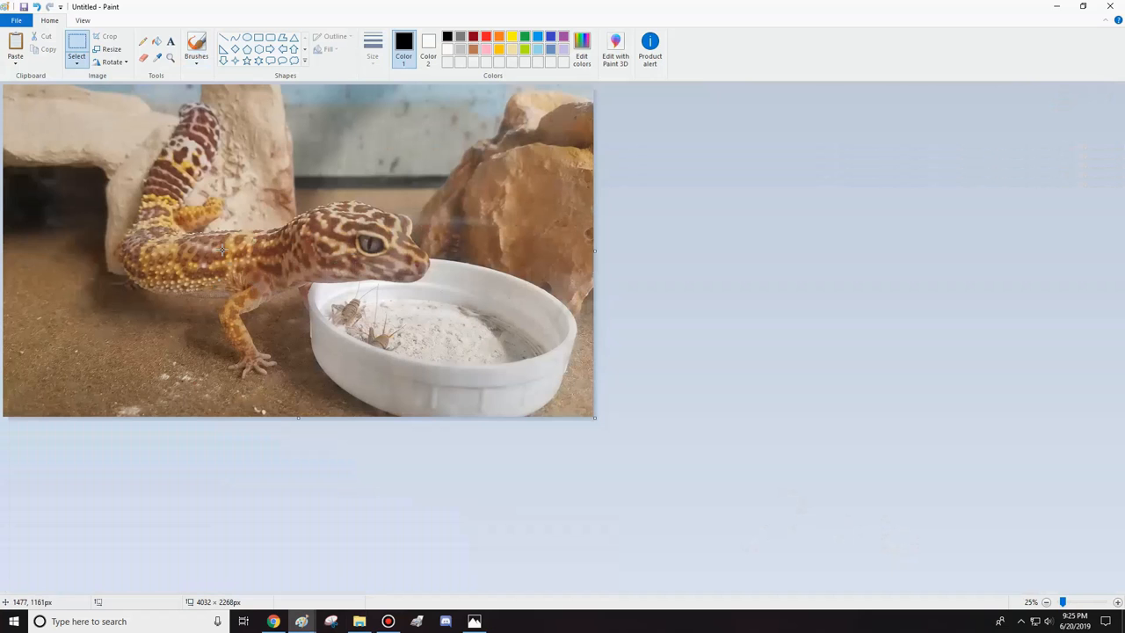
{"action": "left_click", "coordinate": [77, 50]}
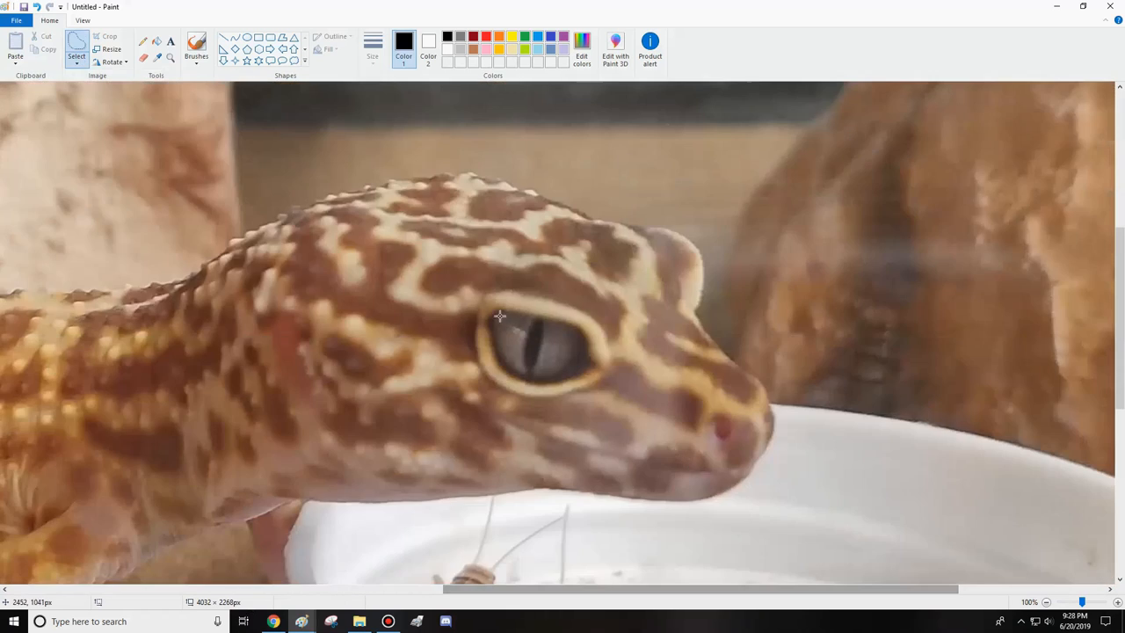
Step: Trace a free-form selection around the gecko's eye and bring up its editing options
{"action": "left_click_drag", "start_coordinate": [500, 317], "coordinate": [541, 320]}
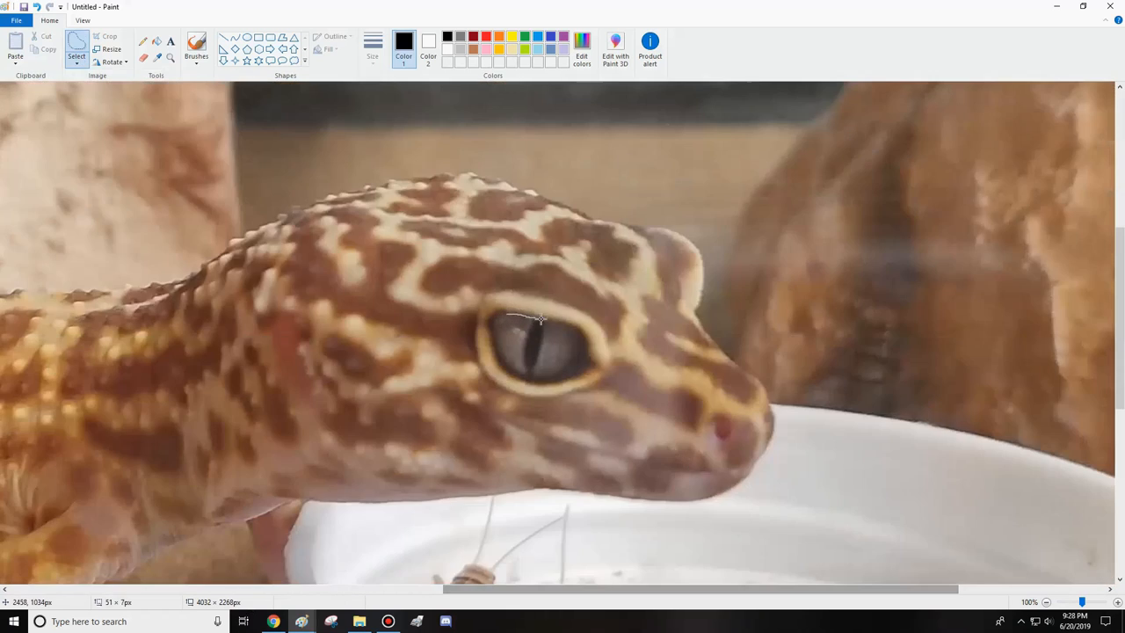
{"action": "left_click_drag", "start_coordinate": [542, 318], "coordinate": [584, 350]}
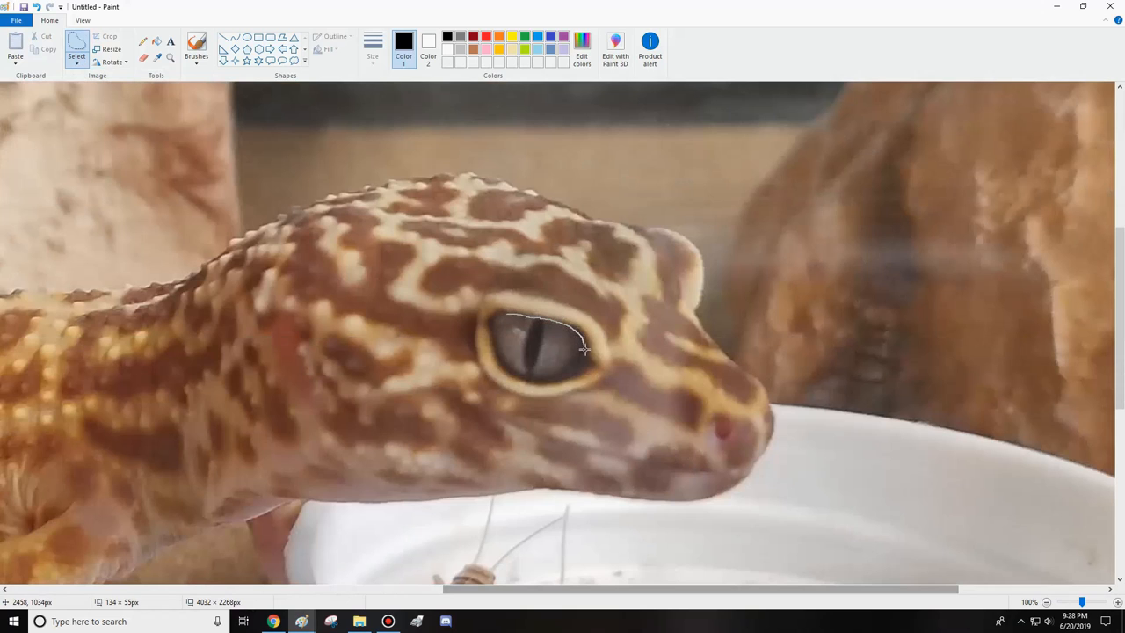
{"action": "left_click_drag", "start_coordinate": [584, 350], "coordinate": [517, 324]}
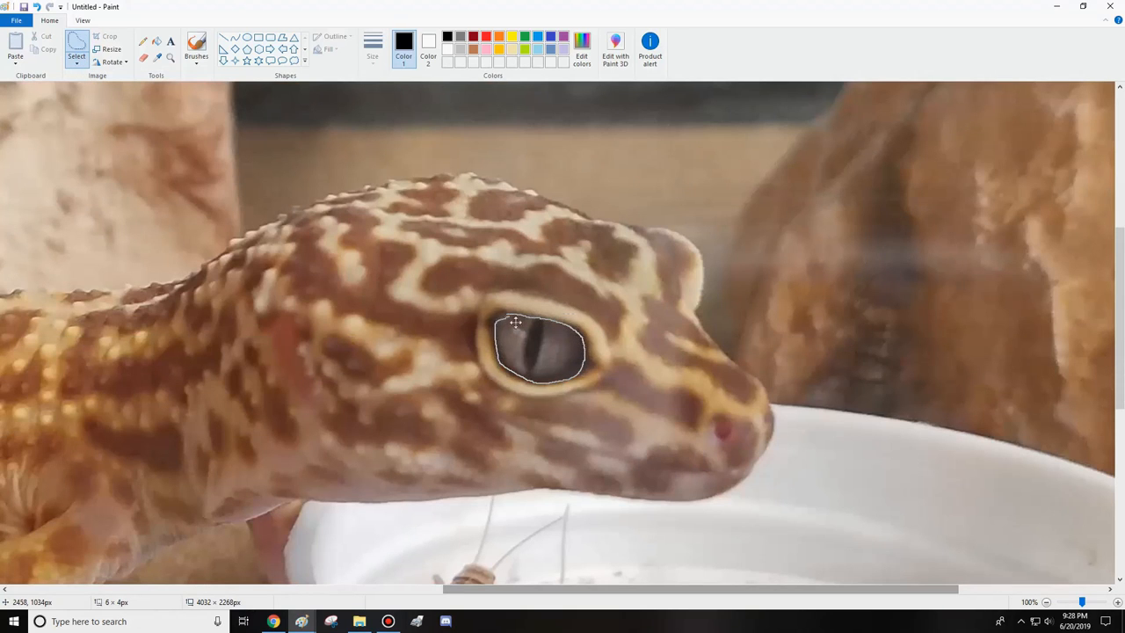
{"action": "right_click", "coordinate": [542, 351]}
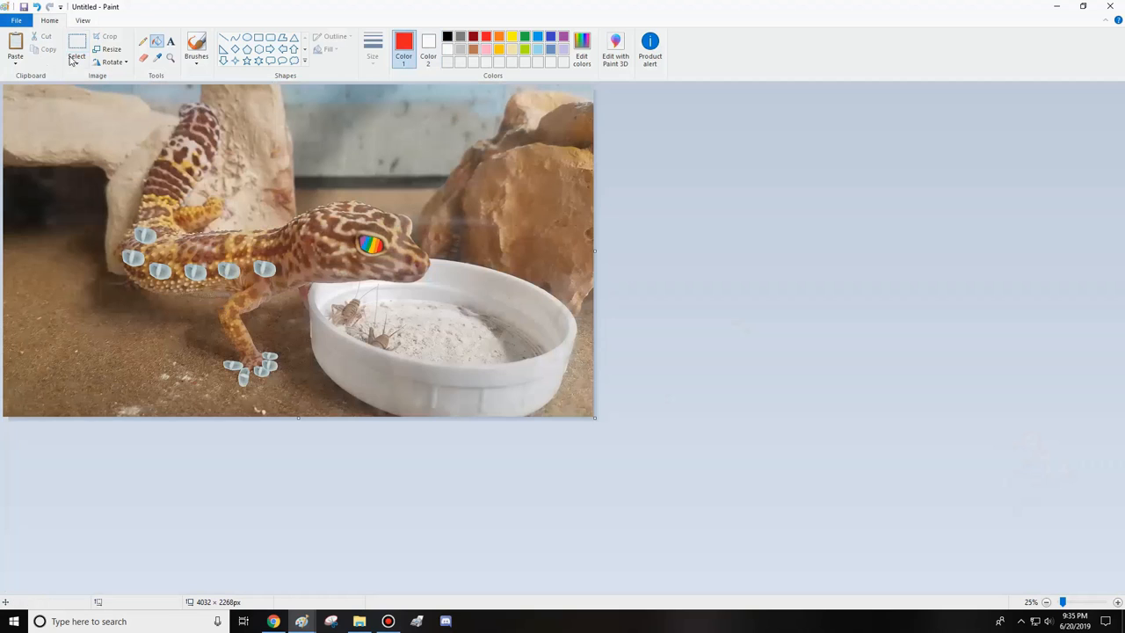
Step: Paste the long-haired cut-out head and position it over the gecko's own head
{"action": "left_click", "coordinate": [14, 50]}
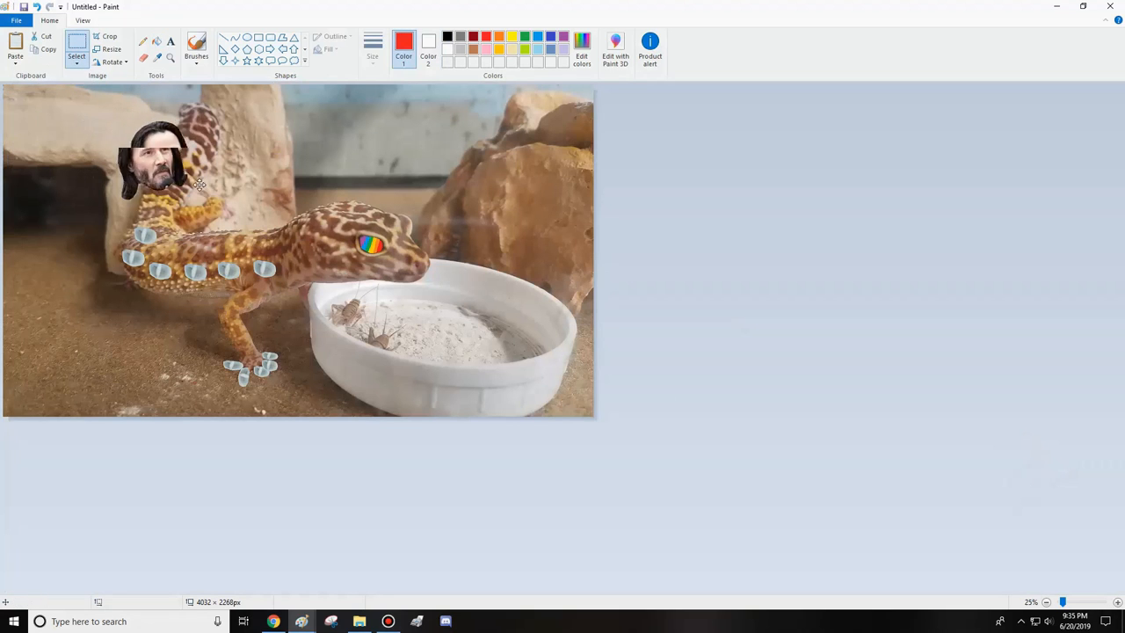
{"action": "left_click_drag", "start_coordinate": [149, 161], "coordinate": [197, 132]}
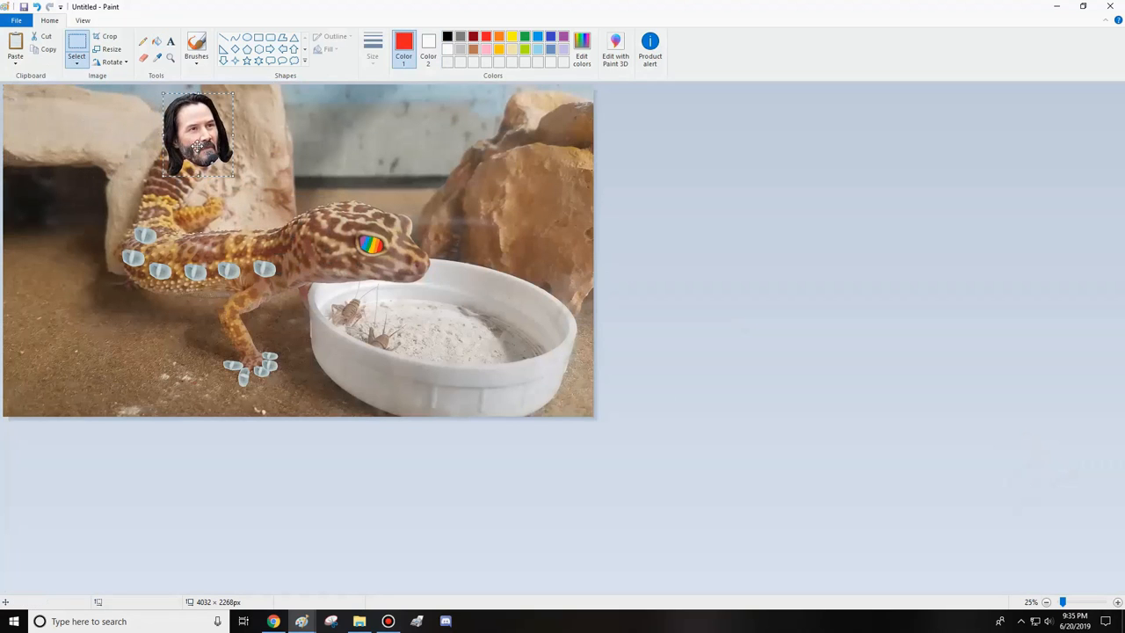
{"action": "left_click_drag", "start_coordinate": [195, 132], "coordinate": [350, 193]}
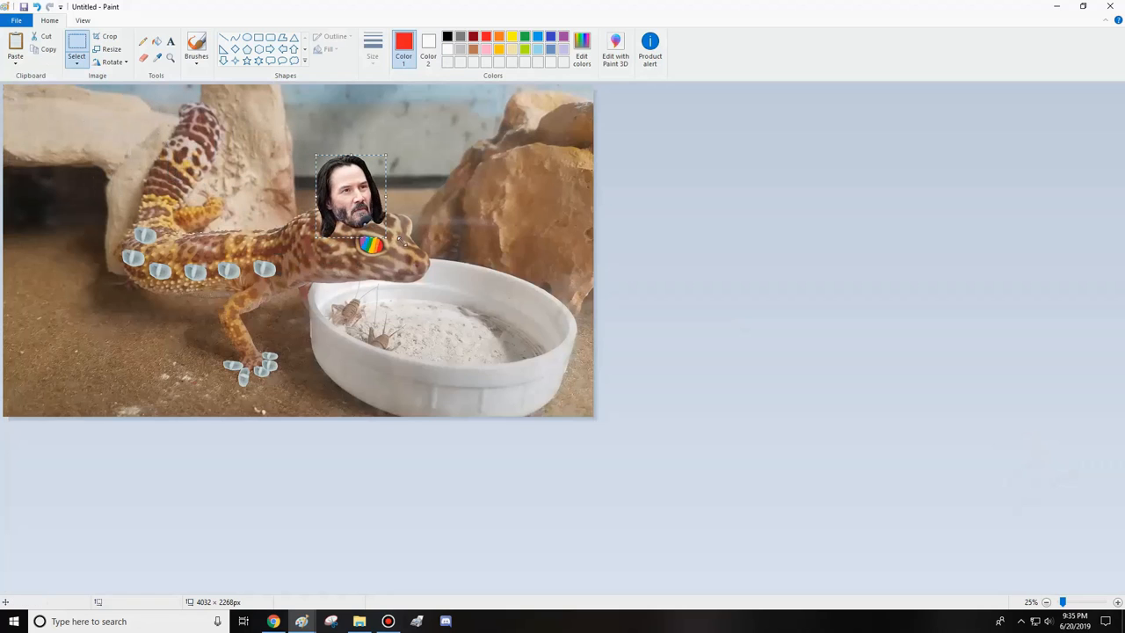
{"action": "left_click_drag", "start_coordinate": [352, 194], "coordinate": [366, 264]}
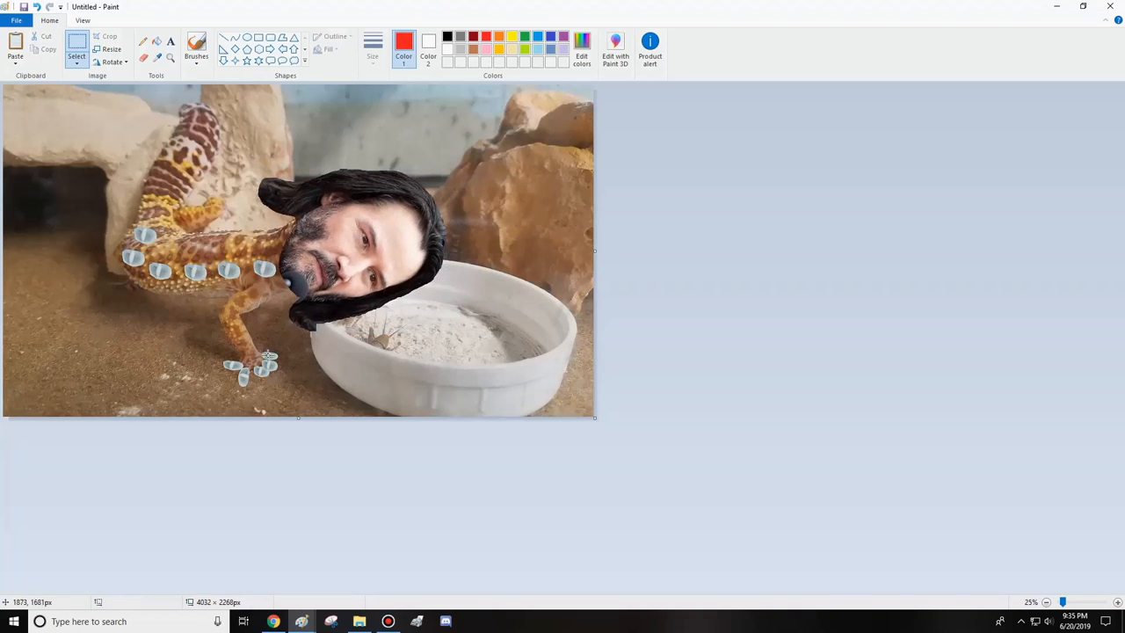
{"action": "mouse_move", "coordinate": [348, 413]}
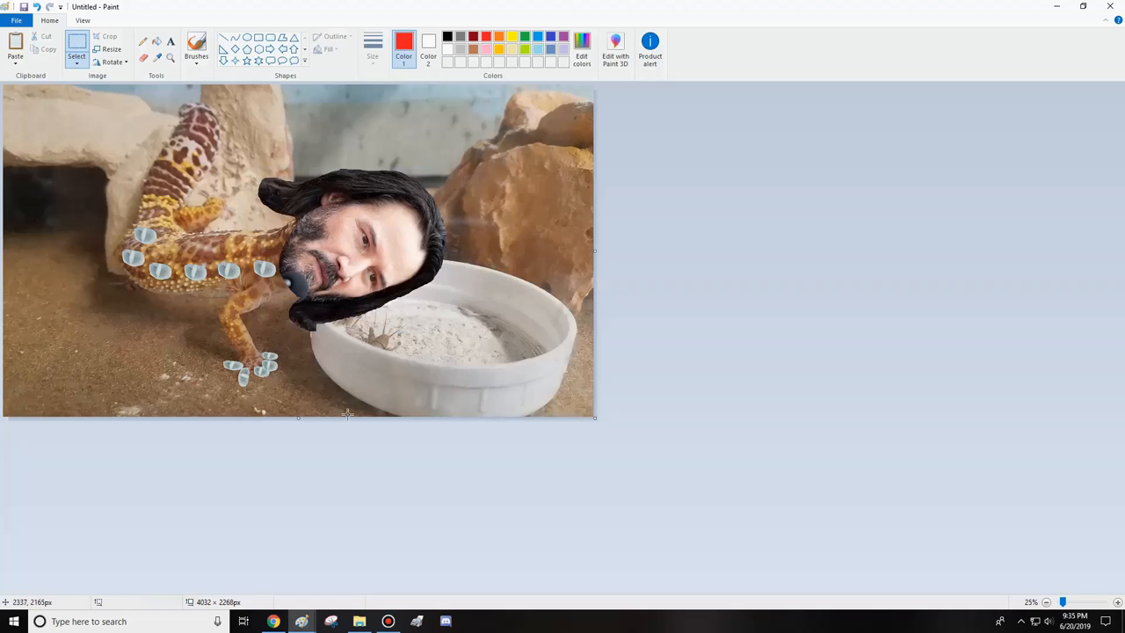
Step: Paste the capped portrait head with transparent selection, mirror it and settle it on the gecko's back
{"action": "left_click", "coordinate": [14, 43]}
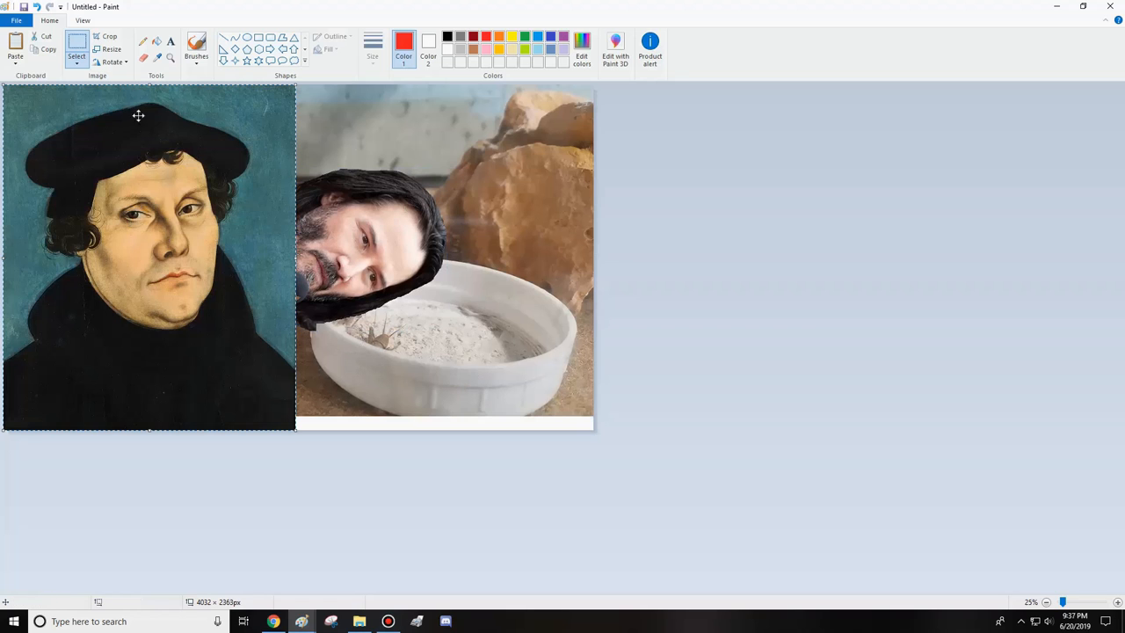
{"action": "left_click", "coordinate": [77, 55]}
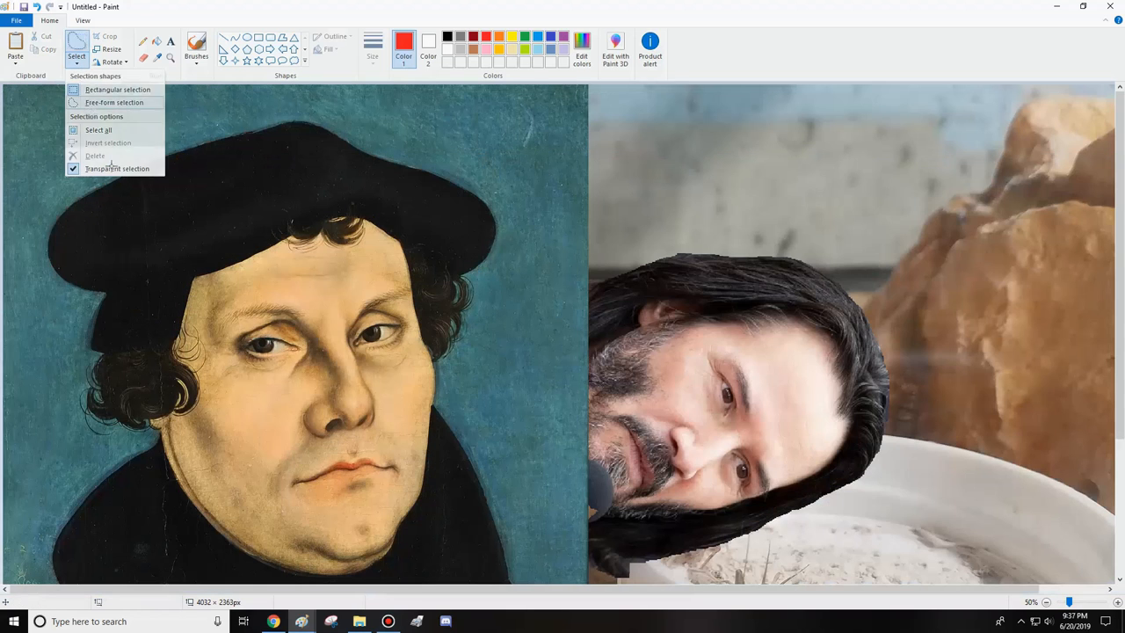
{"action": "left_click", "coordinate": [1080, 369]}
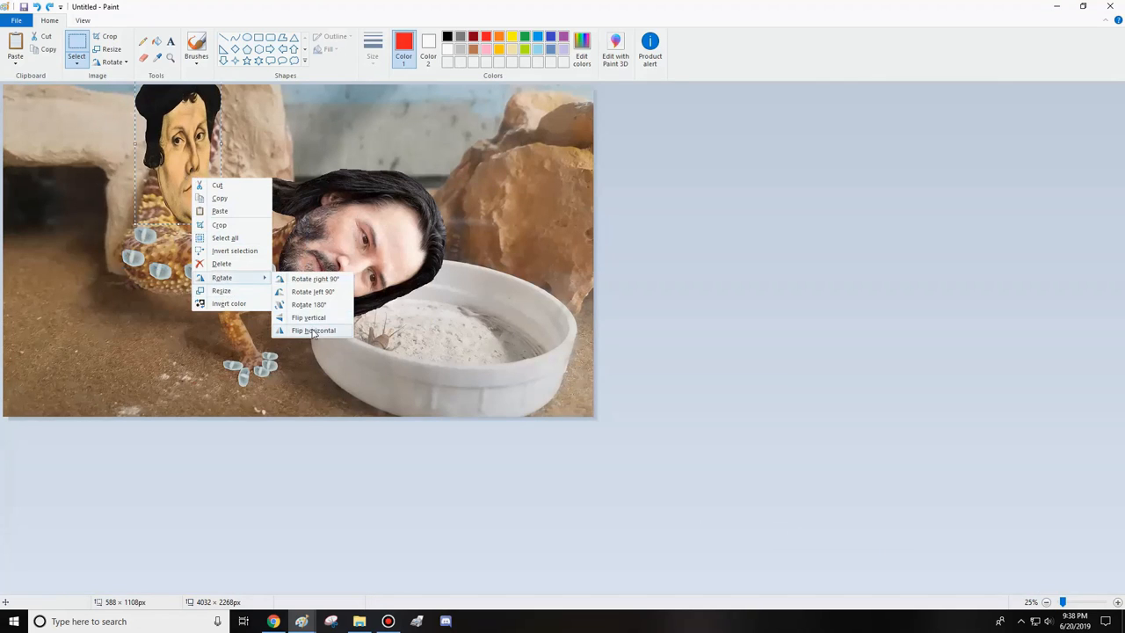
{"action": "left_click", "coordinate": [313, 331]}
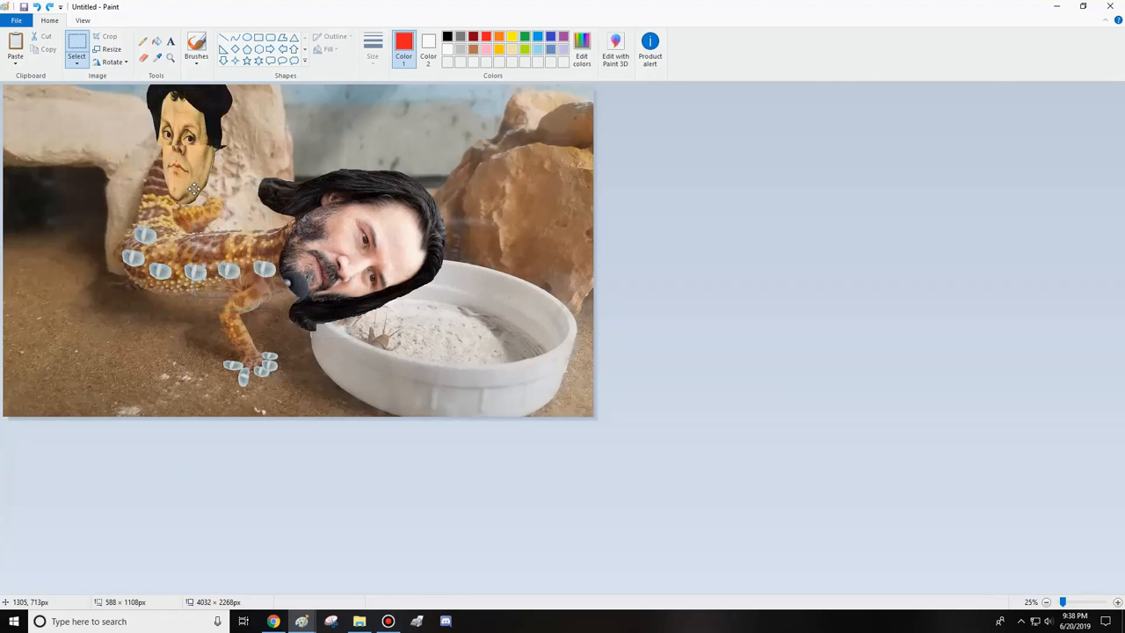
{"action": "left_click_drag", "start_coordinate": [132, 88], "coordinate": [220, 220]}
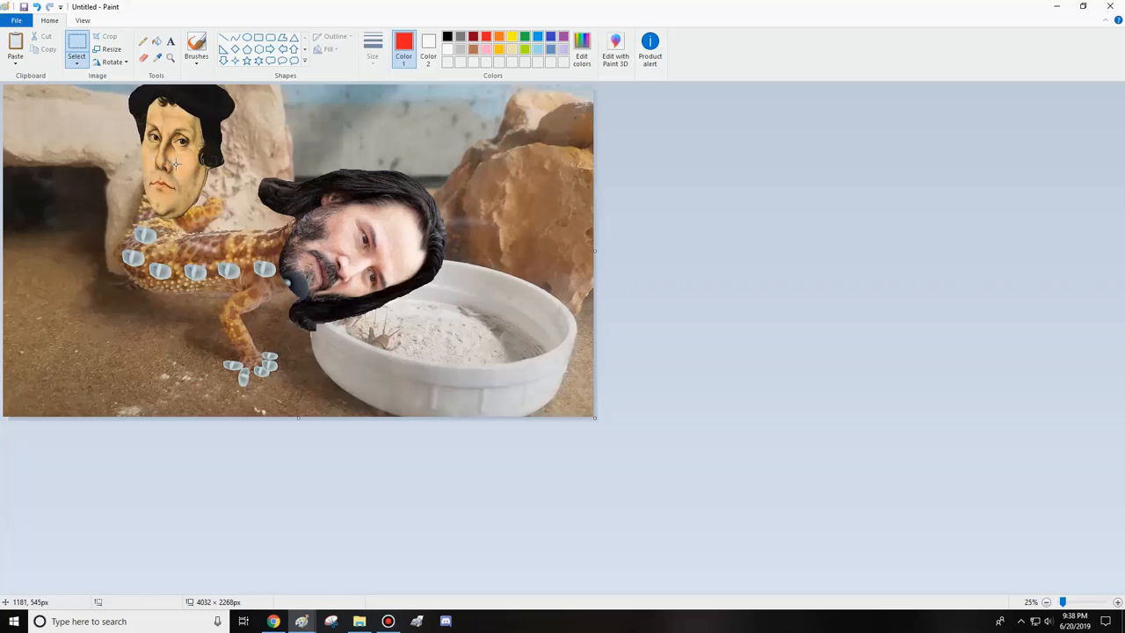
{"action": "mouse_move", "coordinate": [260, 228]}
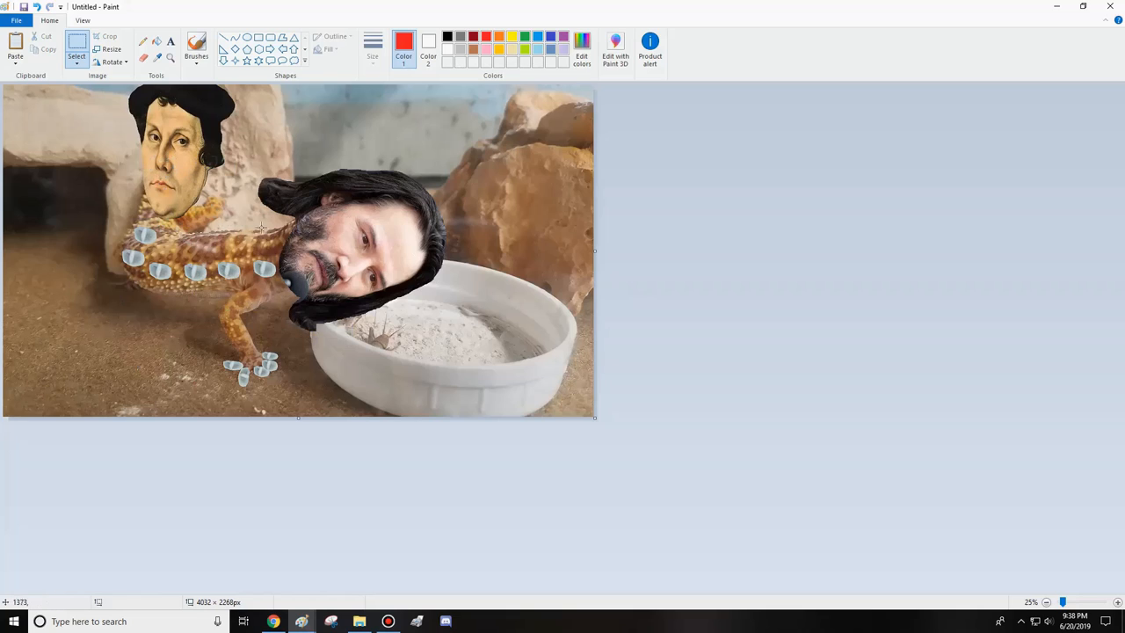
{"action": "mouse_move", "coordinate": [341, 443]}
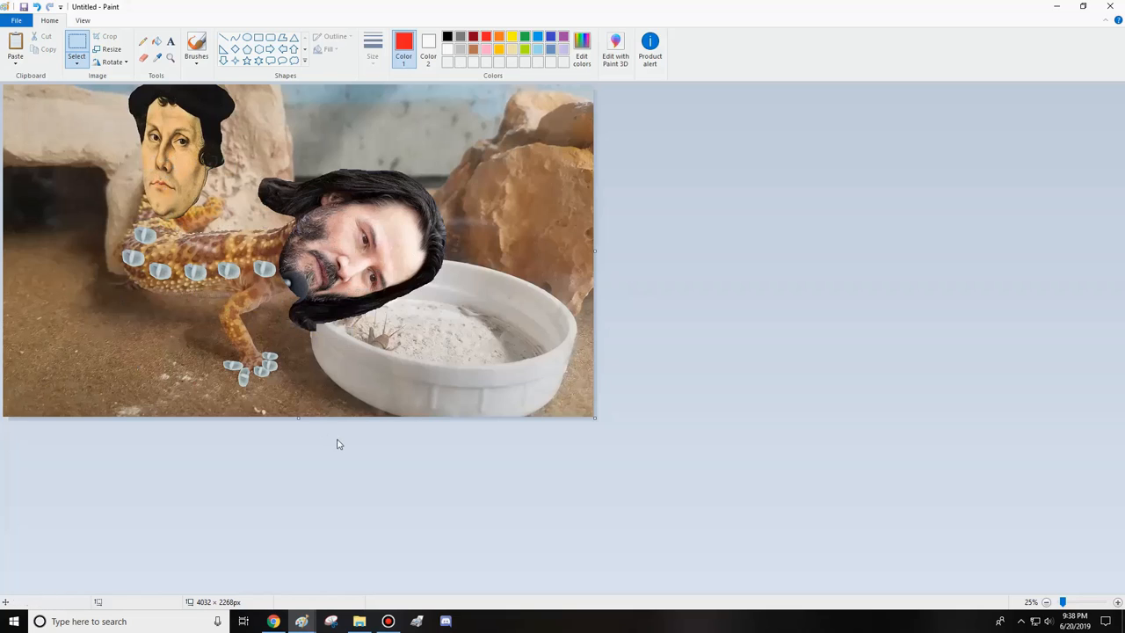
{"action": "mouse_move", "coordinate": [559, 403]}
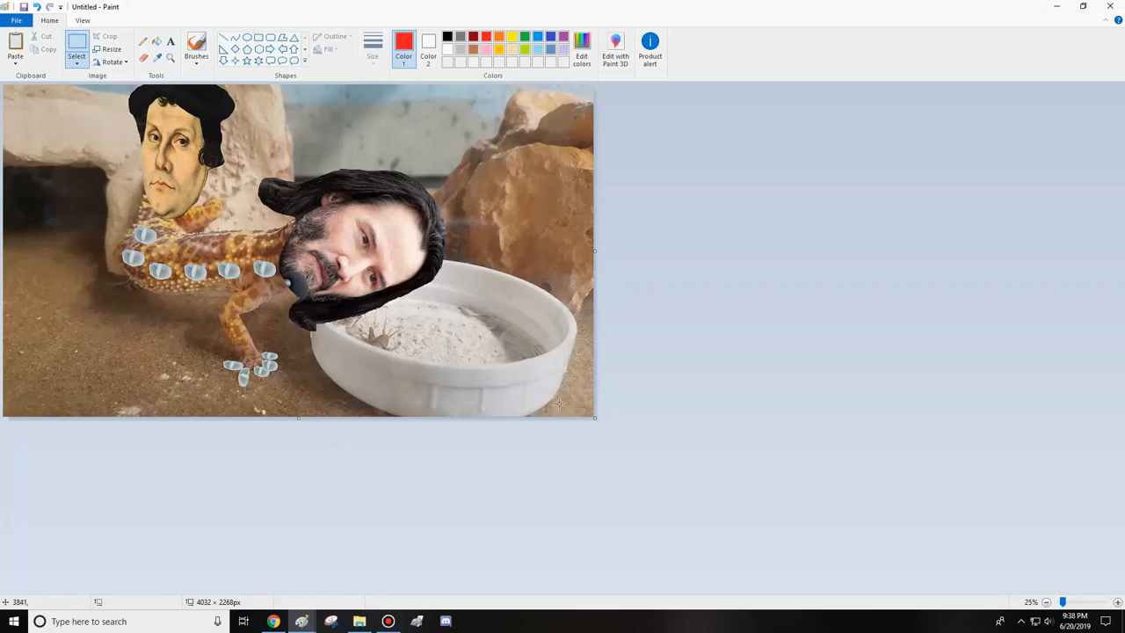
{"action": "mouse_move", "coordinate": [376, 285]}
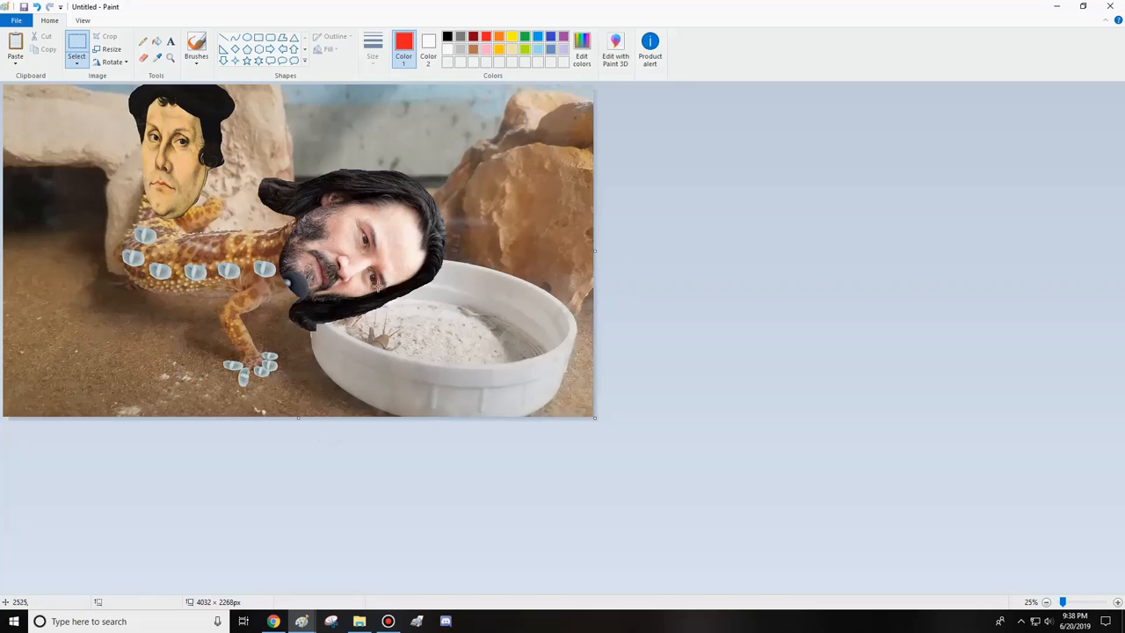
{"action": "mouse_move", "coordinate": [446, 380]}
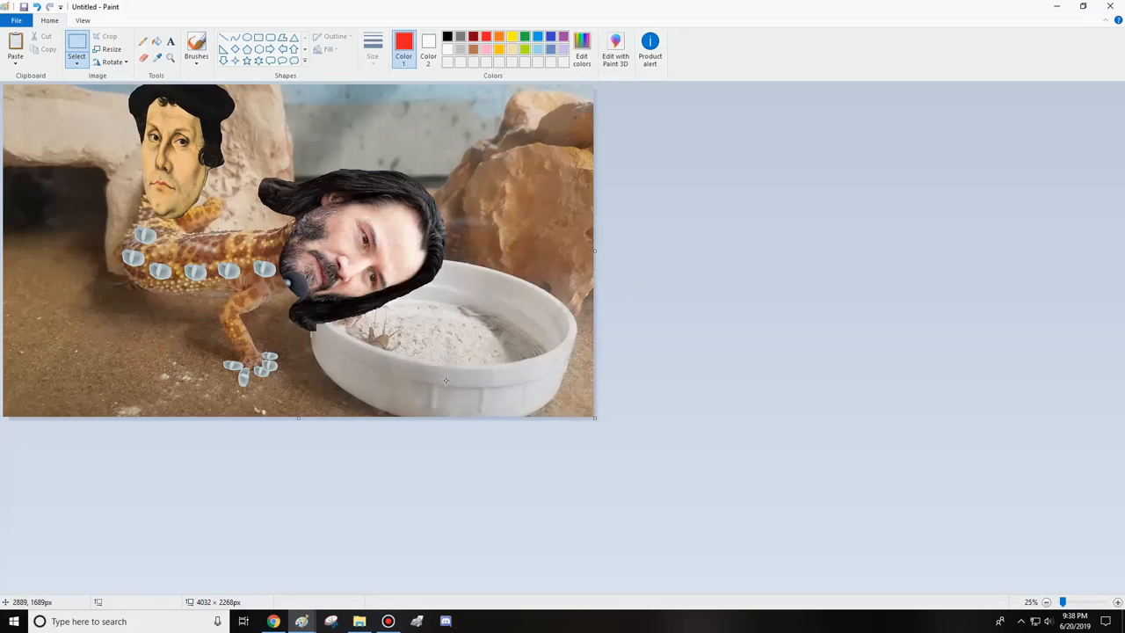
{"action": "mouse_move", "coordinate": [390, 355]}
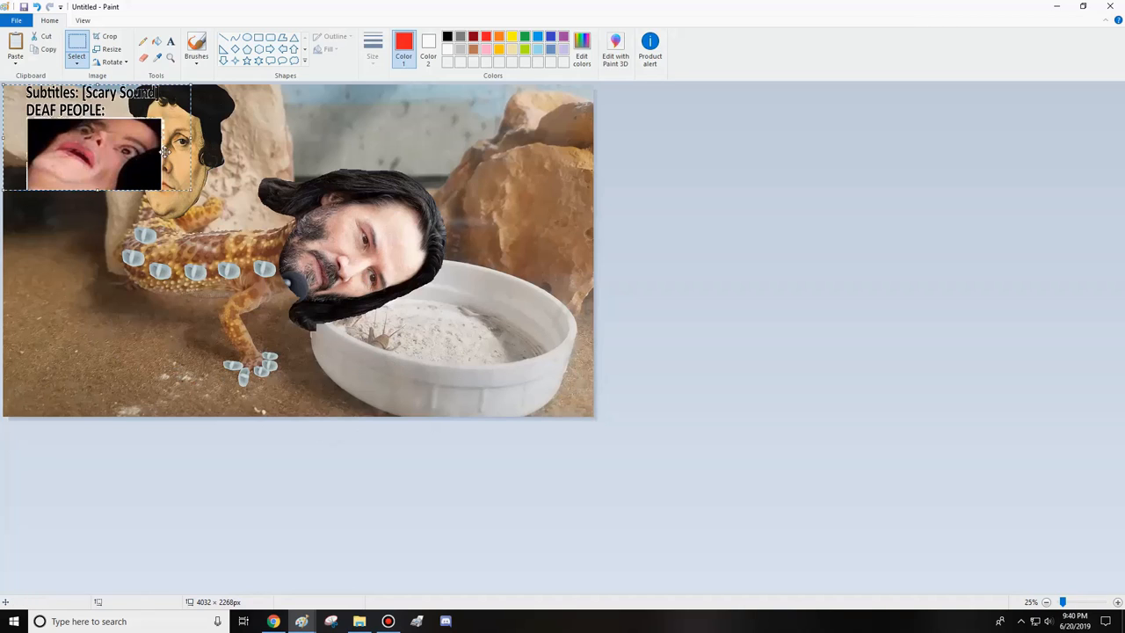
Step: Drag the open-mouthed meme face down into the gecko's white water bowl
{"action": "left_click_drag", "start_coordinate": [92, 155], "coordinate": [242, 260]}
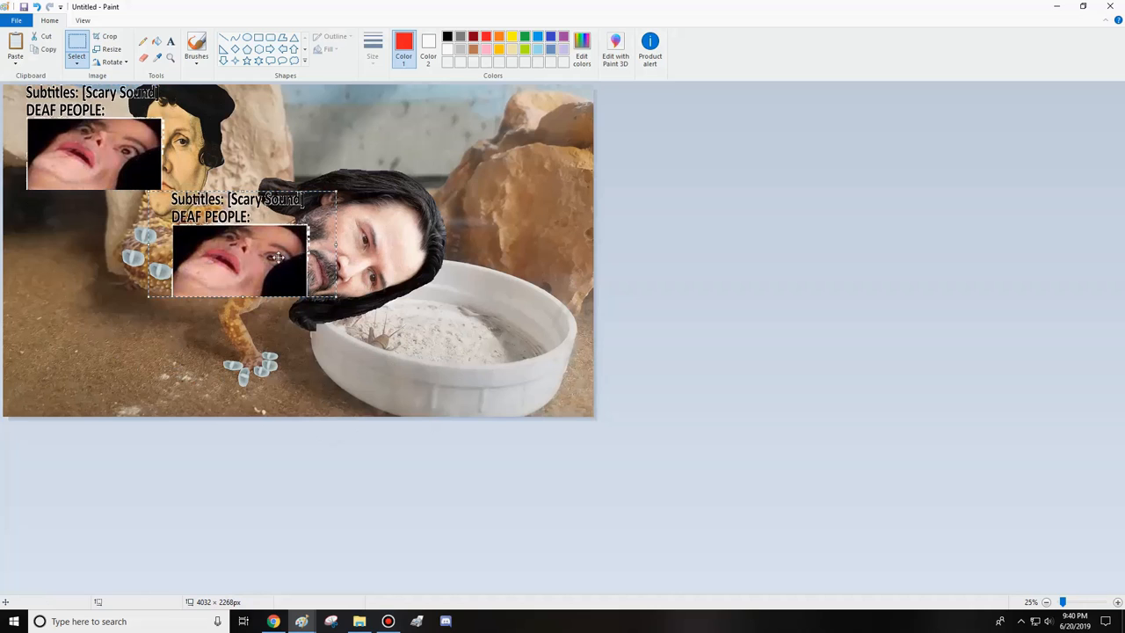
{"action": "left_click_drag", "start_coordinate": [263, 255], "coordinate": [290, 285]}
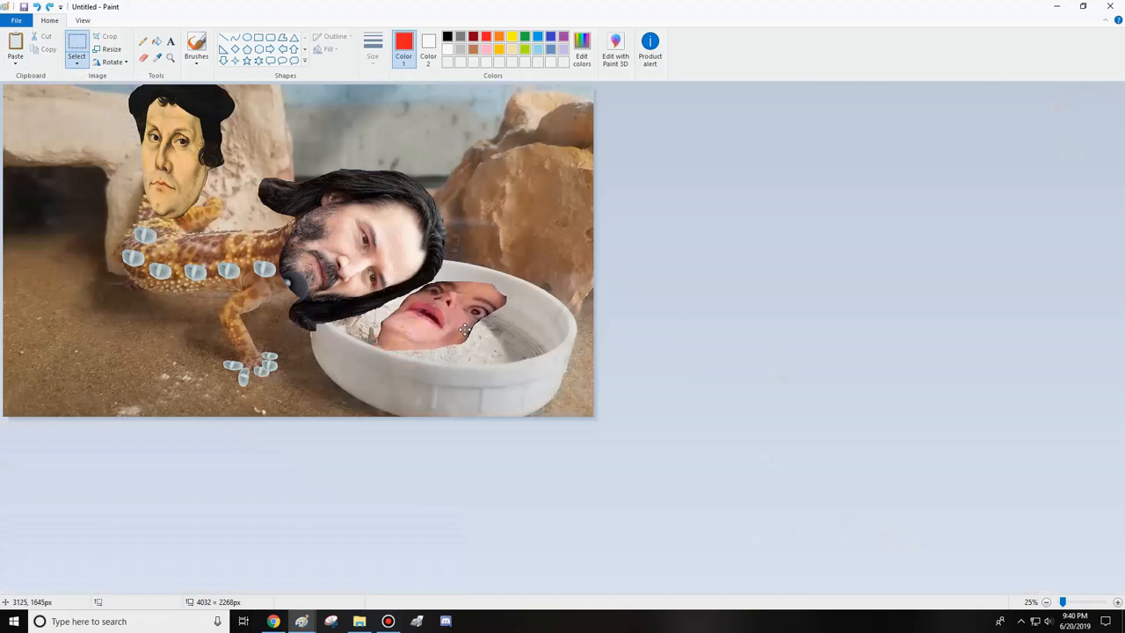
{"action": "left_click_drag", "start_coordinate": [391, 281], "coordinate": [519, 351]}
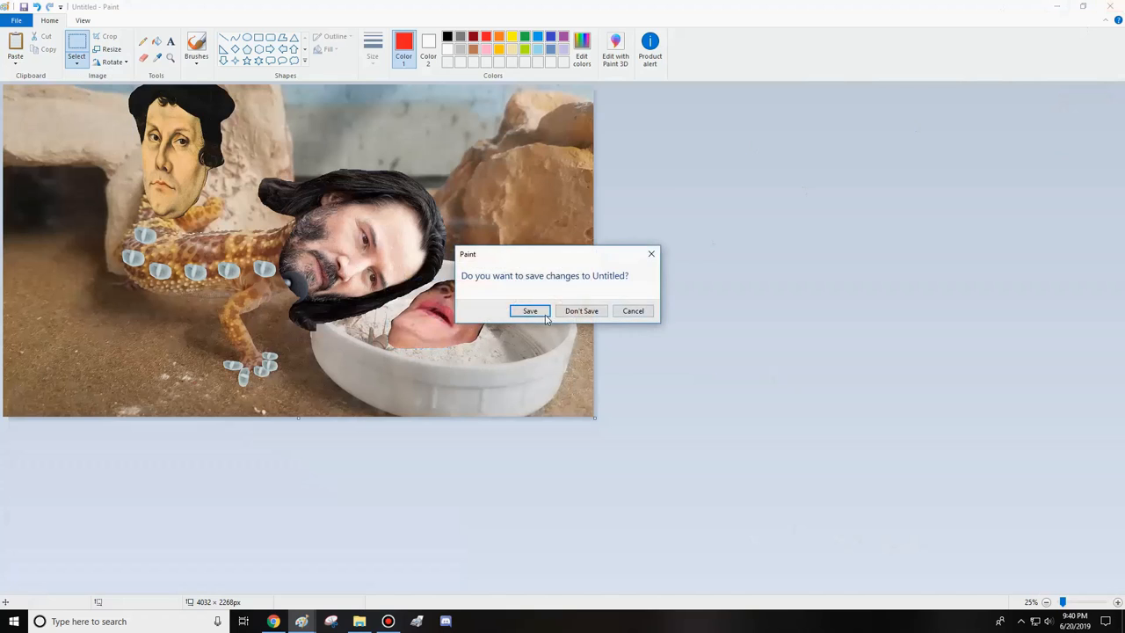
Step: Save the gecko collage and move Photos on from the wasp photo to the Jerry picture
{"action": "left_click", "coordinate": [580, 309]}
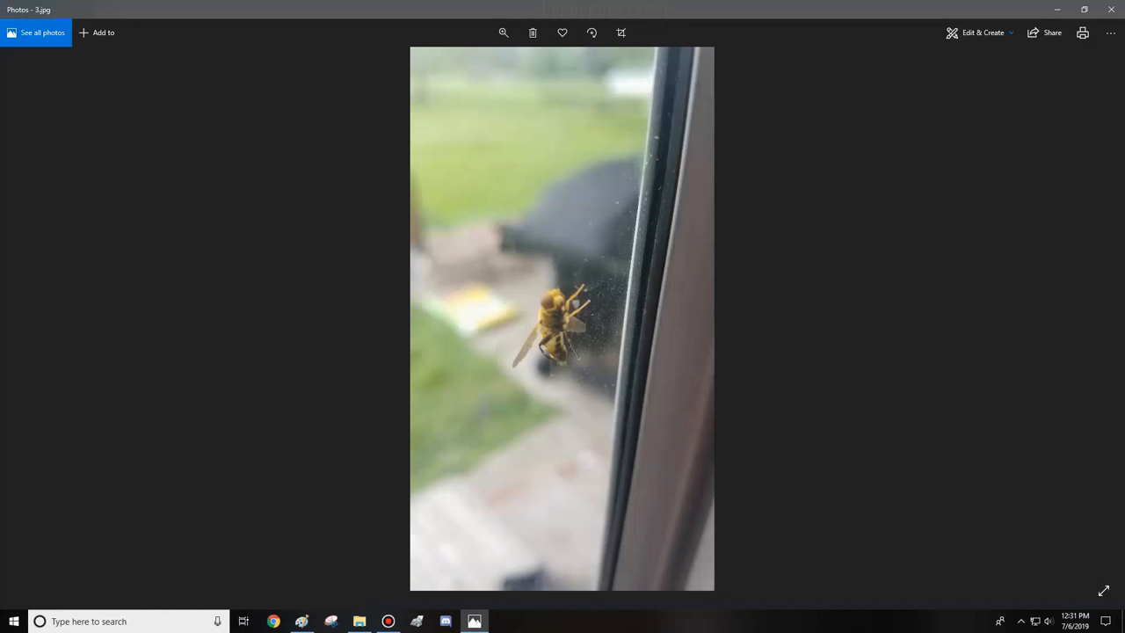
{"action": "left_click", "coordinate": [302, 622]}
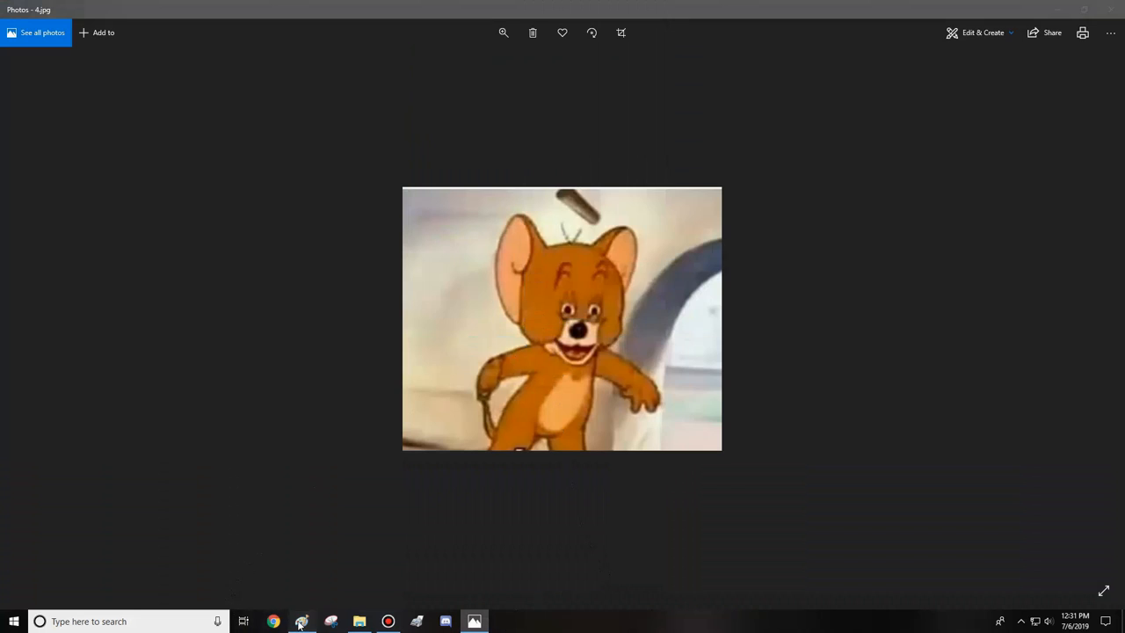
{"action": "left_click", "coordinate": [302, 622]}
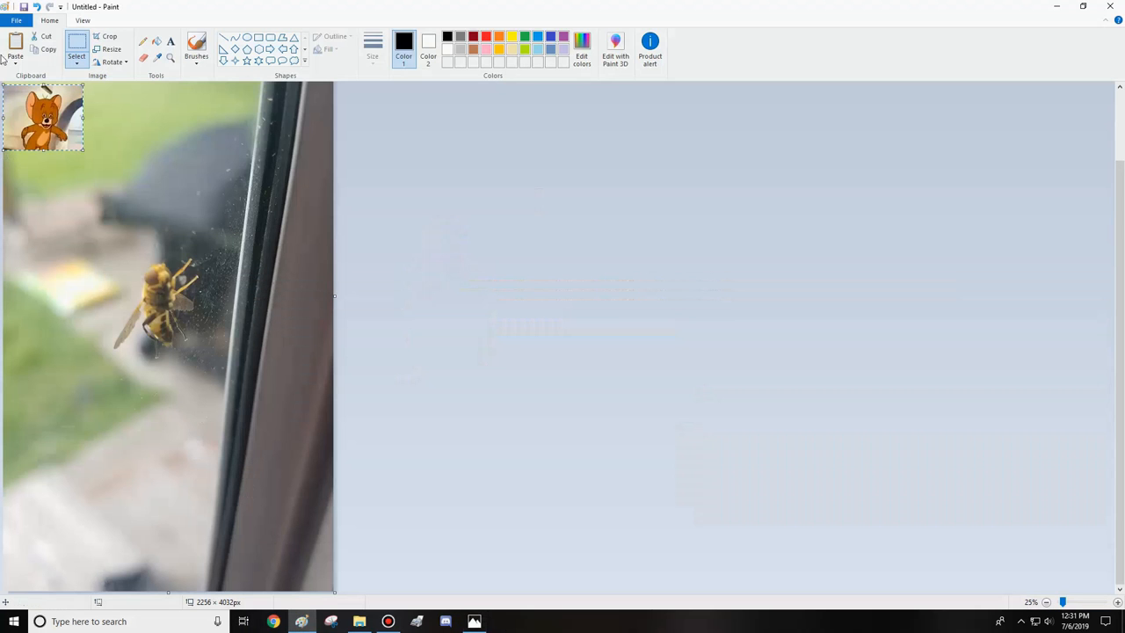
Step: Enlarge the pasted Jerry cartoon to cover the top-left of the wasp photo
{"action": "left_click_drag", "start_coordinate": [3, 88], "coordinate": [167, 253]}
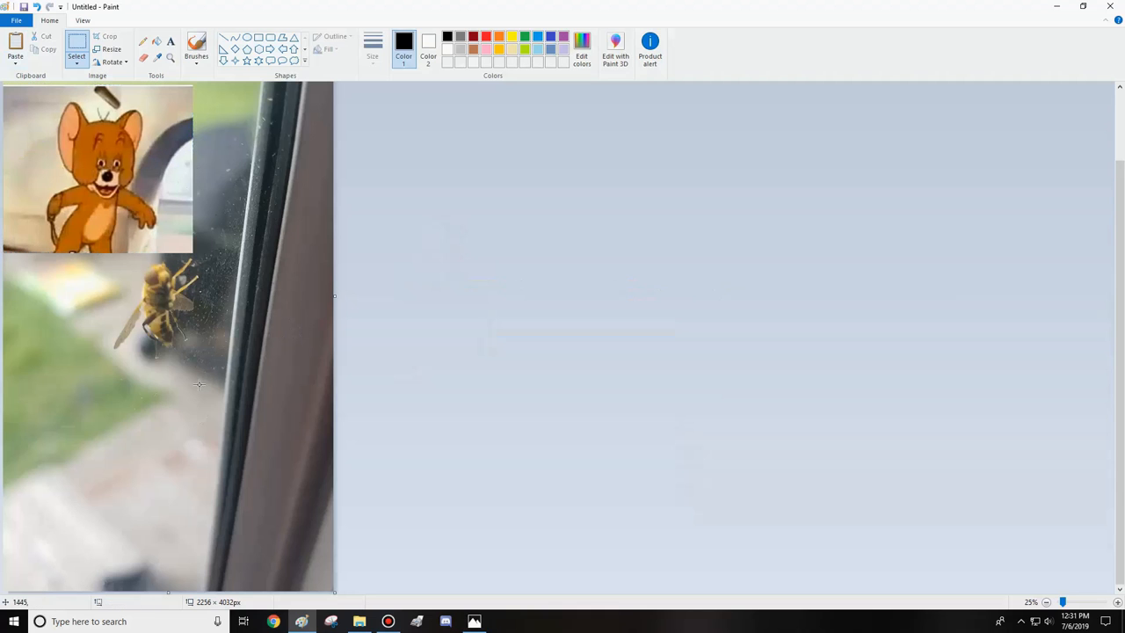
{"action": "left_click", "coordinate": [78, 44]}
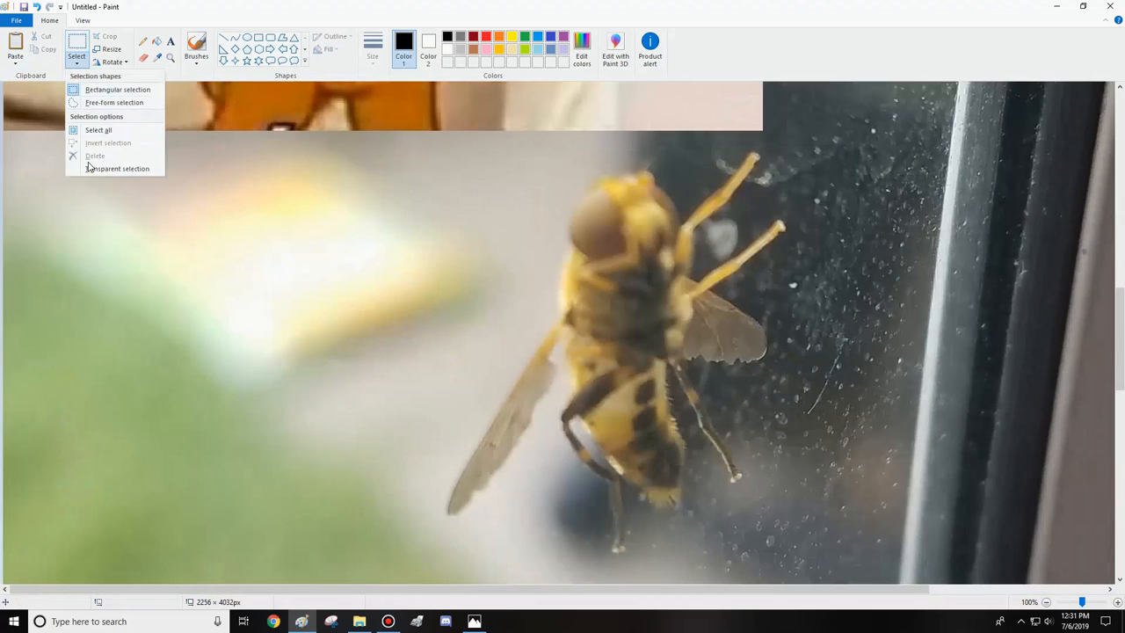
Step: Free-form select around the wasp's head and body to lift it from the photo
{"action": "left_click", "coordinate": [121, 169]}
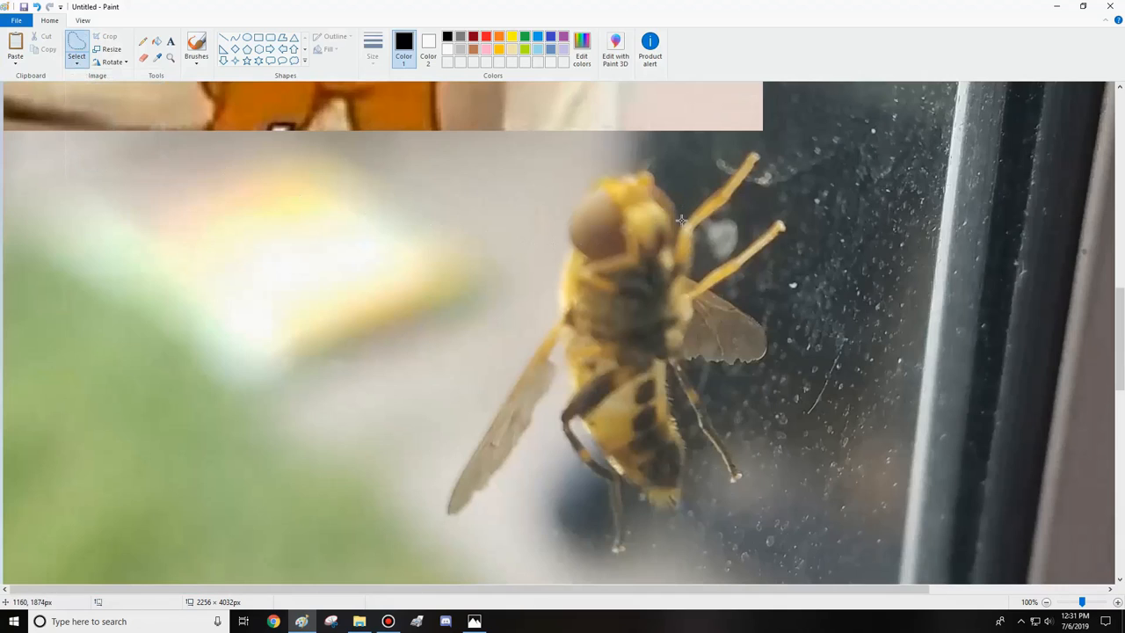
{"action": "mouse_move", "coordinate": [670, 199]}
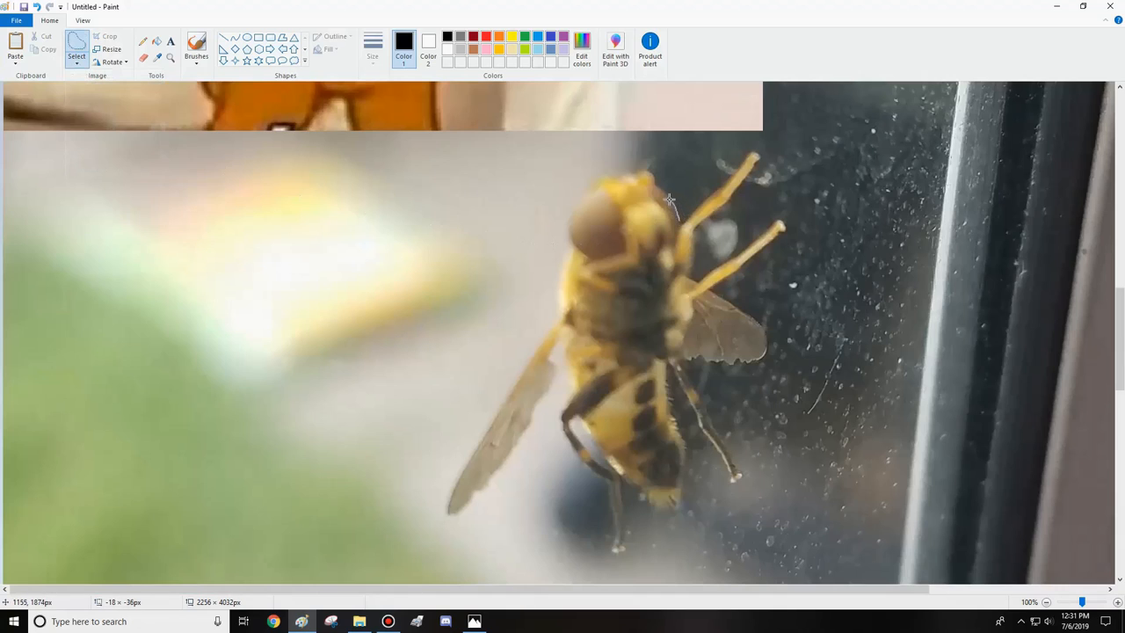
{"action": "mouse_move", "coordinate": [647, 172]}
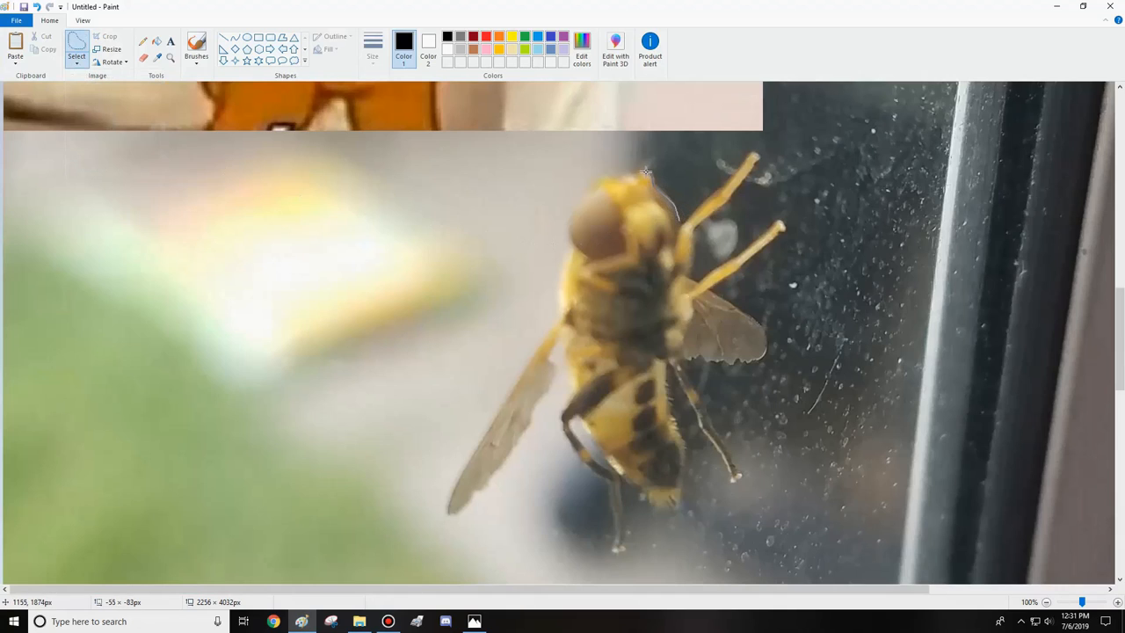
{"action": "left_click_drag", "start_coordinate": [647, 171], "coordinate": [573, 240]}
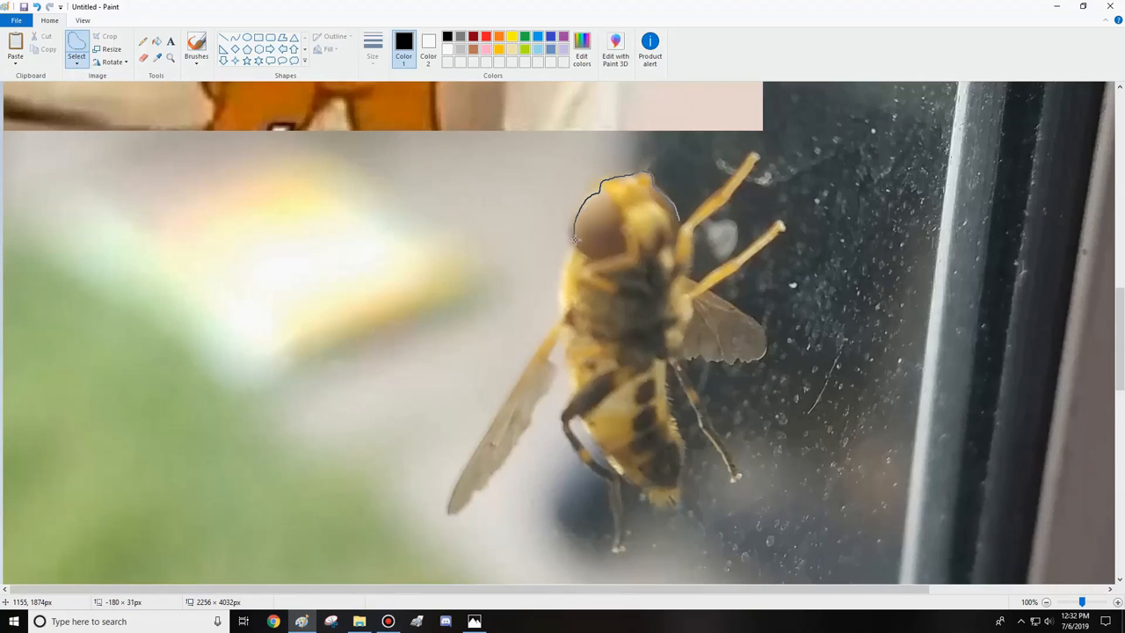
{"action": "left_click_drag", "start_coordinate": [576, 239], "coordinate": [562, 302]}
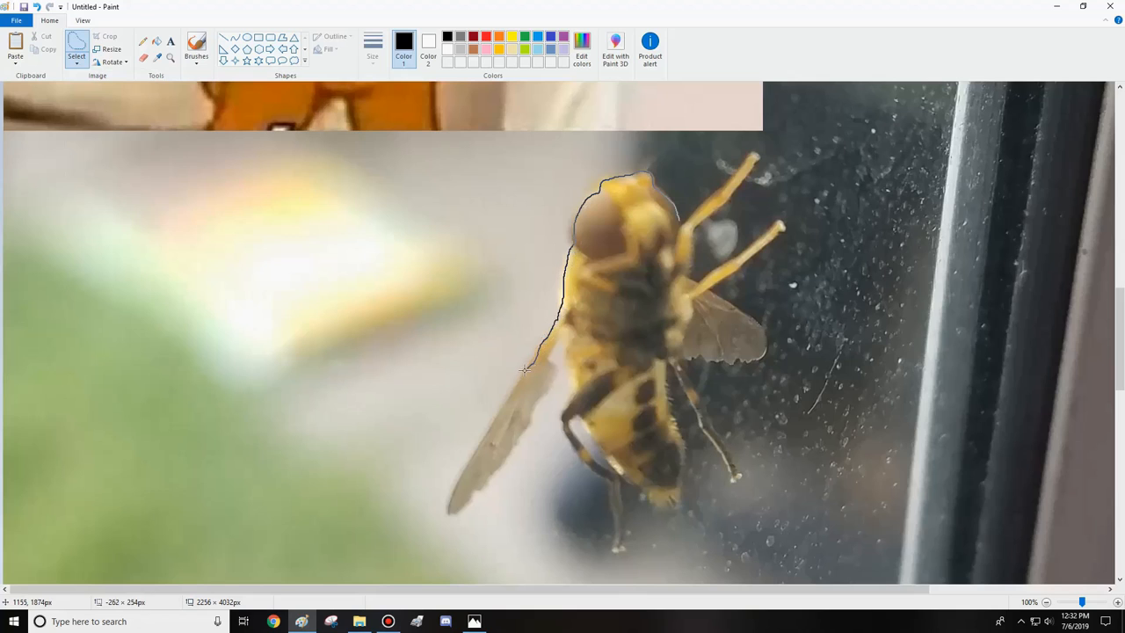
{"action": "left_click_drag", "start_coordinate": [524, 369], "coordinate": [602, 466]}
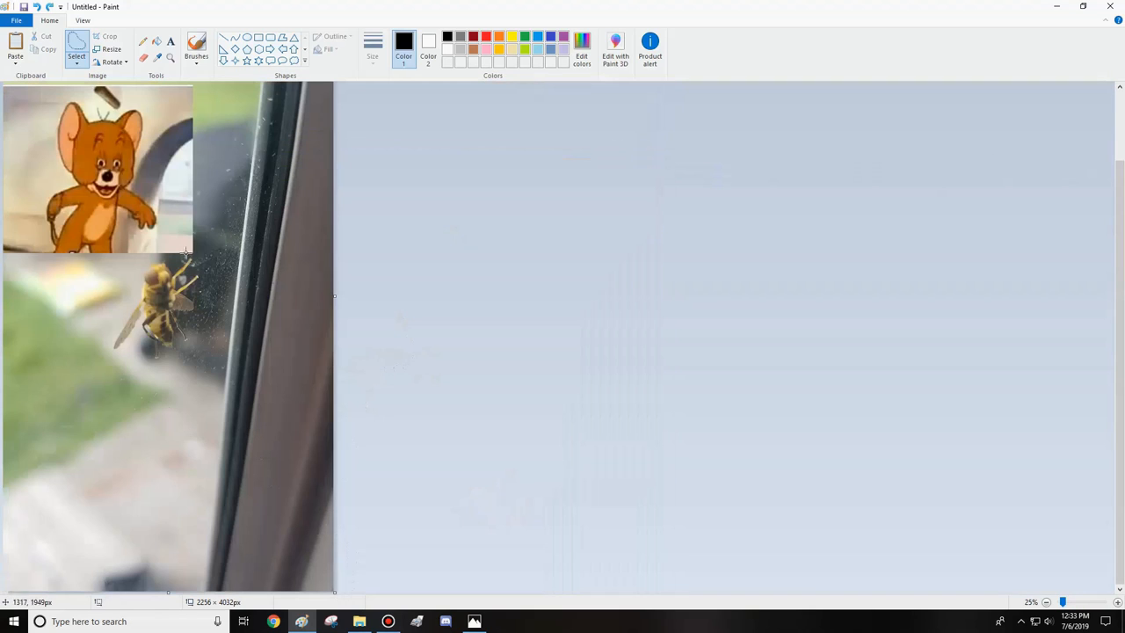
Step: Copy the cut-out bee and bring up the Jerry picture to paste it onto his head
{"action": "left_click", "coordinate": [475, 623]}
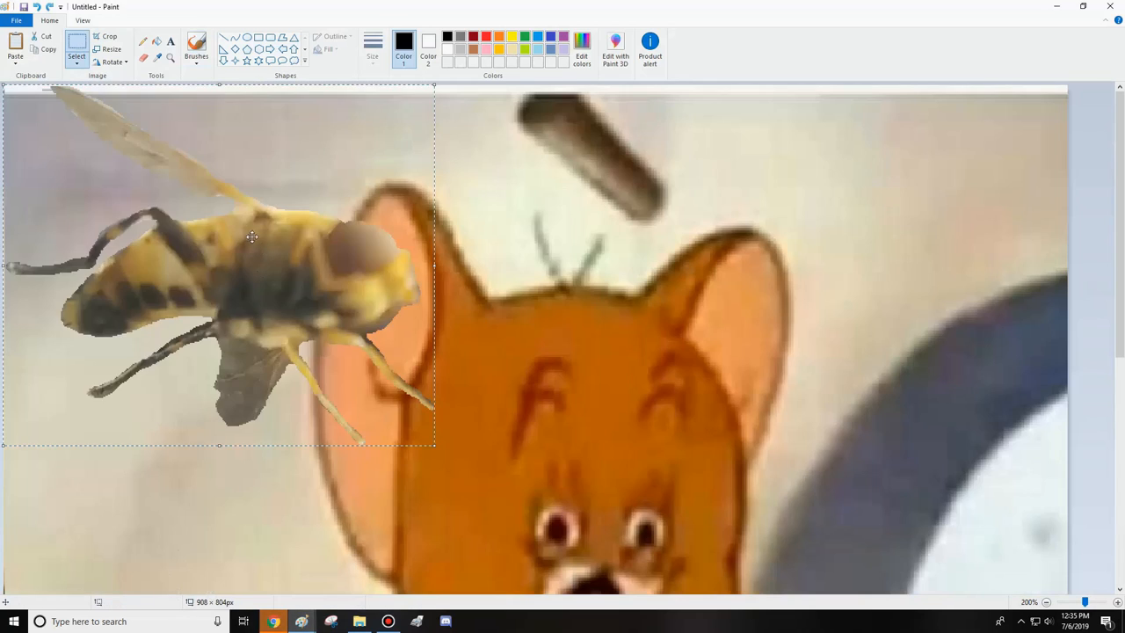
{"action": "right_click", "coordinate": [106, 176]}
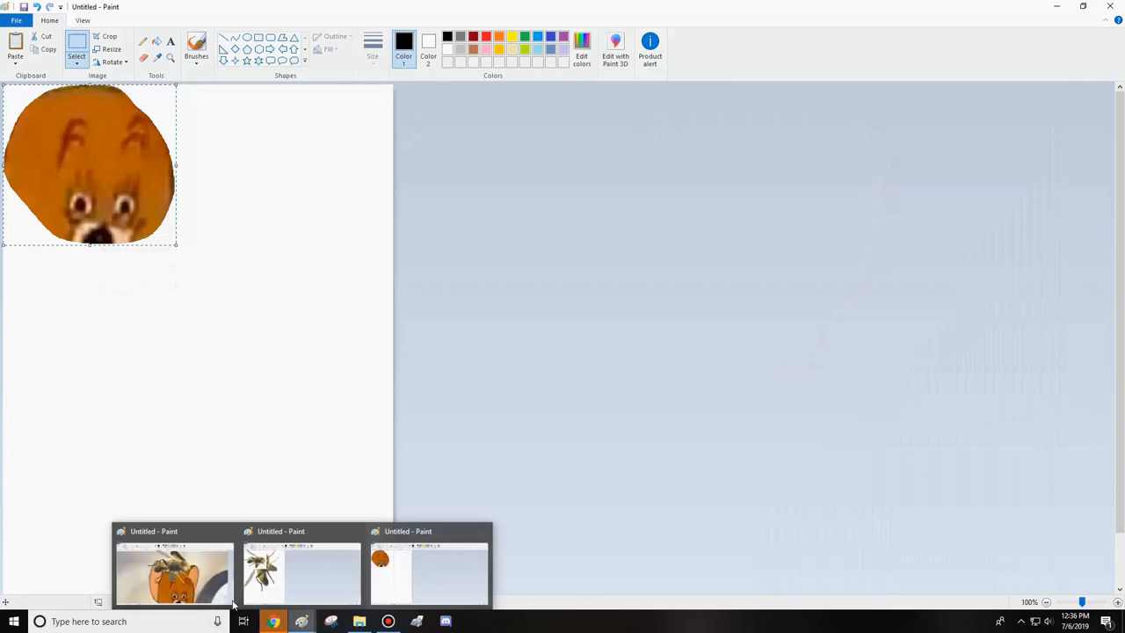
{"action": "left_click", "coordinate": [174, 576]}
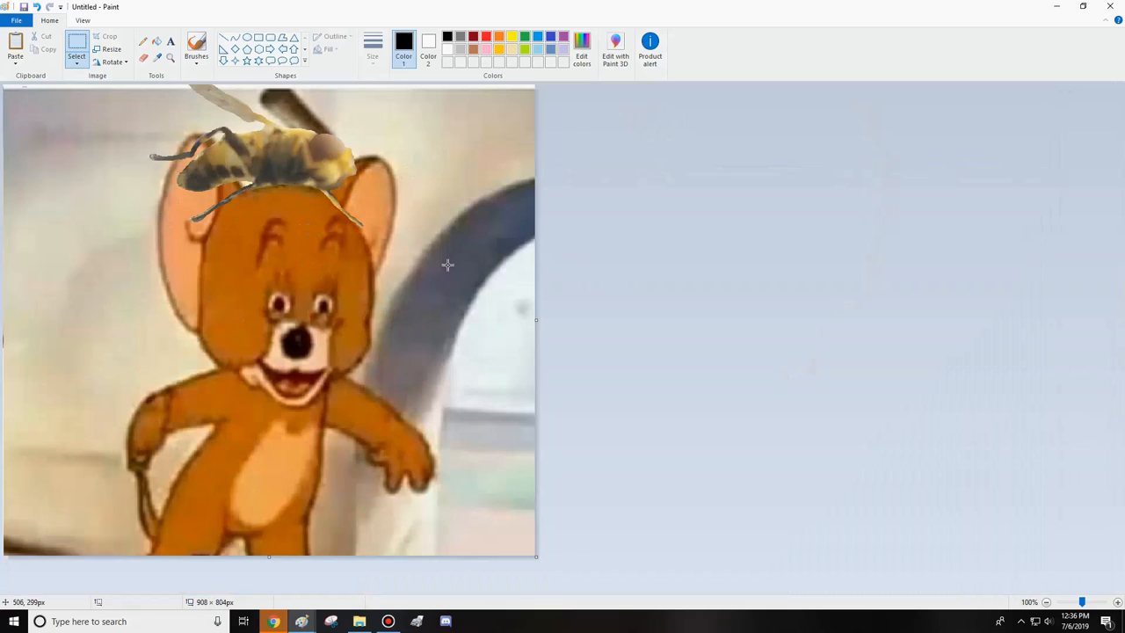
{"action": "mouse_move", "coordinate": [315, 246]}
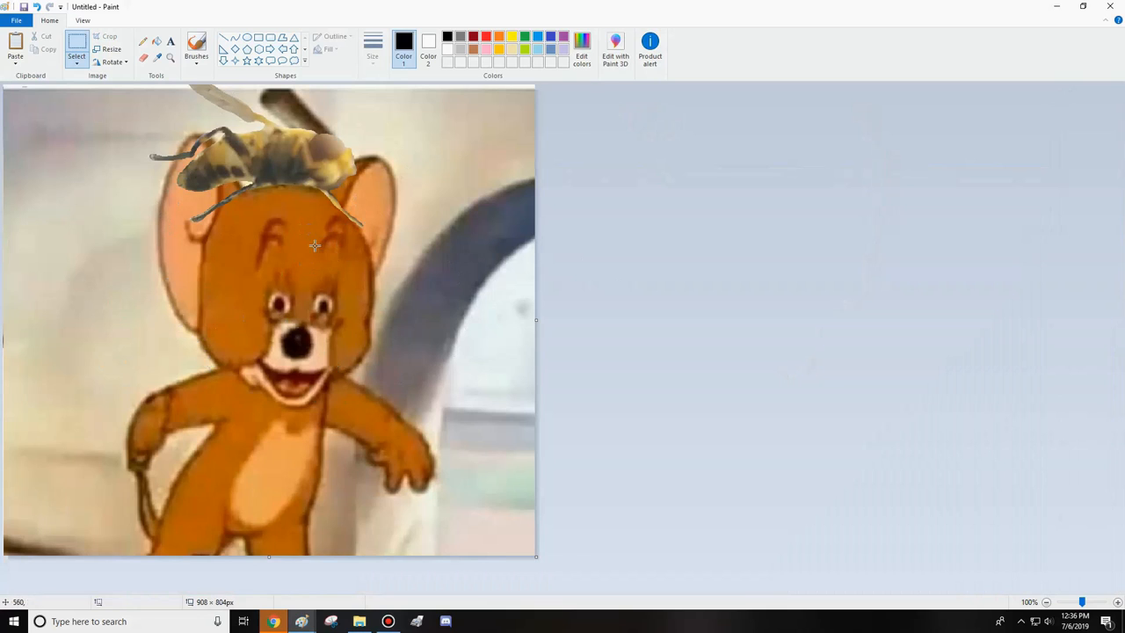
{"action": "mouse_move", "coordinate": [296, 169]}
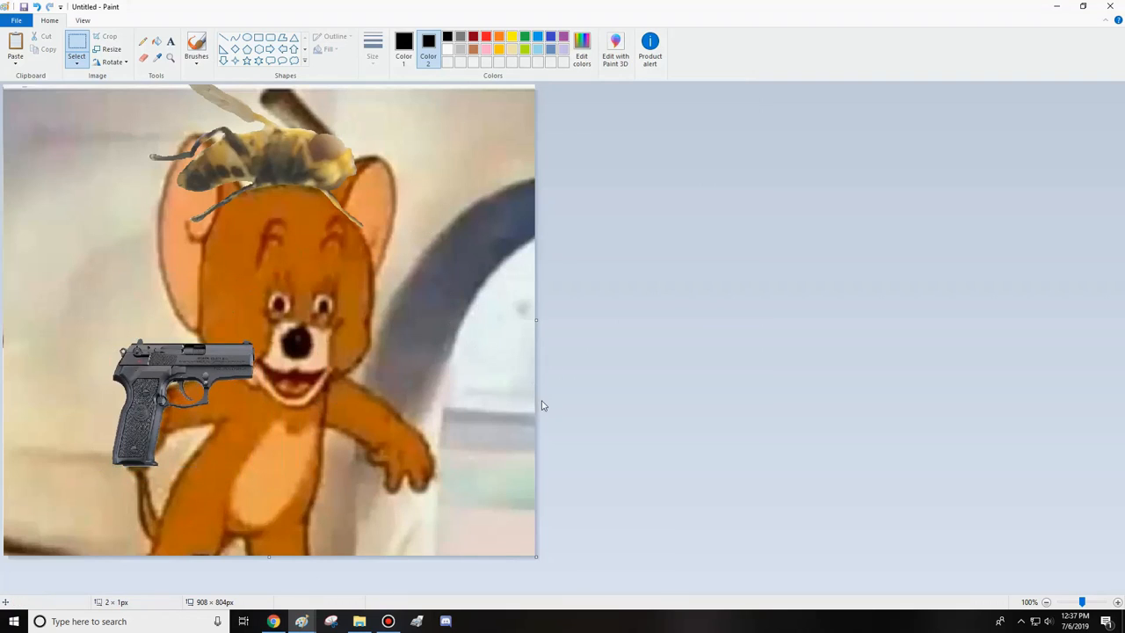
Step: Enlarge the pasted pistol so it sits in front of Jerry's body
{"action": "left_click_drag", "start_coordinate": [179, 405], "coordinate": [211, 396]}
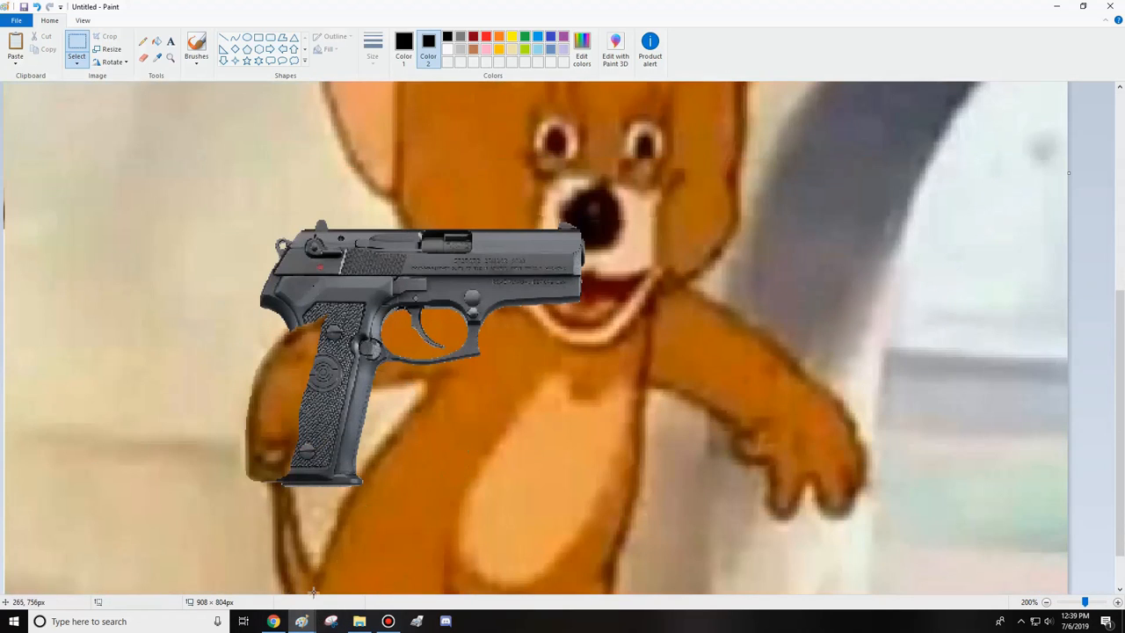
Step: Free-form select Jerry's mouth area and bring up its actions for the shocked-face paste
{"action": "left_click", "coordinate": [76, 49]}
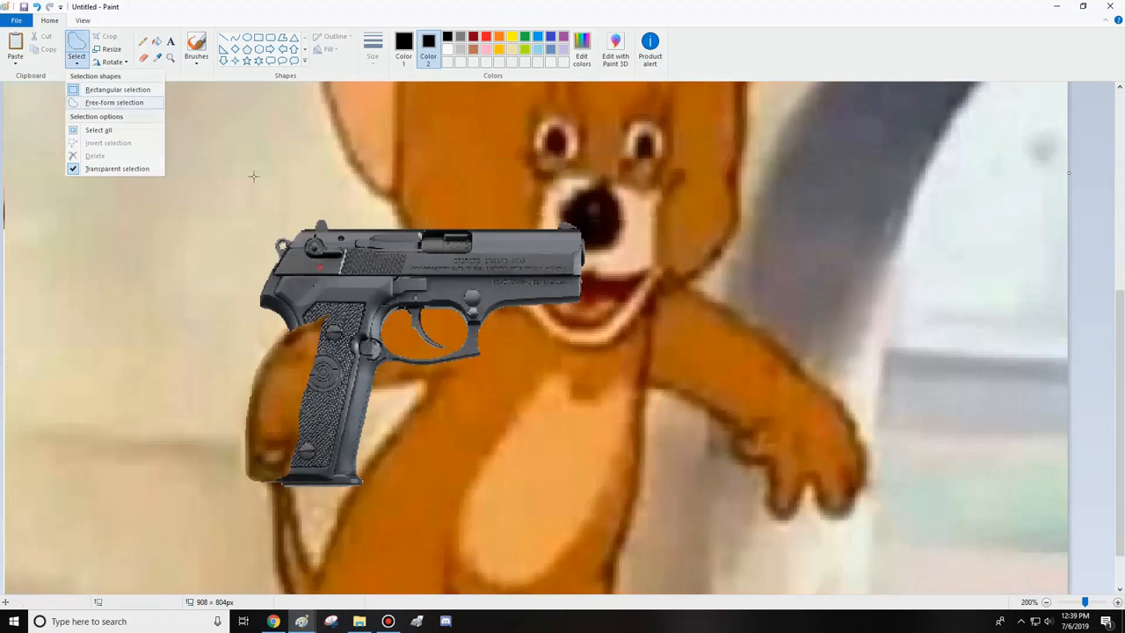
{"action": "left_click", "coordinate": [554, 313]}
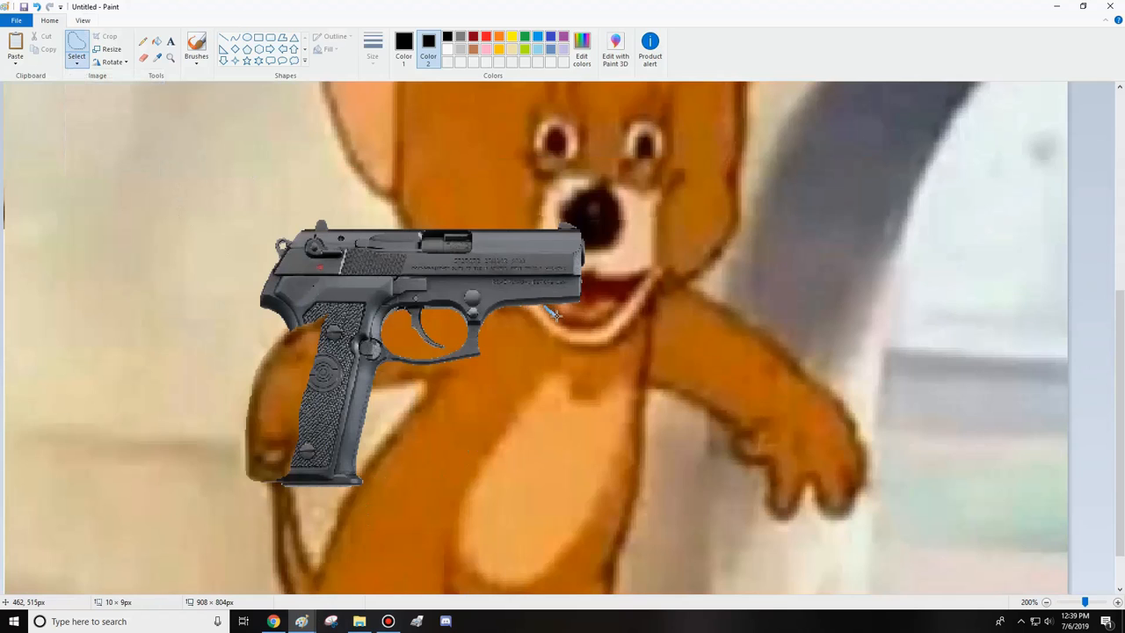
{"action": "left_click_drag", "start_coordinate": [559, 318], "coordinate": [631, 292]}
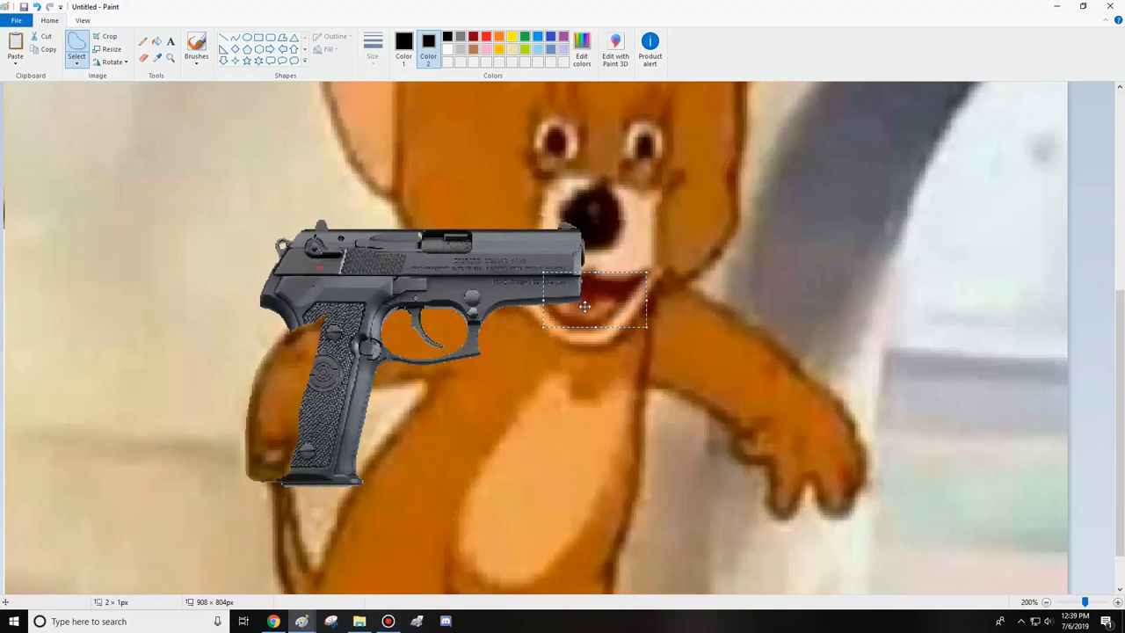
{"action": "right_click", "coordinate": [583, 305]}
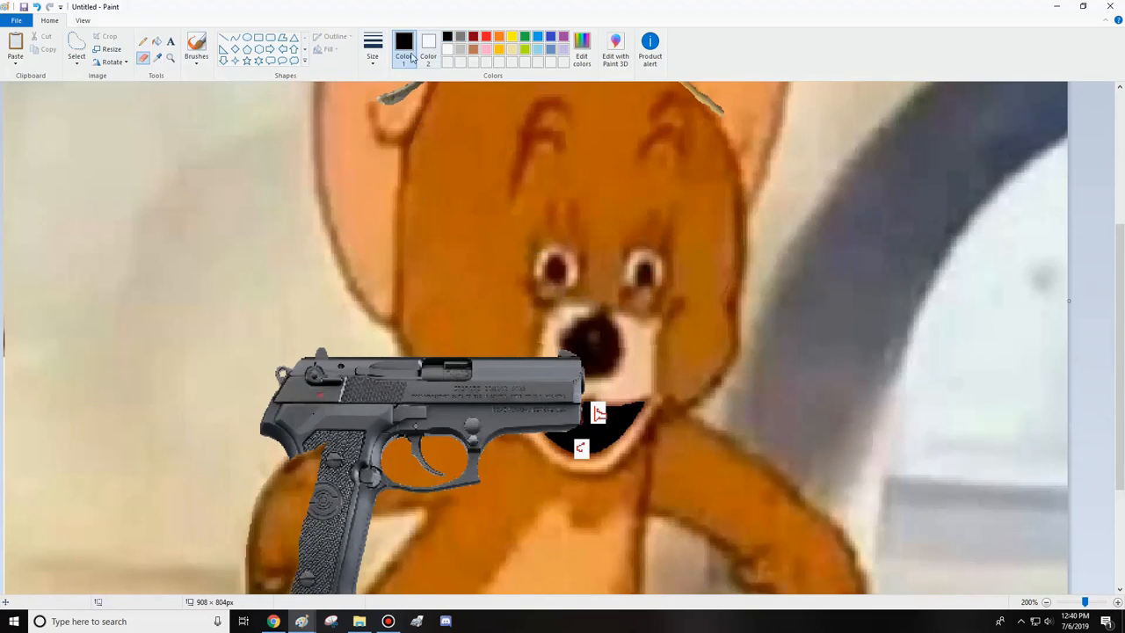
Step: Brush black and red strokes over Jerry's eyes, then return to the Earth picture
{"action": "left_click", "coordinate": [429, 44]}
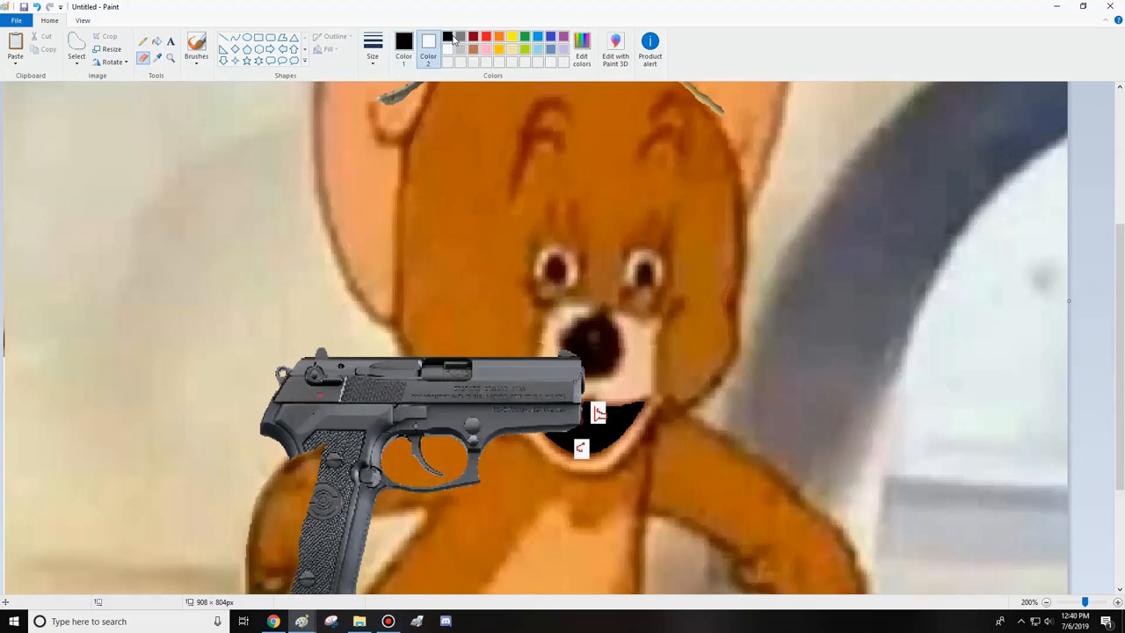
{"action": "left_click", "coordinate": [549, 268]}
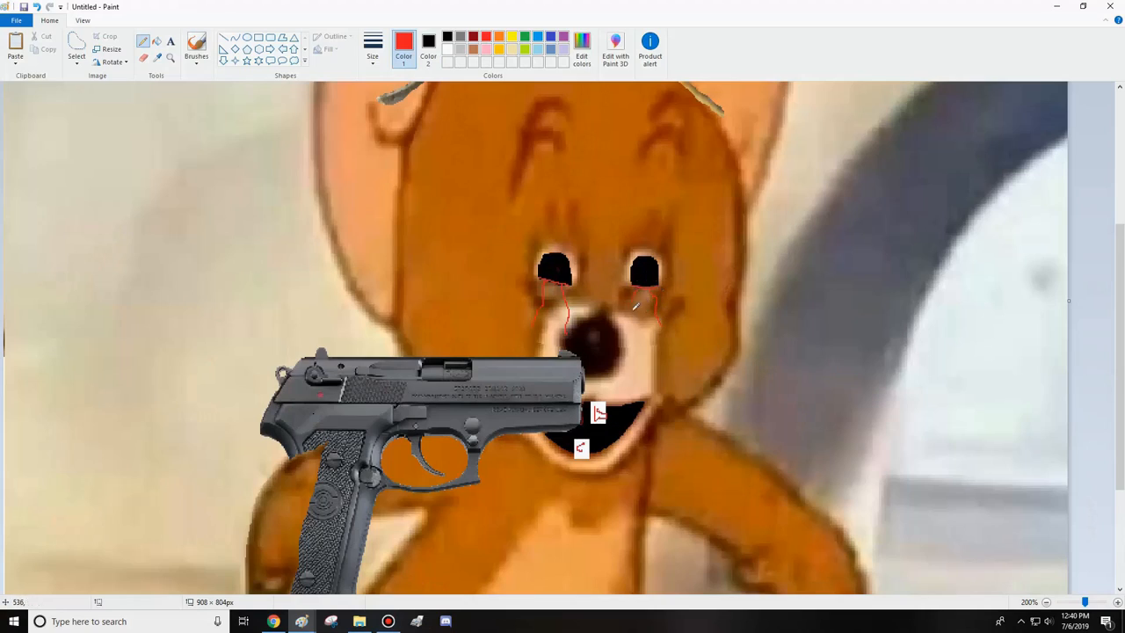
{"action": "left_click_drag", "start_coordinate": [647, 302], "coordinate": [631, 364]}
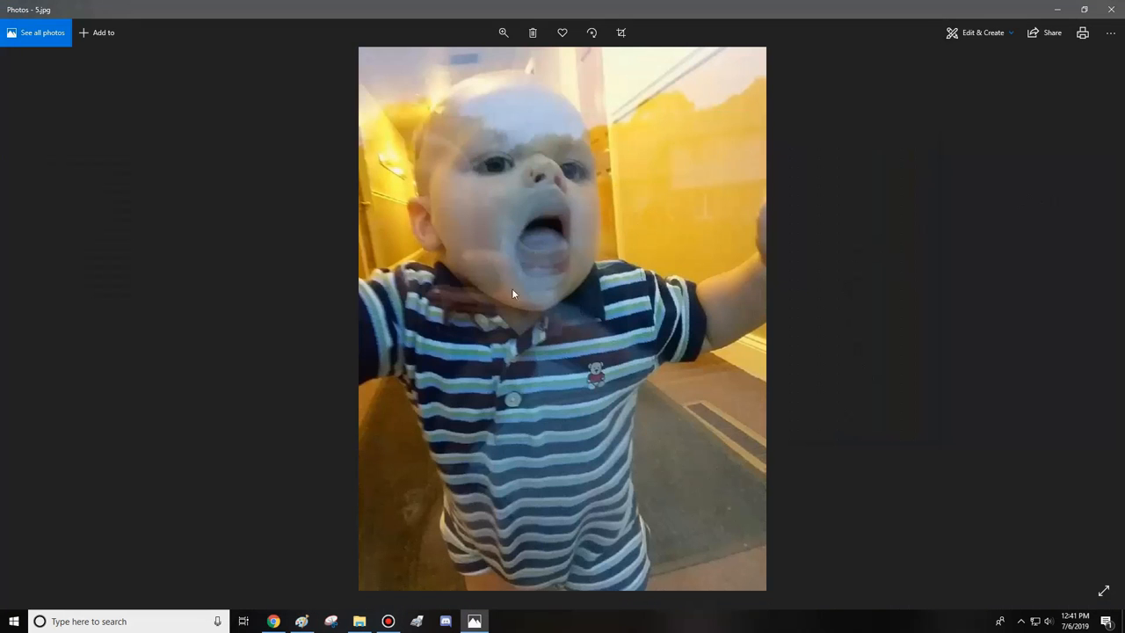
{"action": "mouse_move", "coordinate": [429, 218]}
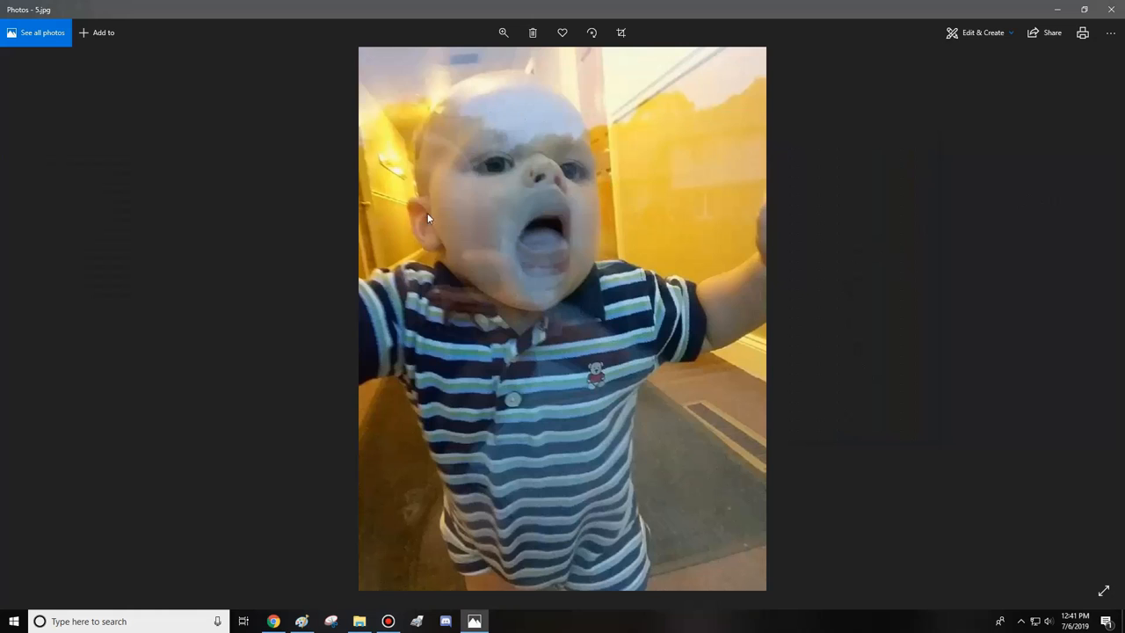
{"action": "mouse_move", "coordinate": [290, 614]}
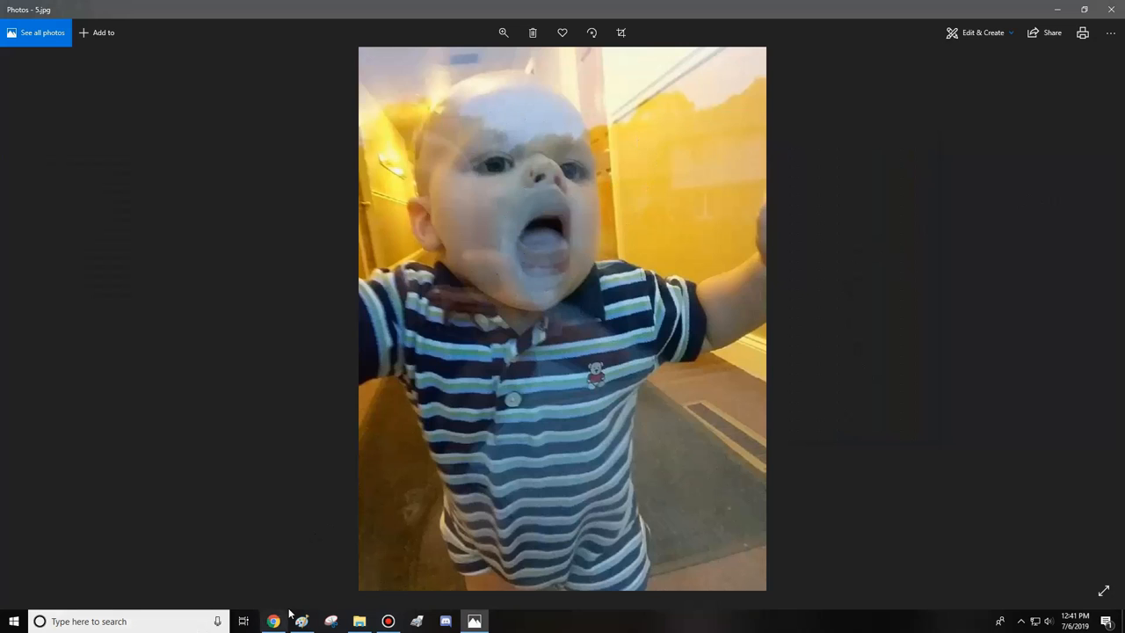
{"action": "left_click", "coordinate": [274, 622]}
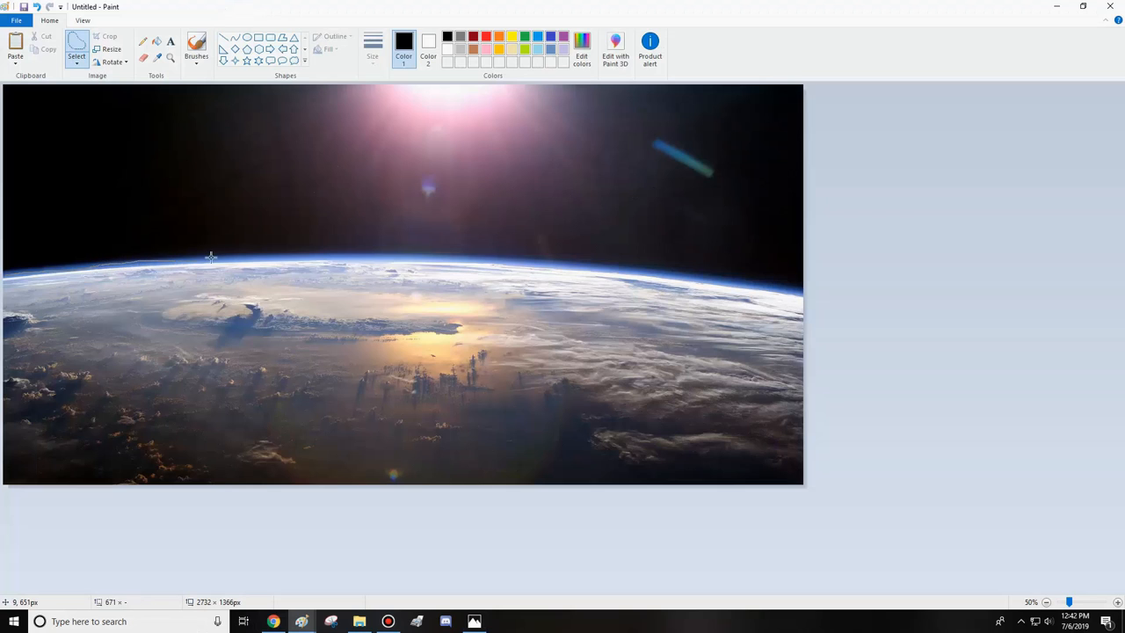
{"action": "mouse_move", "coordinate": [396, 253]}
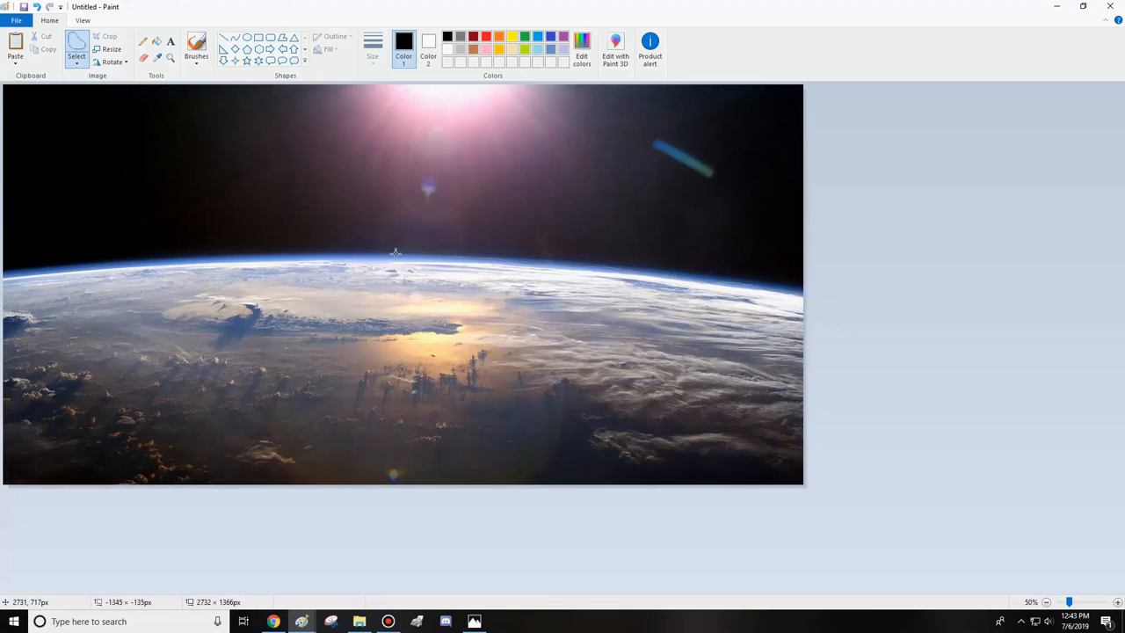
{"action": "right_click", "coordinate": [686, 271]}
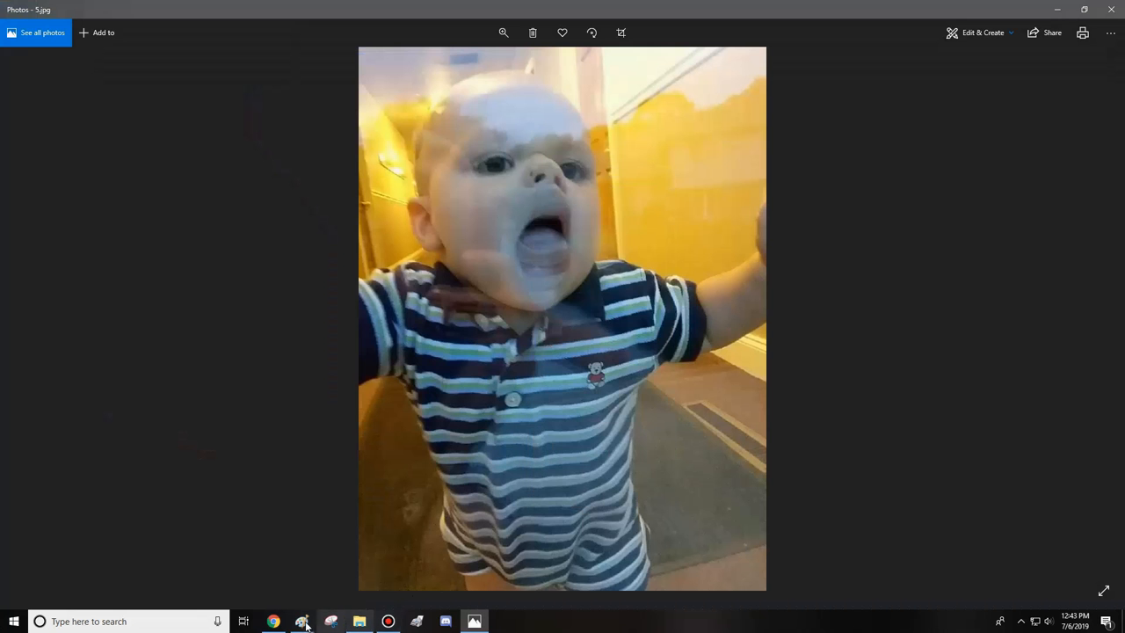
{"action": "left_click", "coordinate": [302, 622]}
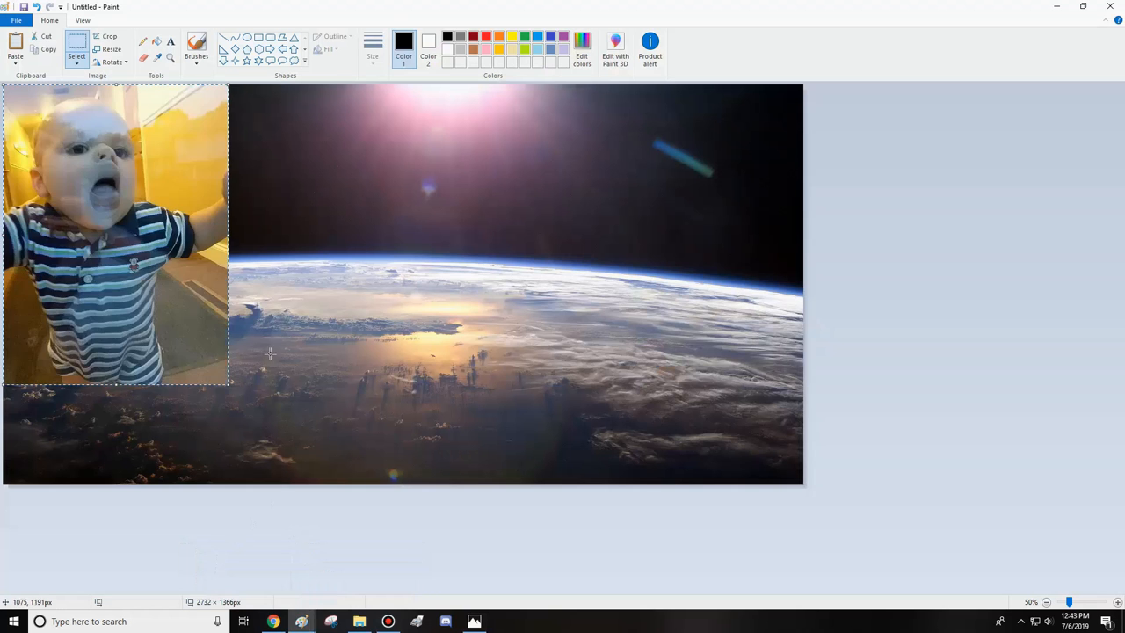
{"action": "left_click_drag", "start_coordinate": [114, 232], "coordinate": [344, 313]}
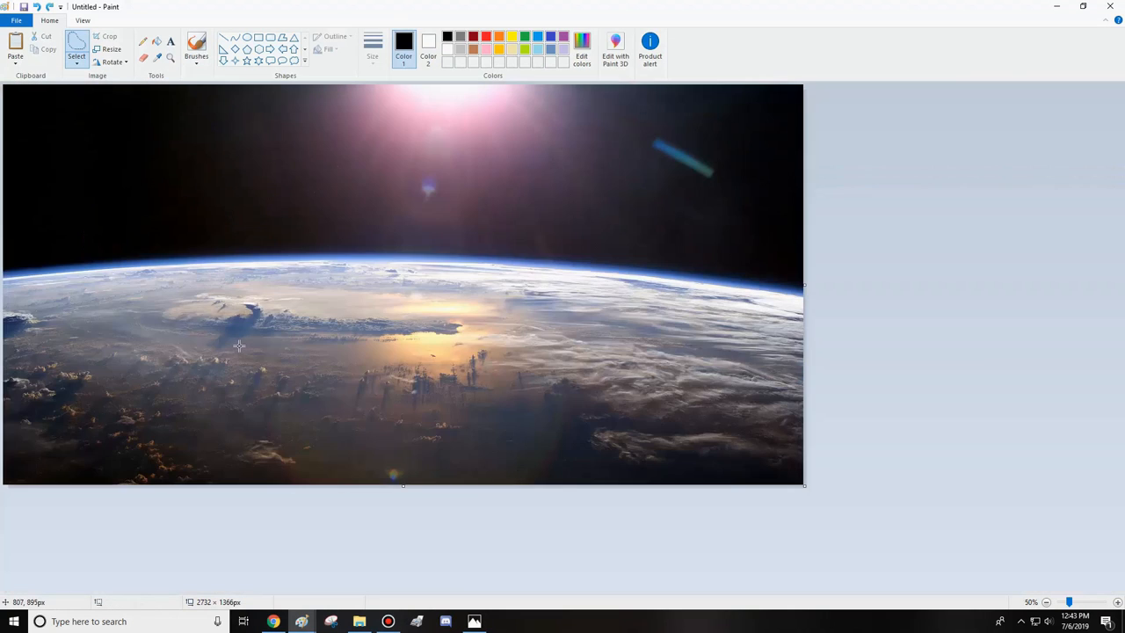
Step: Paste and enlarge the baby head over Earth's horizon, then bring up the Shrek picture
{"action": "left_click", "coordinate": [14, 42]}
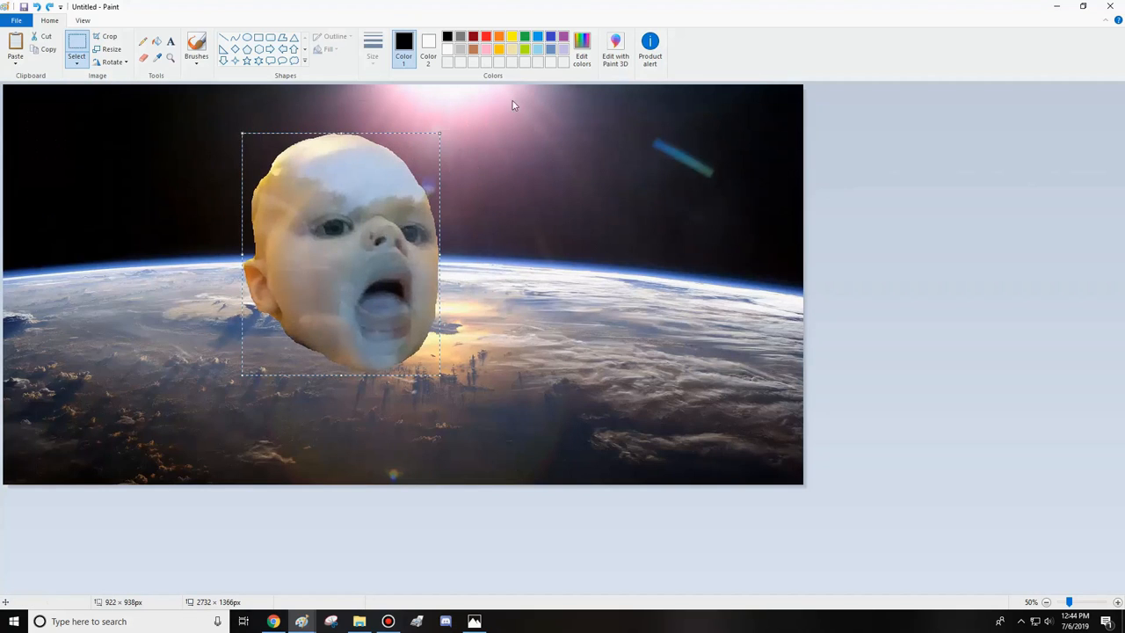
{"action": "left_click_drag", "start_coordinate": [341, 253], "coordinate": [302, 225]}
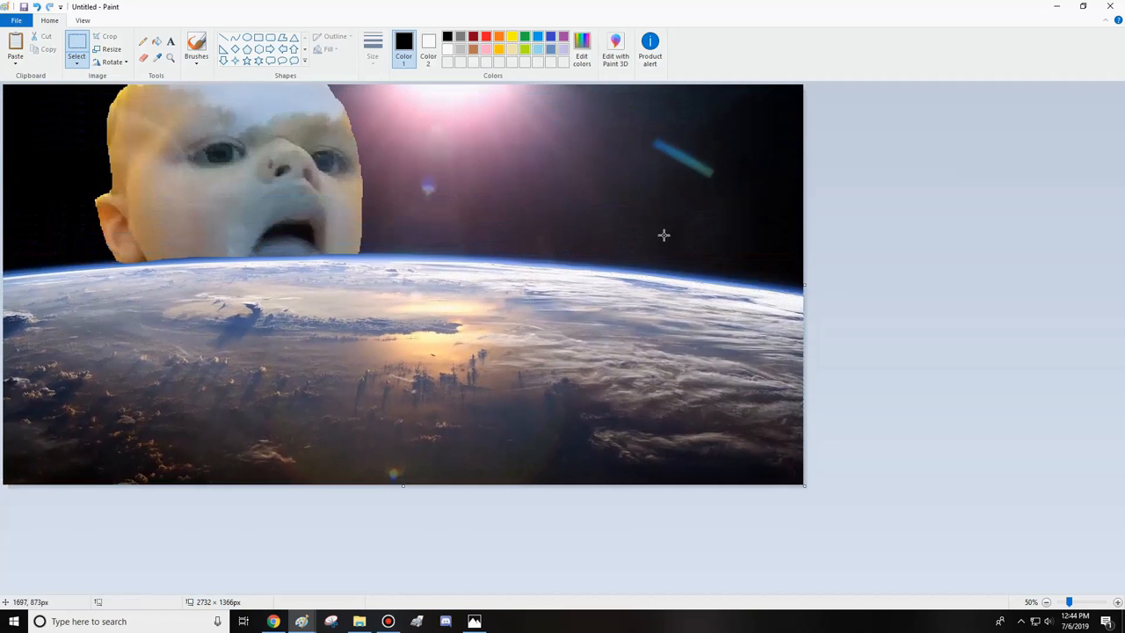
{"action": "mouse_move", "coordinate": [990, 392]}
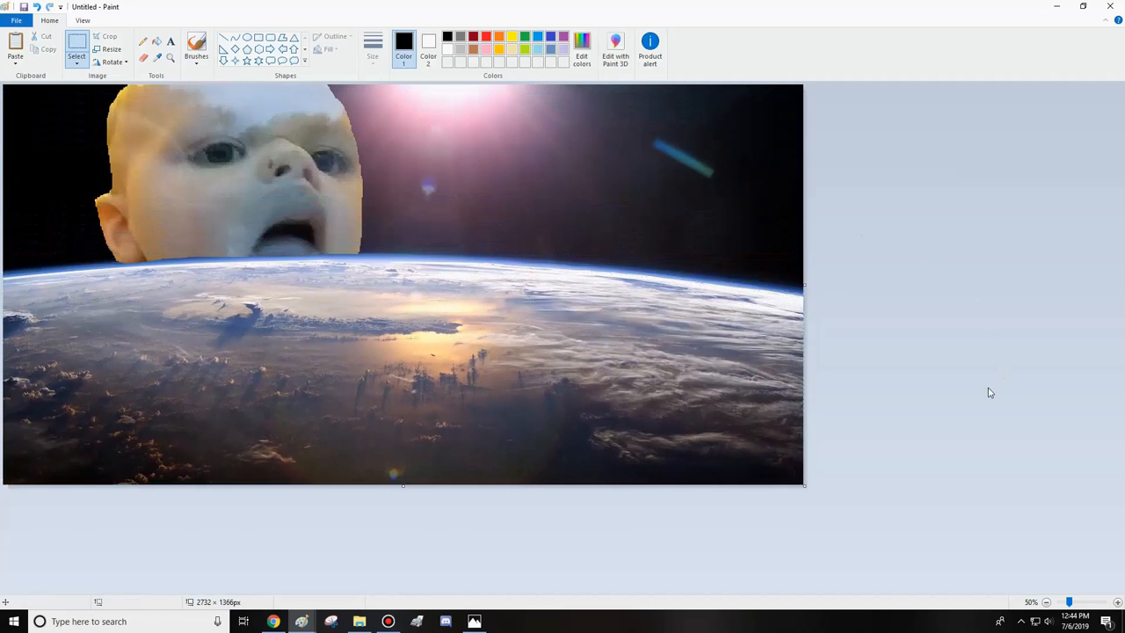
{"action": "mouse_move", "coordinate": [436, 196]}
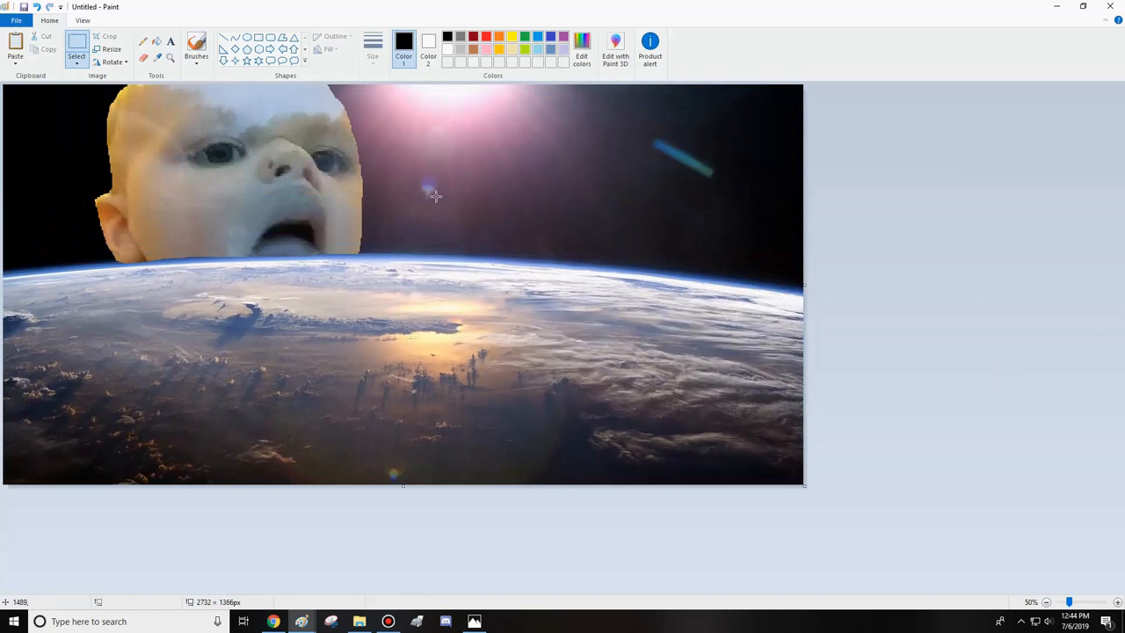
{"action": "mouse_move", "coordinate": [274, 622]}
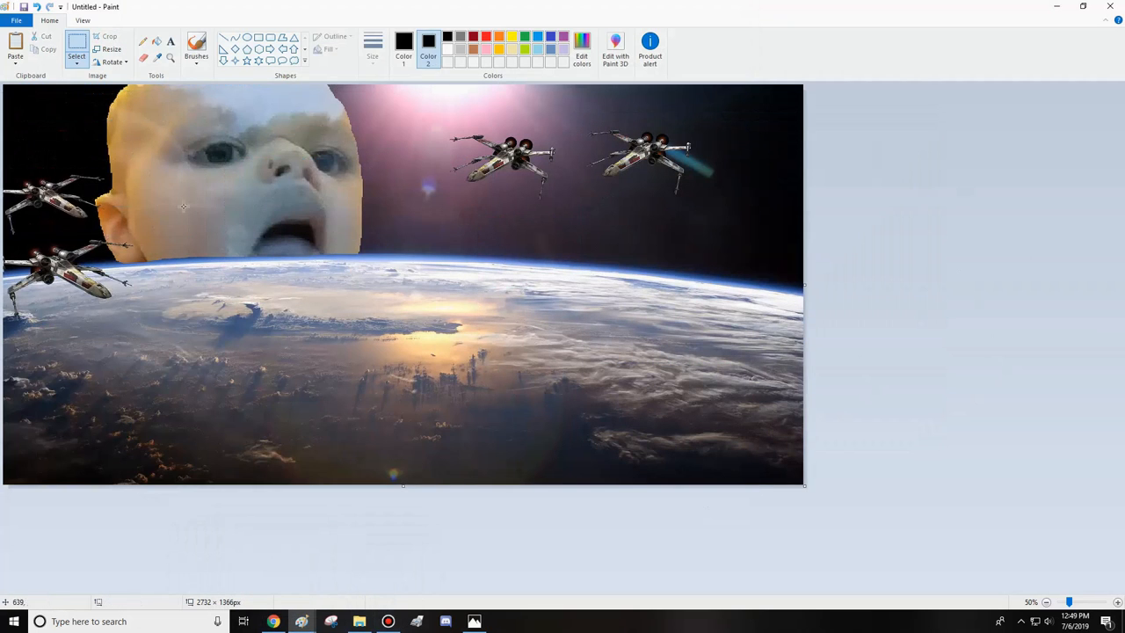
{"action": "left_click", "coordinate": [16, 21]}
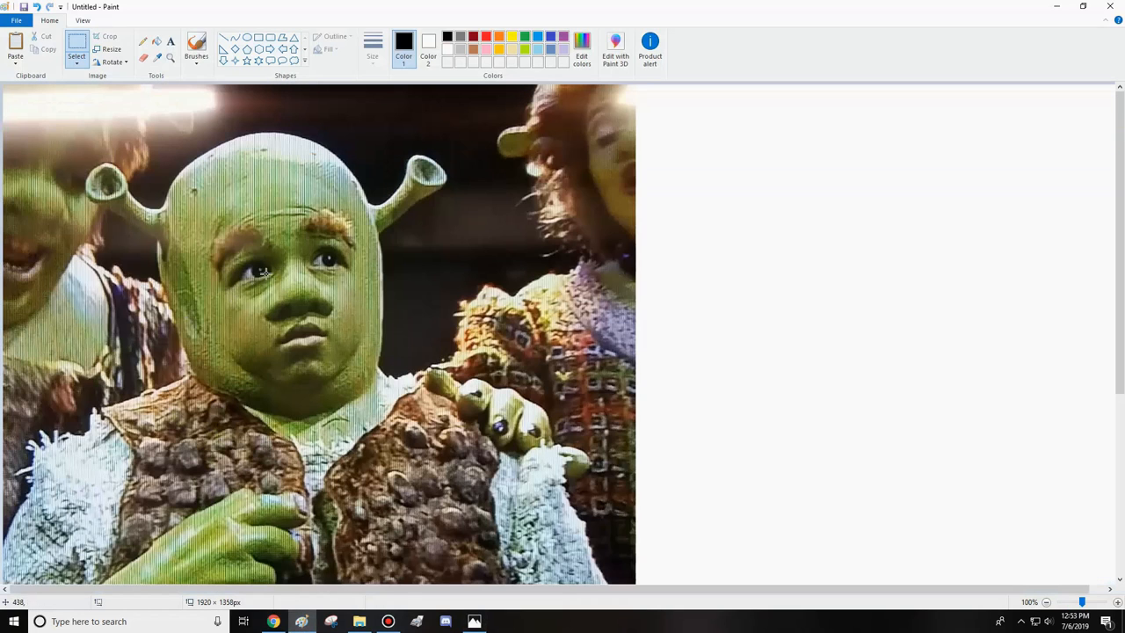
Step: Zoom out and mark the part of the costumed Shrek kid picture to keep for cropping
{"action": "left_click", "coordinate": [77, 55]}
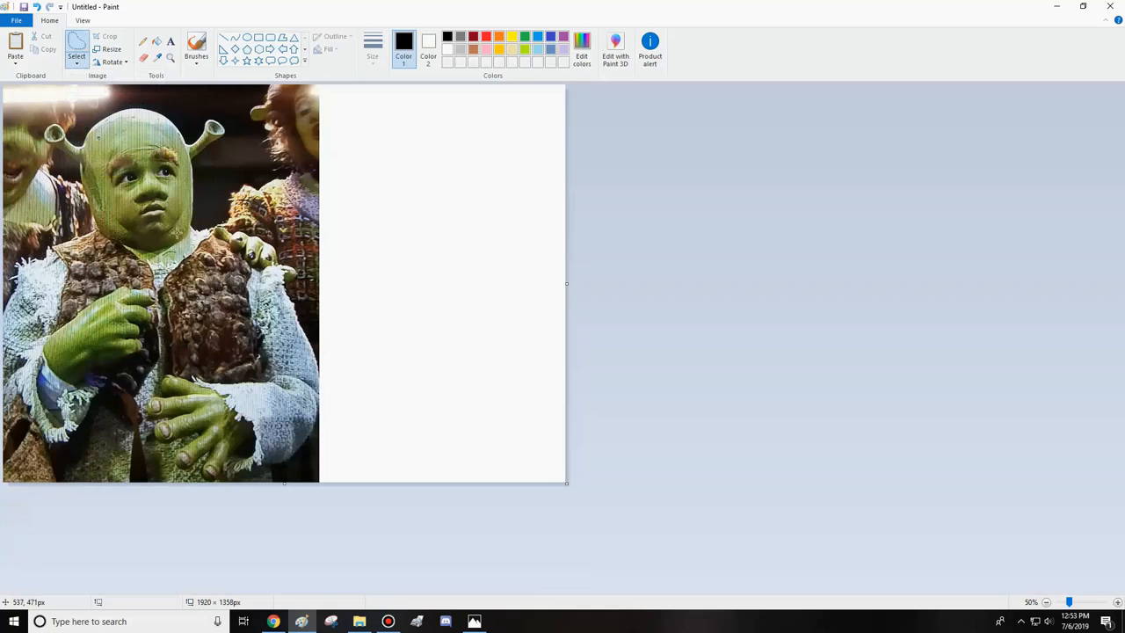
{"action": "mouse_move", "coordinate": [225, 480]}
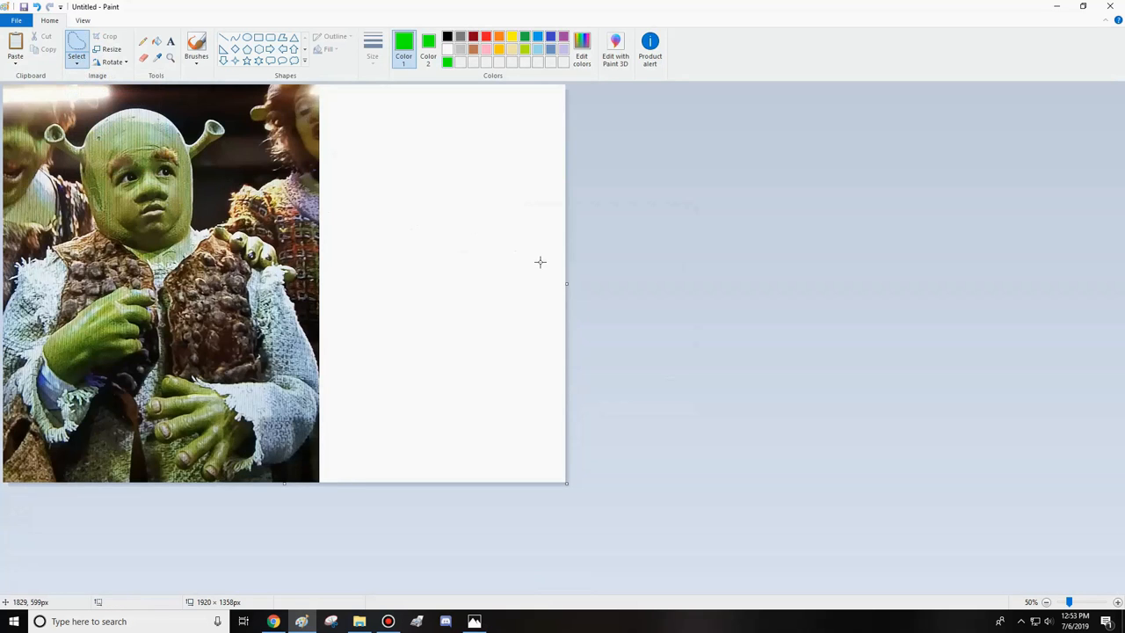
{"action": "left_click_drag", "start_coordinate": [566, 283], "coordinate": [320, 306]}
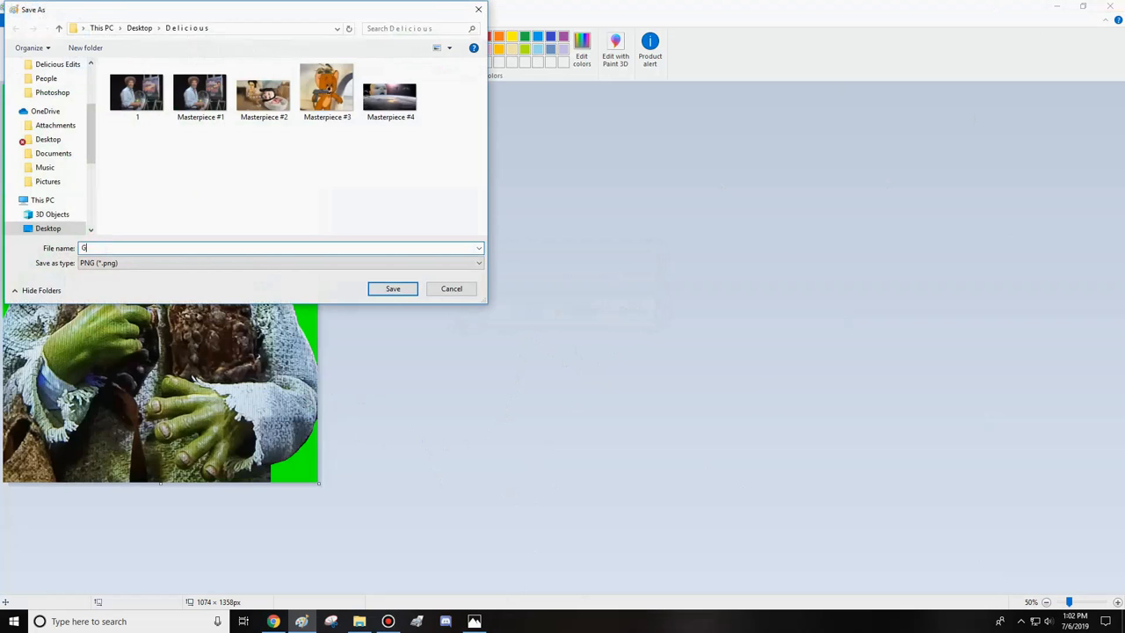
Step: Paste the glasses-wearing face into the swamp scene above the tree hut
{"action": "left_click", "coordinate": [394, 289]}
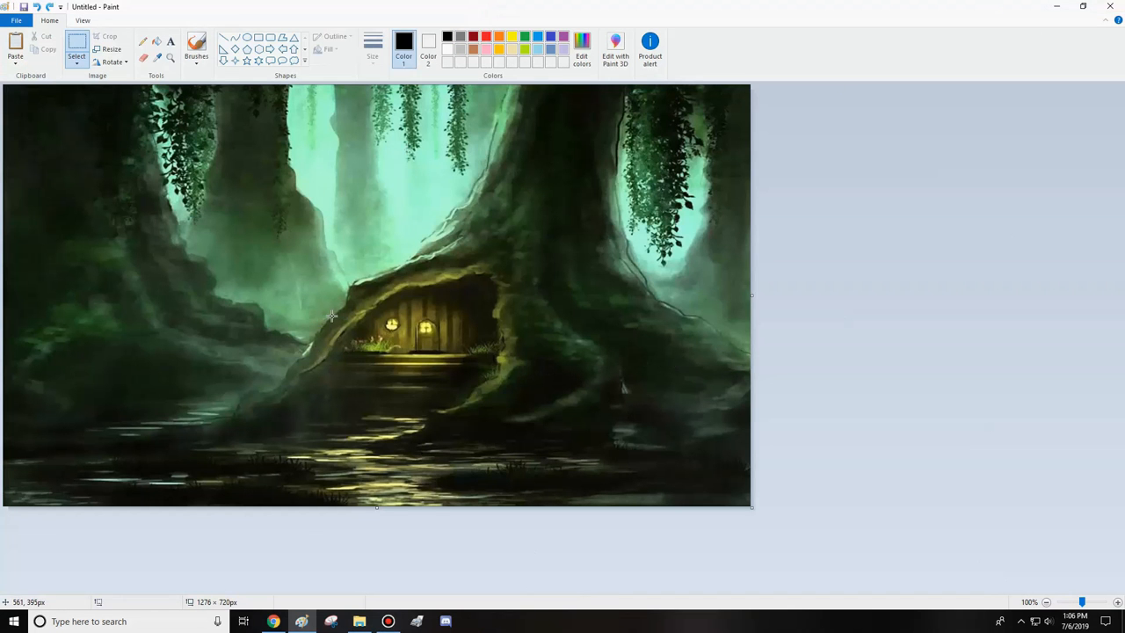
{"action": "mouse_move", "coordinate": [197, 418]}
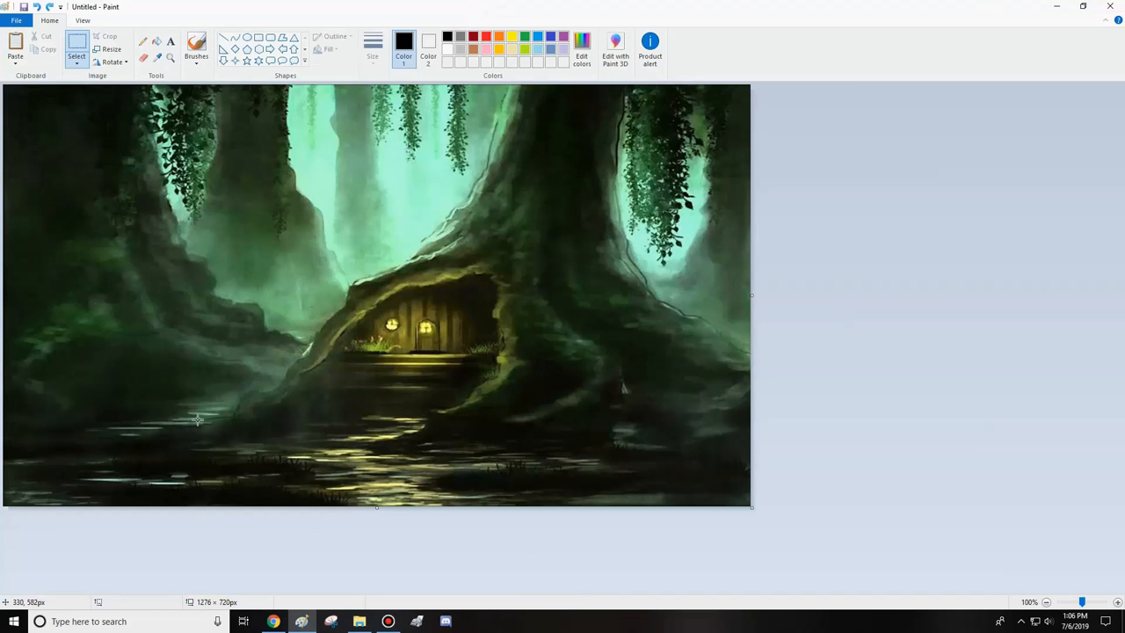
{"action": "mouse_move", "coordinate": [501, 184]}
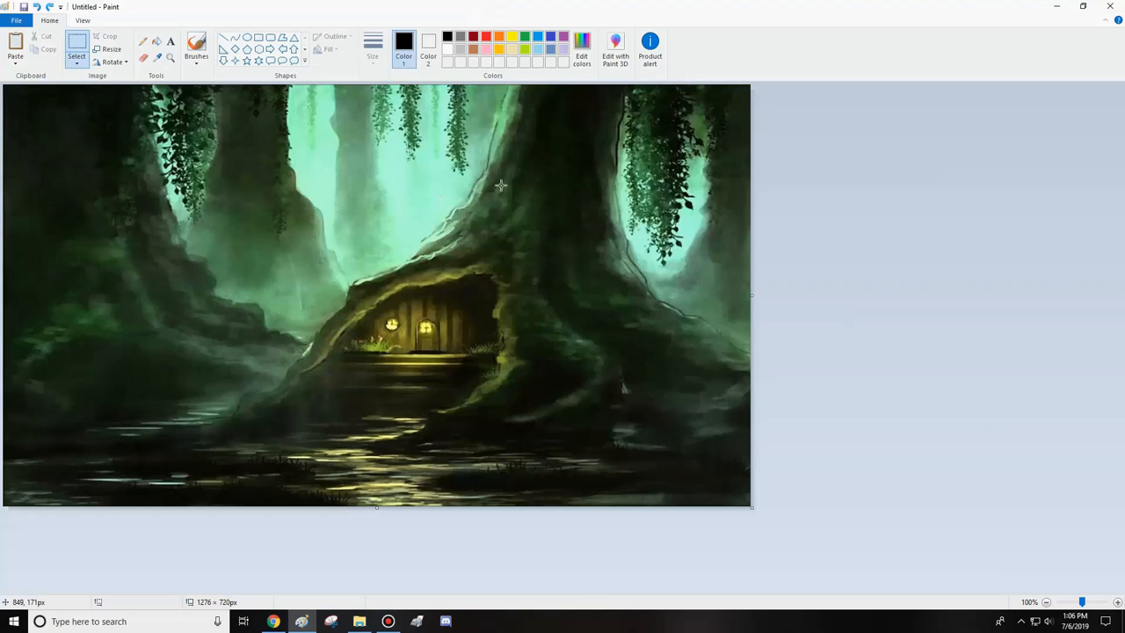
{"action": "mouse_move", "coordinate": [454, 279]}
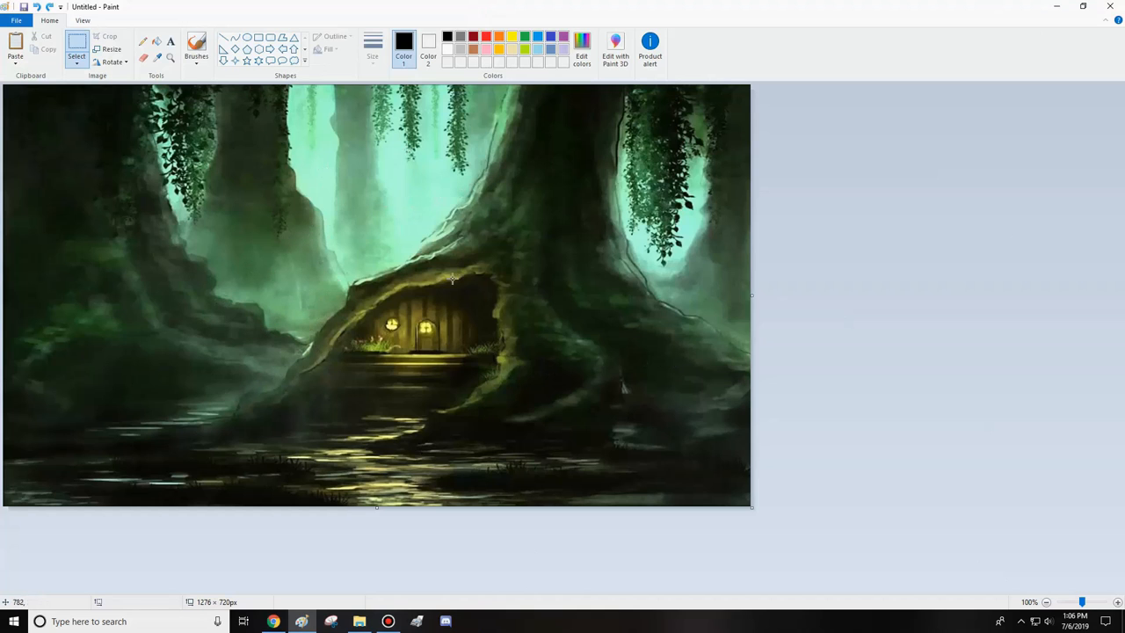
{"action": "left_click", "coordinate": [14, 44]}
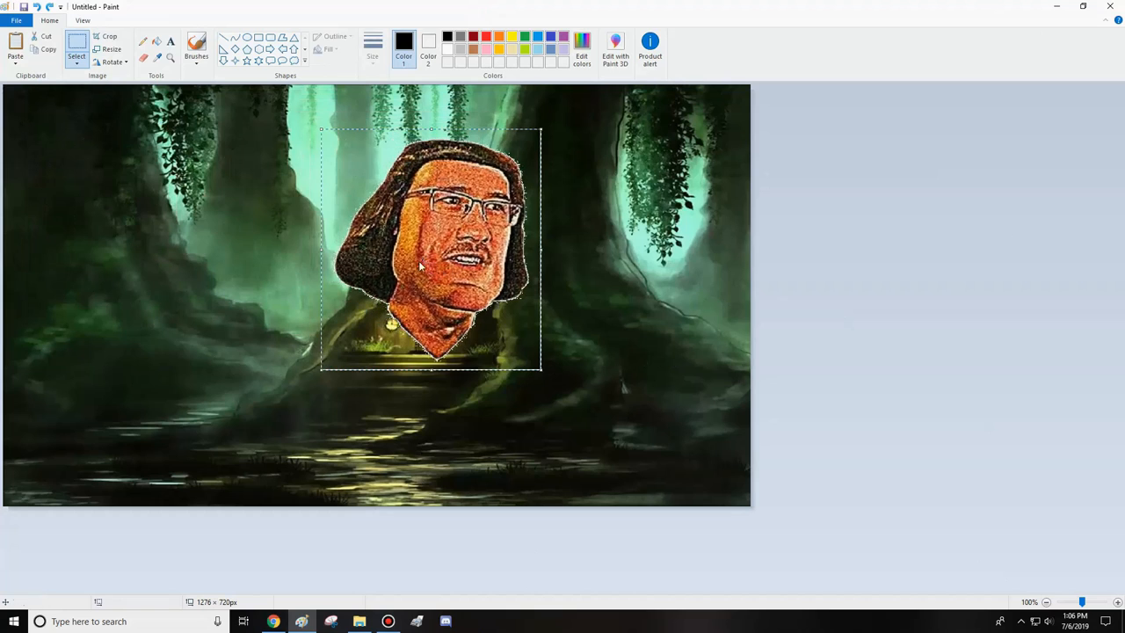
{"action": "right_click", "coordinate": [422, 264]}
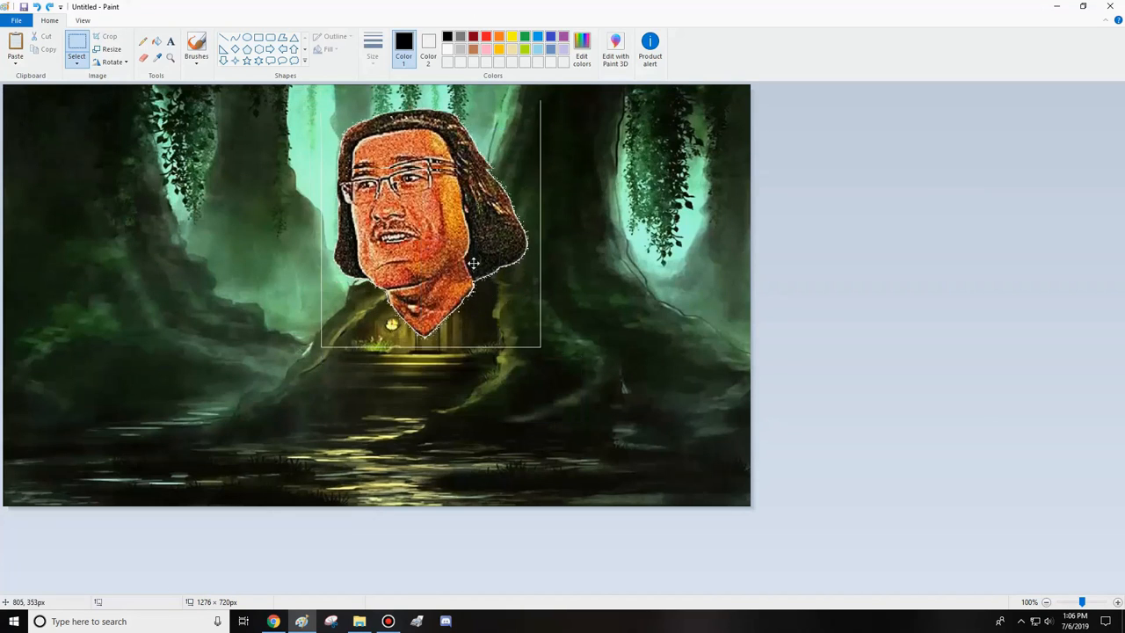
{"action": "right_click", "coordinate": [474, 264]}
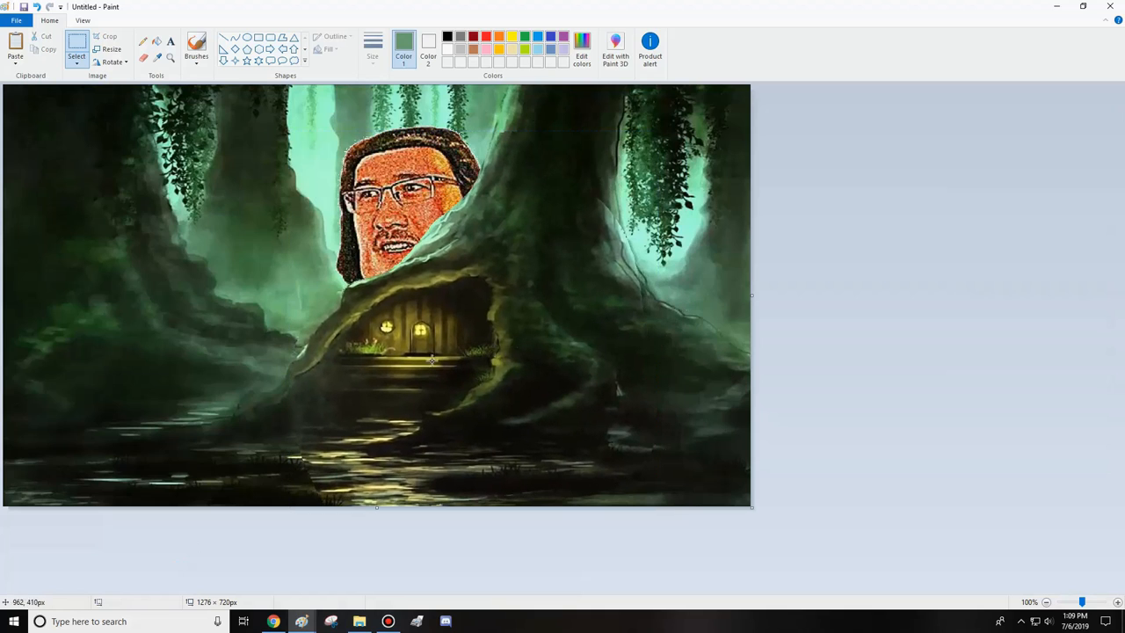
{"action": "mouse_move", "coordinate": [875, 383]}
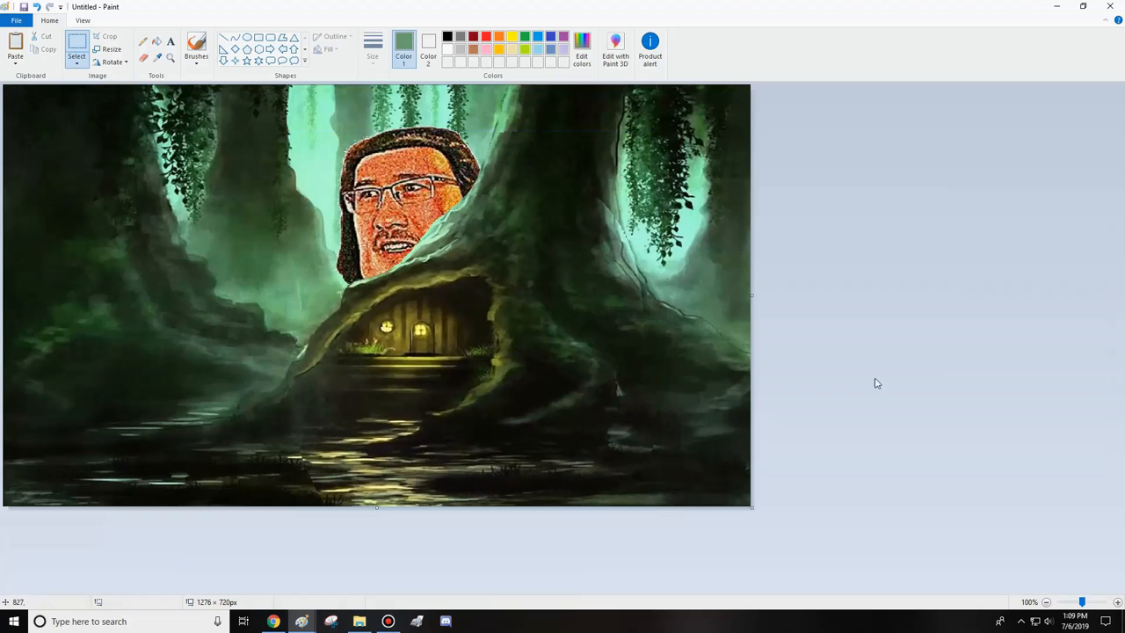
{"action": "mouse_move", "coordinate": [612, 415]}
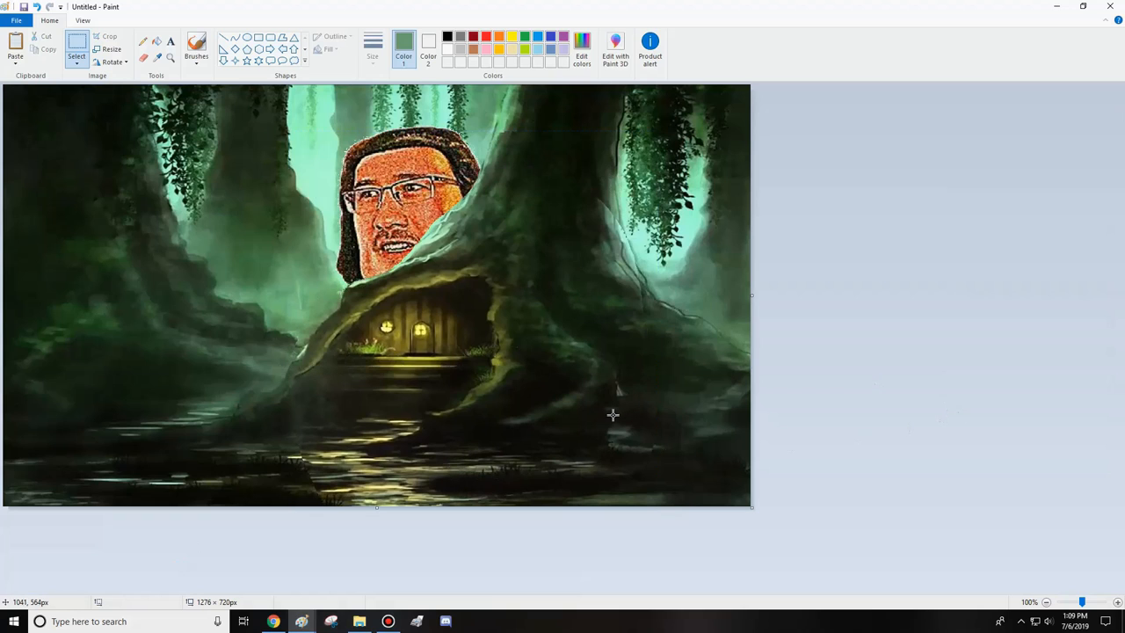
{"action": "mouse_move", "coordinate": [485, 313]}
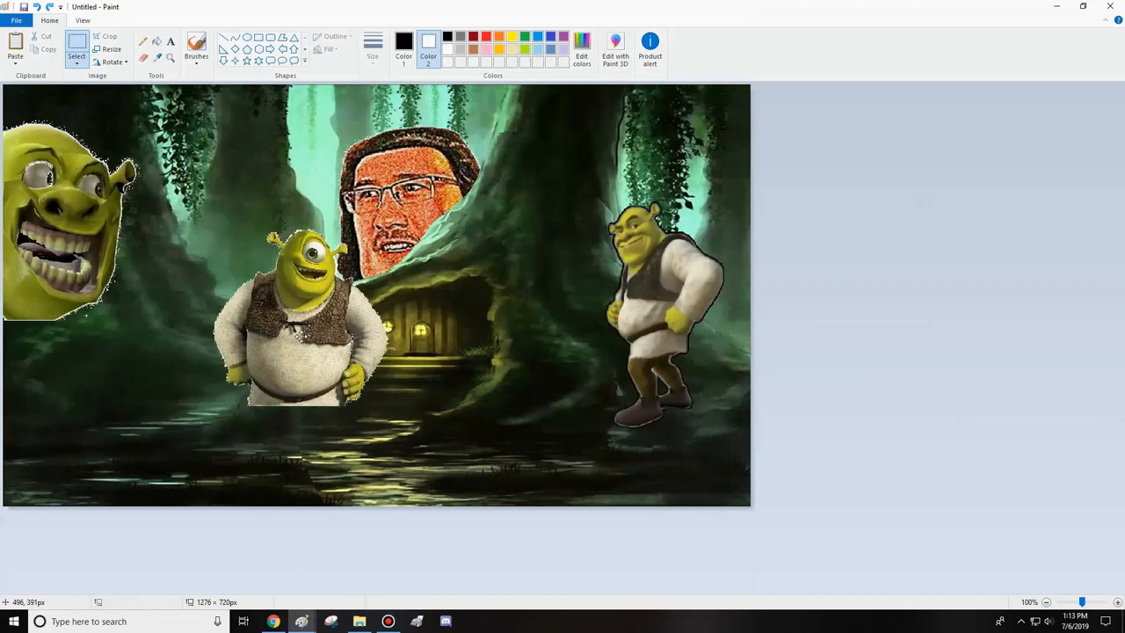
Step: Move the one-eyed Shrek into the water, the grinning head beside the hut, and paste the Thanos Shrek
{"action": "left_click_drag", "start_coordinate": [308, 308], "coordinate": [373, 418]}
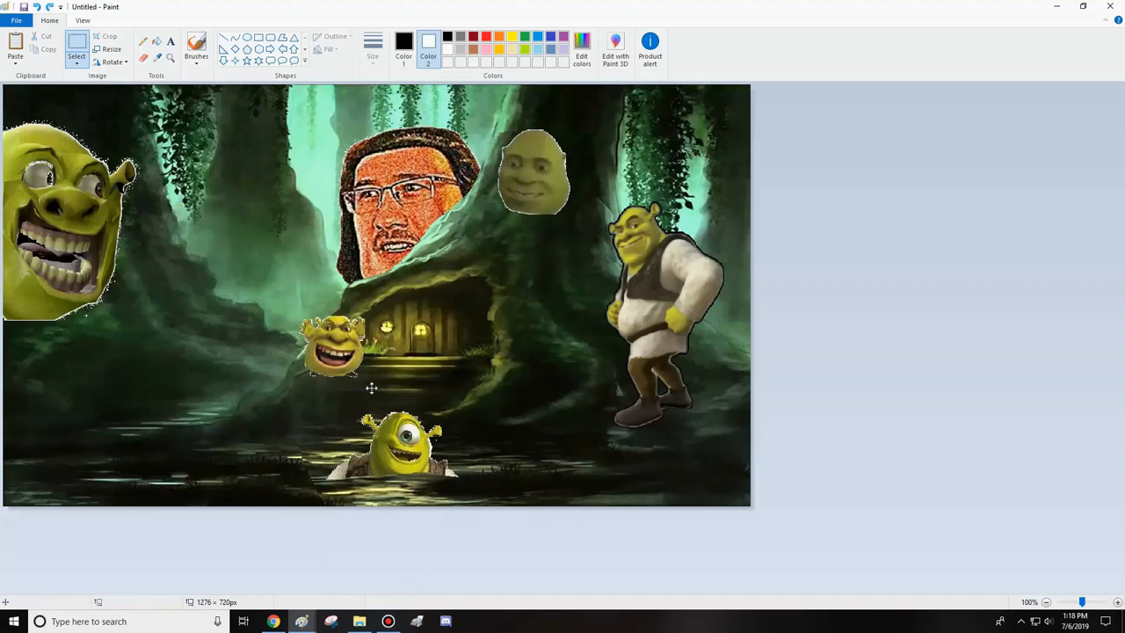
{"action": "left_click_drag", "start_coordinate": [334, 348], "coordinate": [448, 343]}
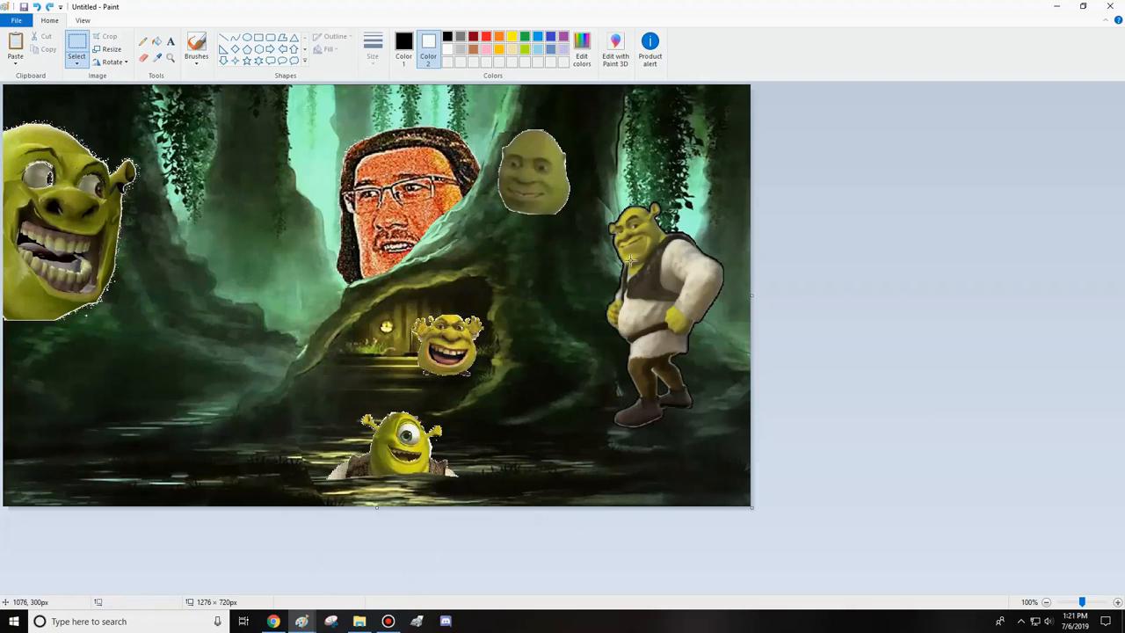
{"action": "mouse_move", "coordinate": [365, 295]}
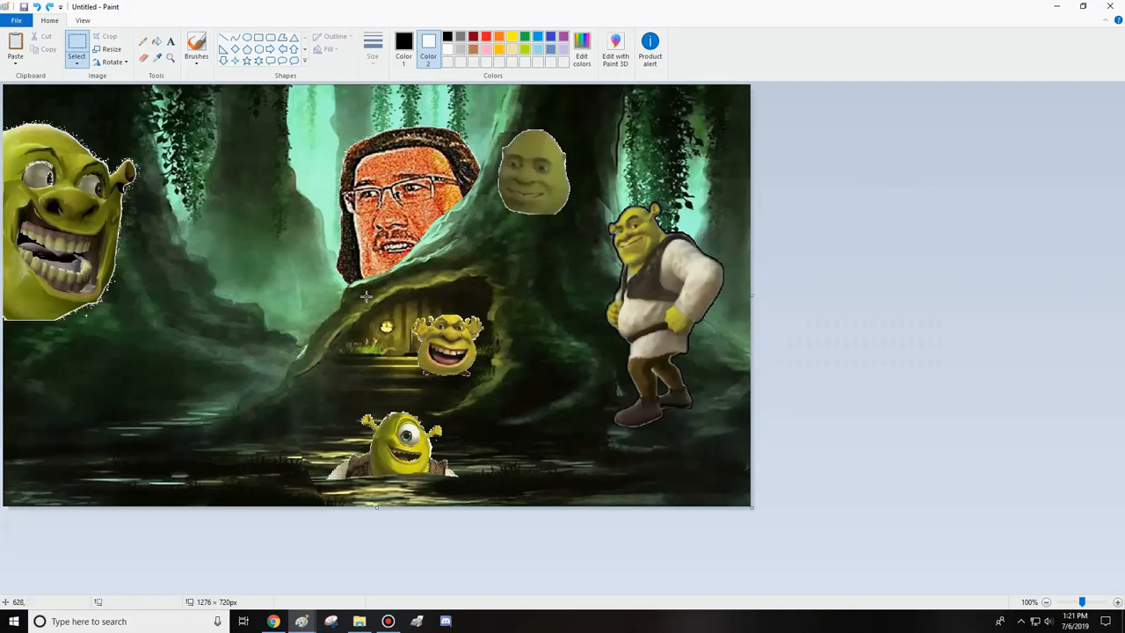
{"action": "left_click", "coordinate": [14, 42]}
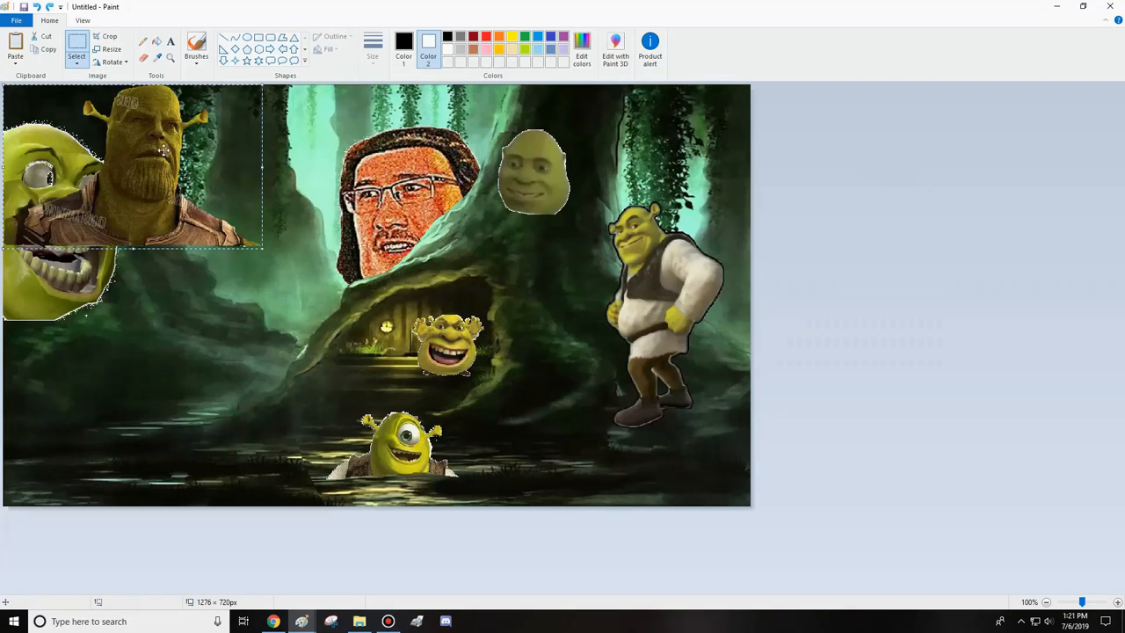
Step: Move the Thanos Shrek to the bottom-left corner of the swamp collage
{"action": "left_click_drag", "start_coordinate": [132, 167], "coordinate": [66, 422]}
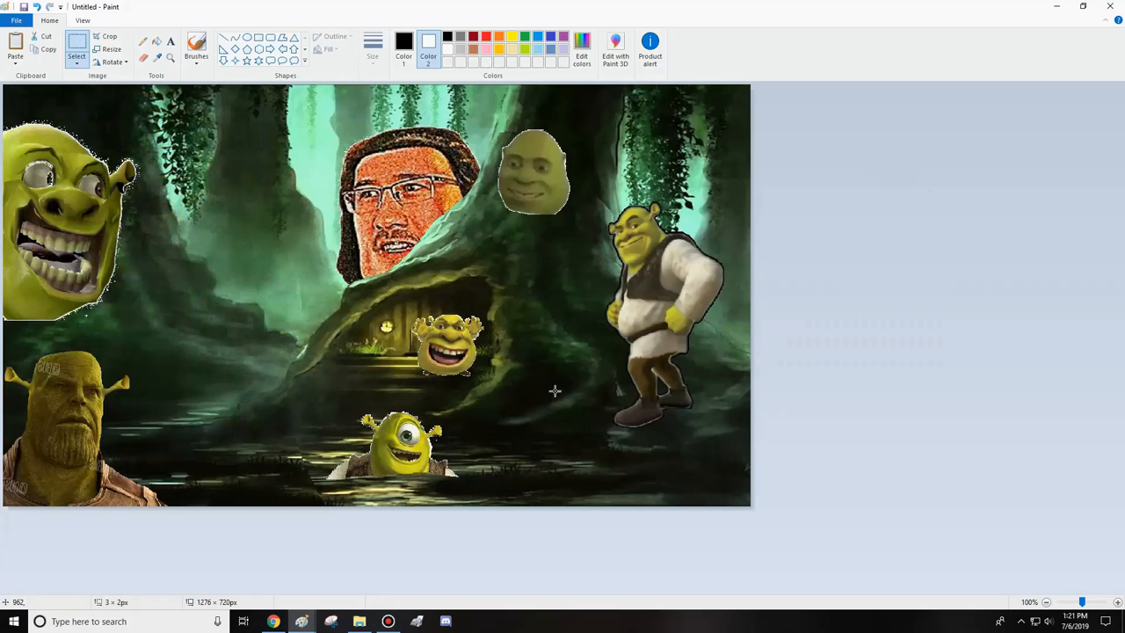
{"action": "mouse_move", "coordinate": [81, 306]}
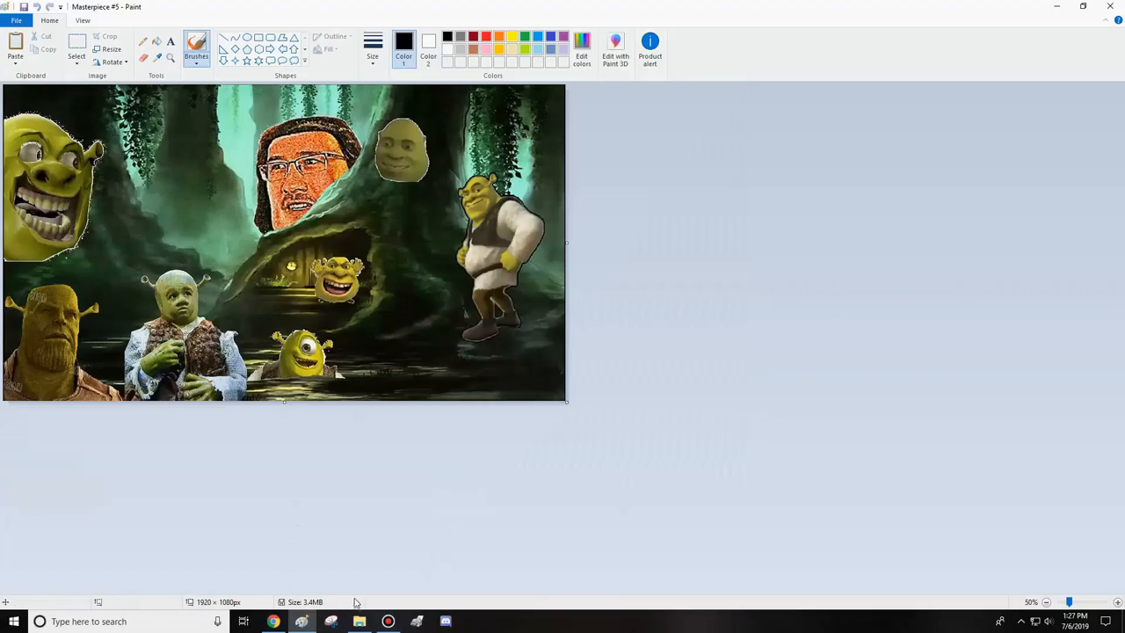
{"action": "left_click", "coordinate": [359, 622]}
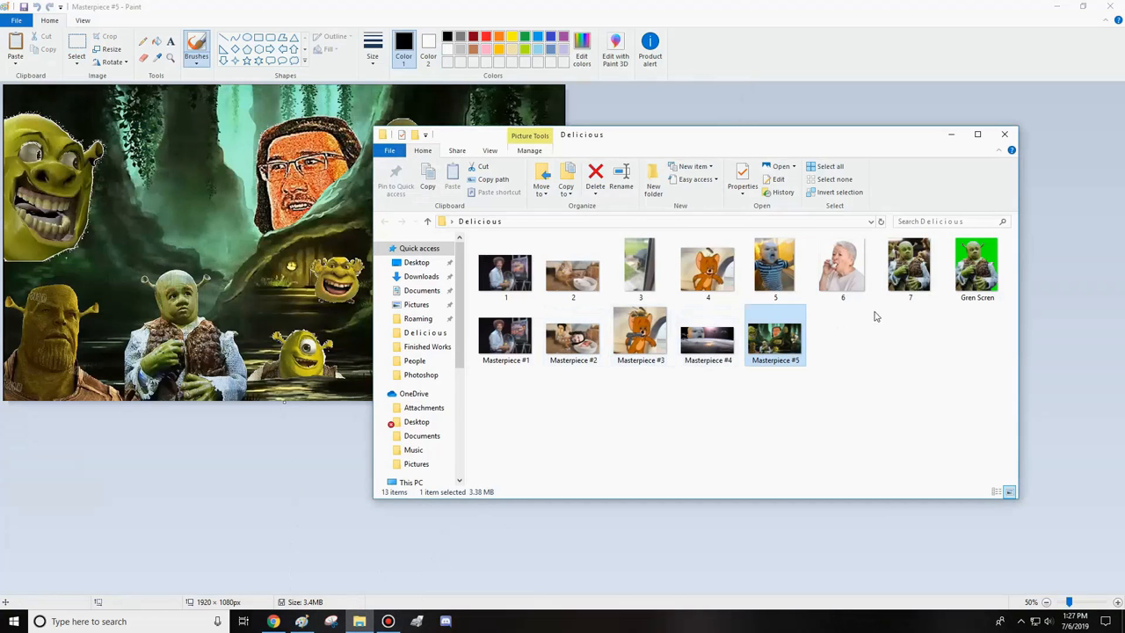
{"action": "double_click", "coordinate": [842, 264]}
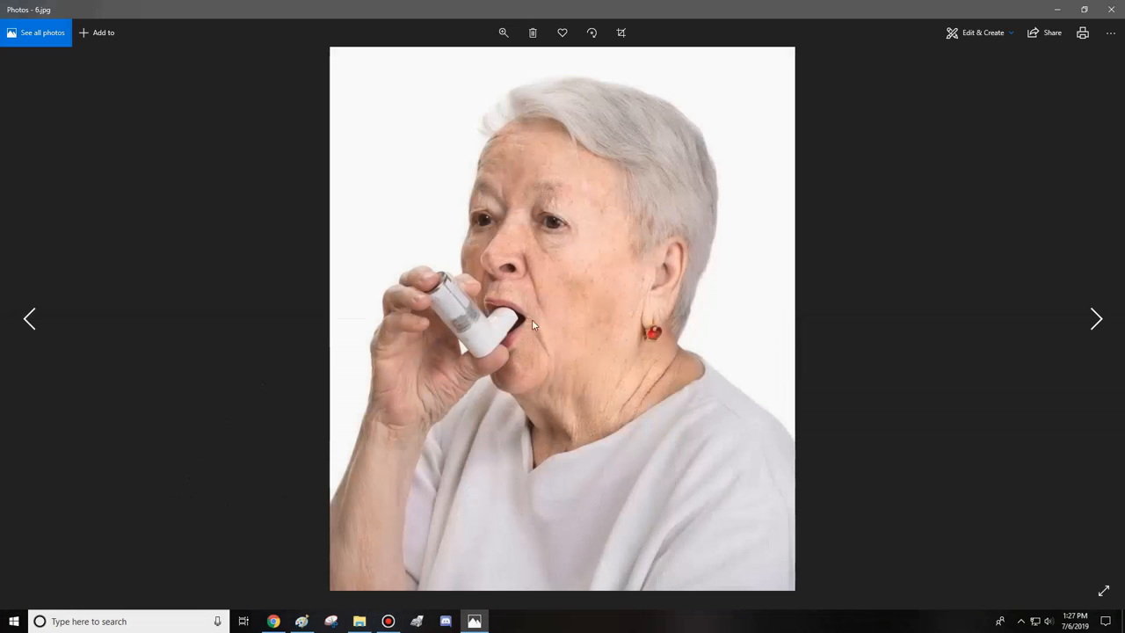
{"action": "mouse_move", "coordinate": [387, 478]}
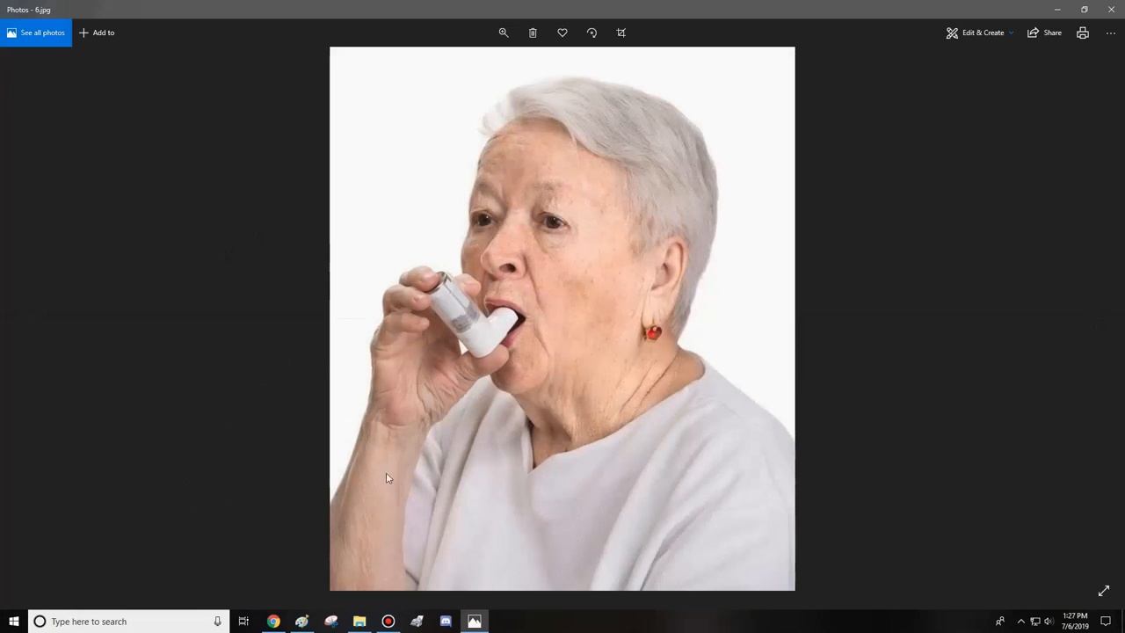
{"action": "mouse_move", "coordinate": [642, 58]}
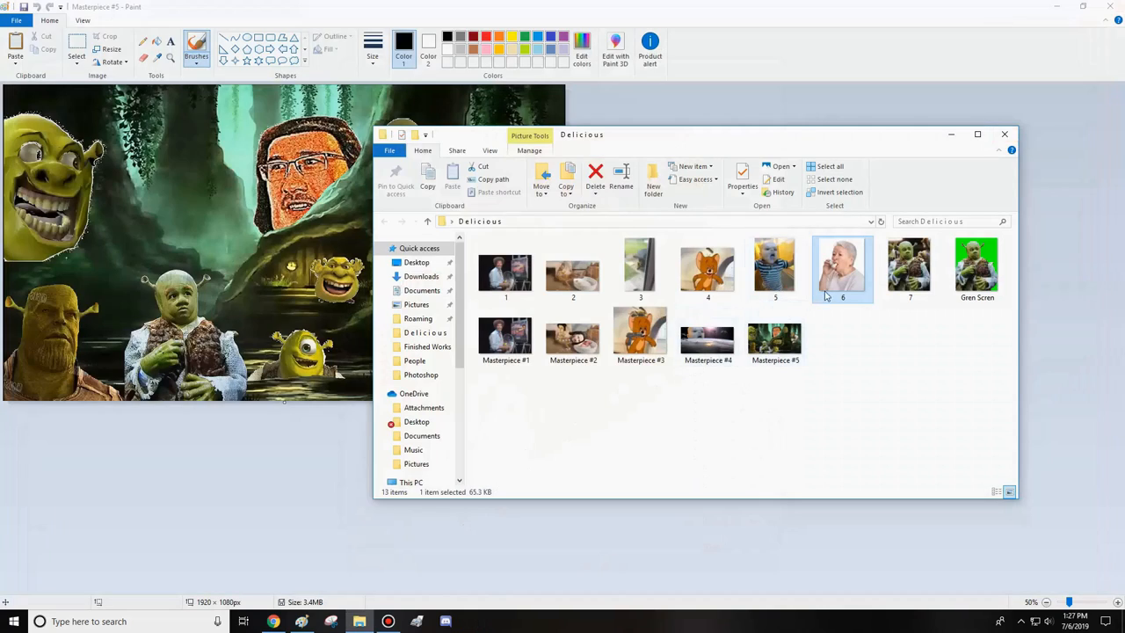
{"action": "double_click", "coordinate": [840, 267]}
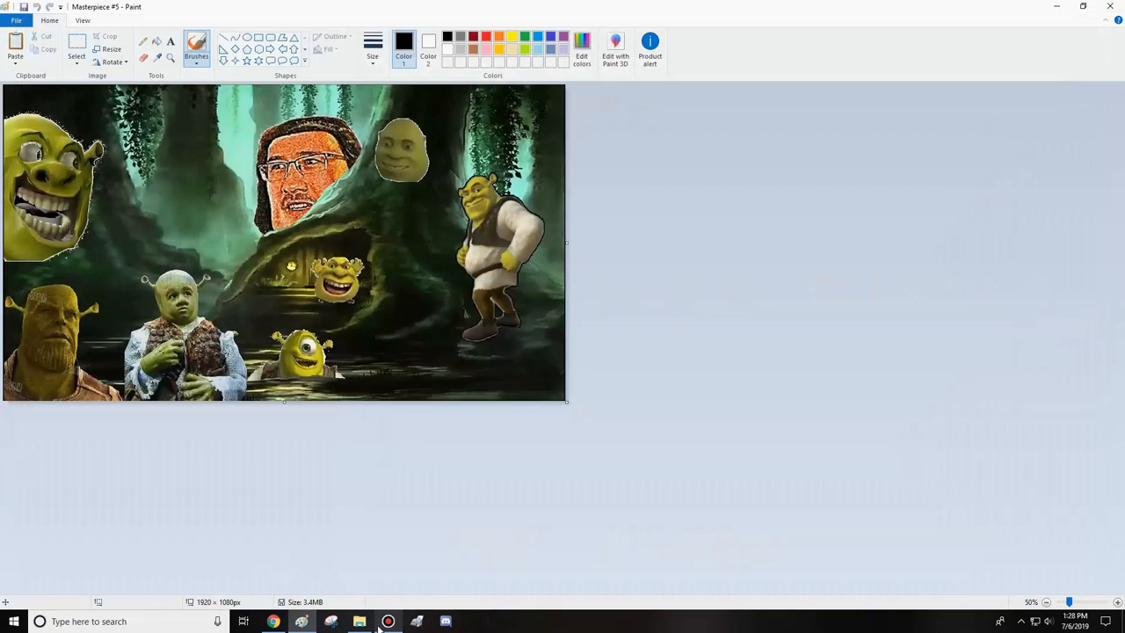
{"action": "left_click", "coordinate": [386, 623]}
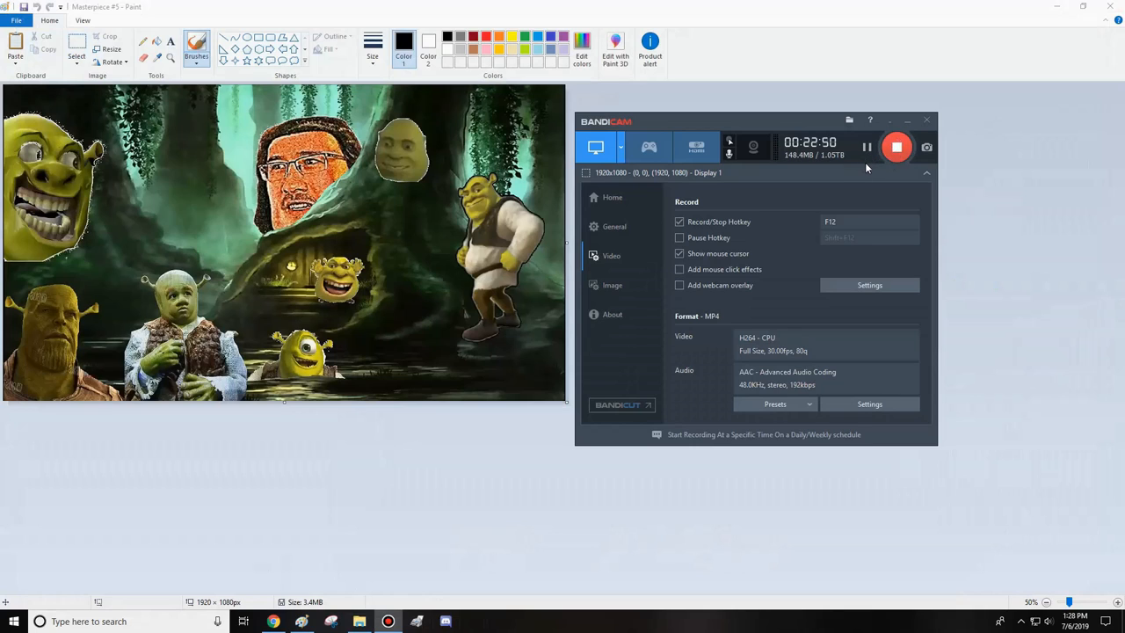